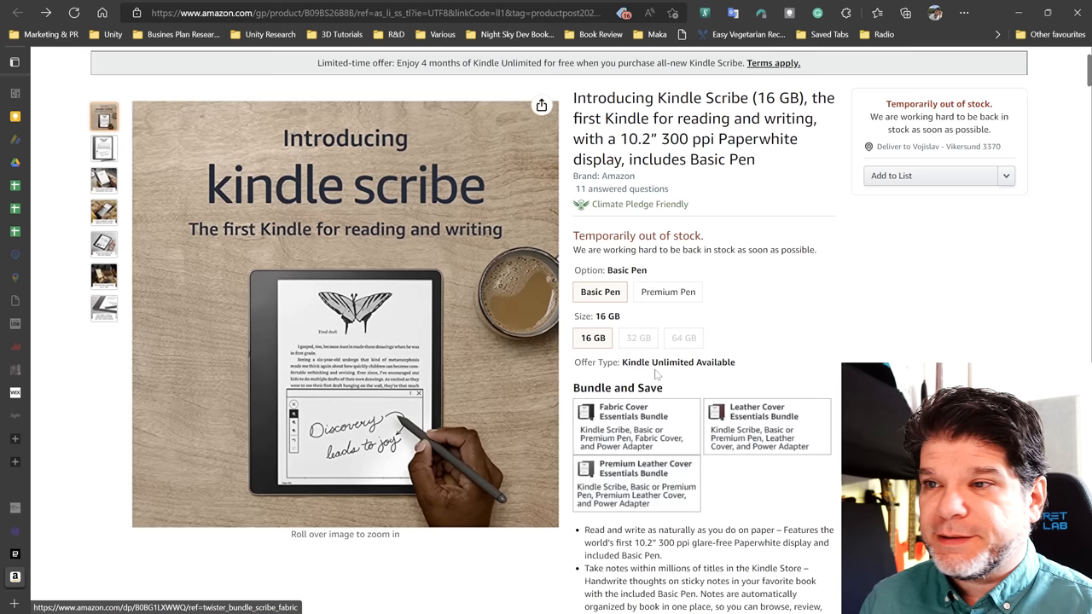
Open the Fabric Cover Essentials Bundle tile from the Bundle and Save section.
left_click(669, 292)
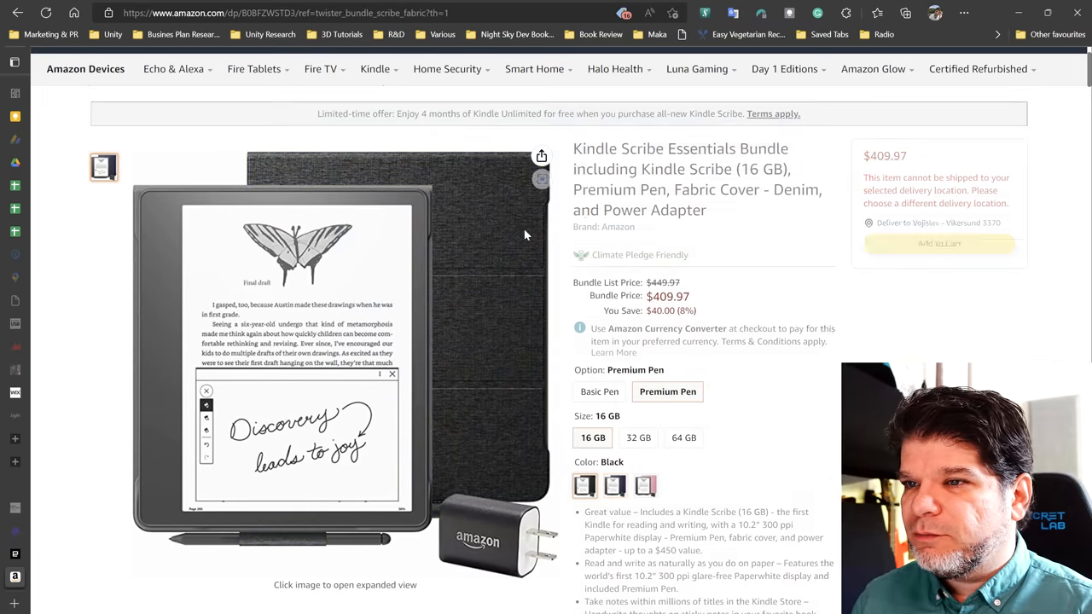
Choose the black cover swatch and the Basic Pen, bringing the bundle to $379.97.
left_click(584, 484)
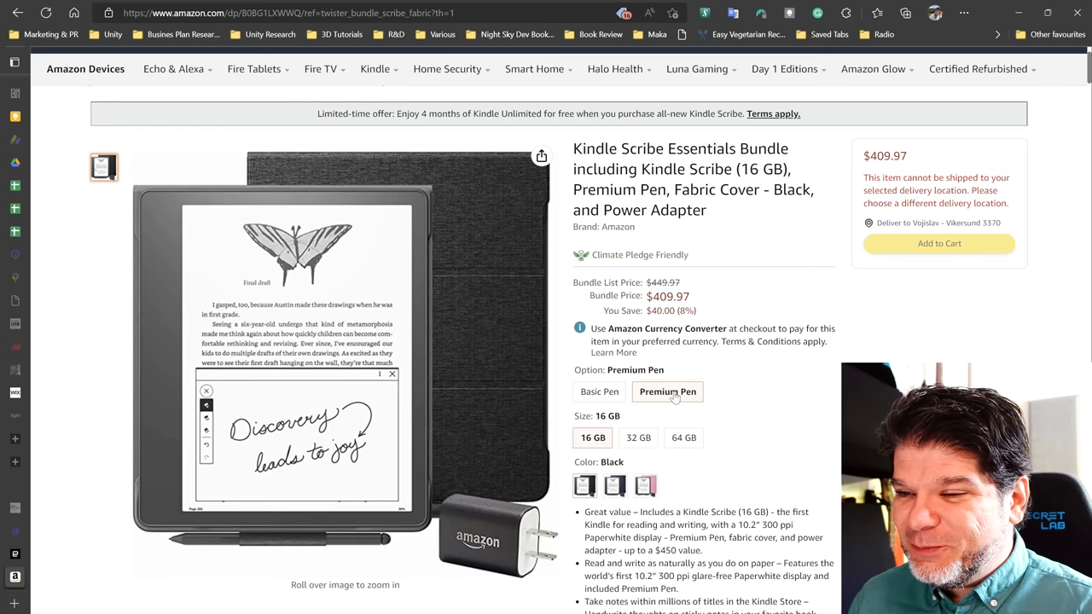
mouse_move(813, 355)
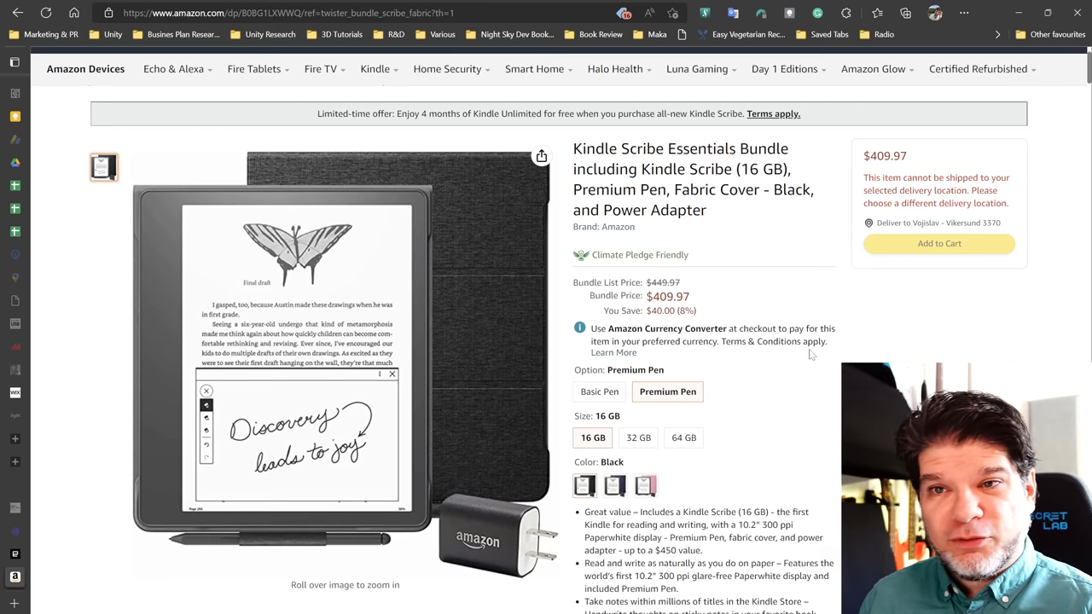
mouse_move(659, 419)
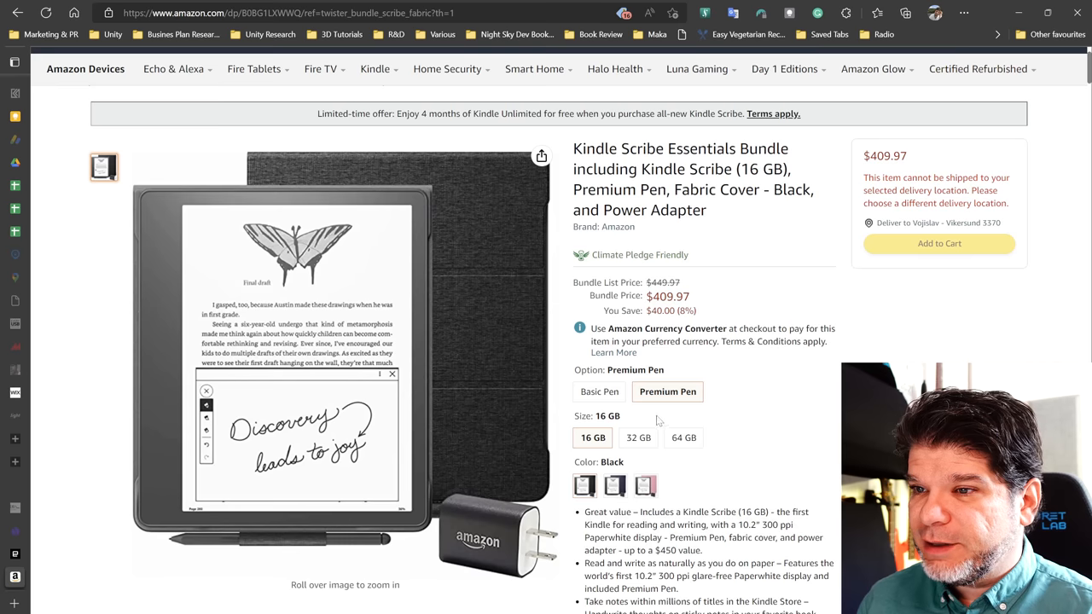
left_click(601, 391)
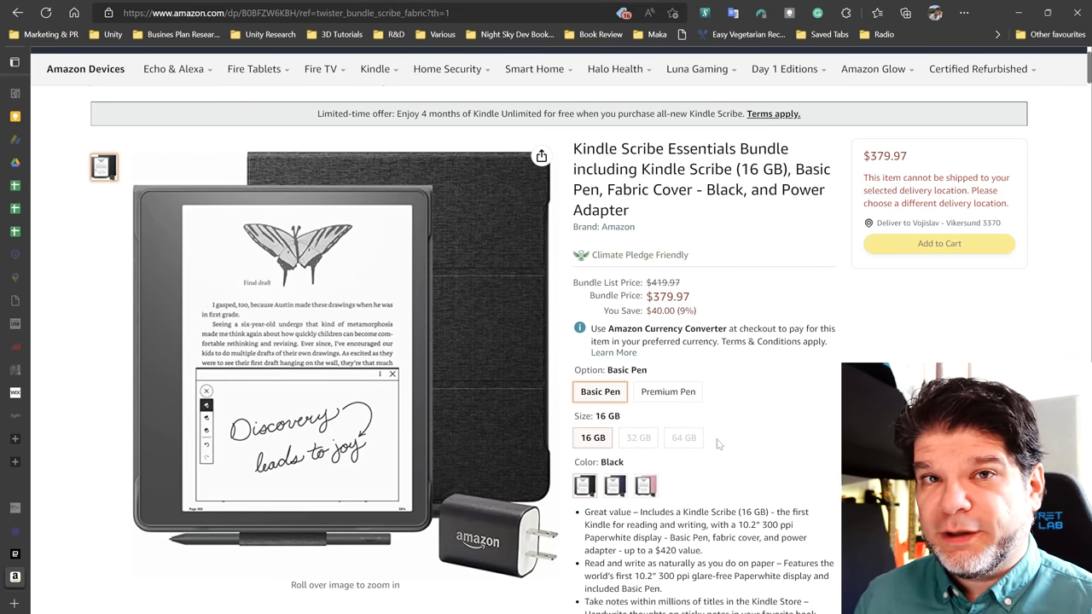
mouse_move(822, 478)
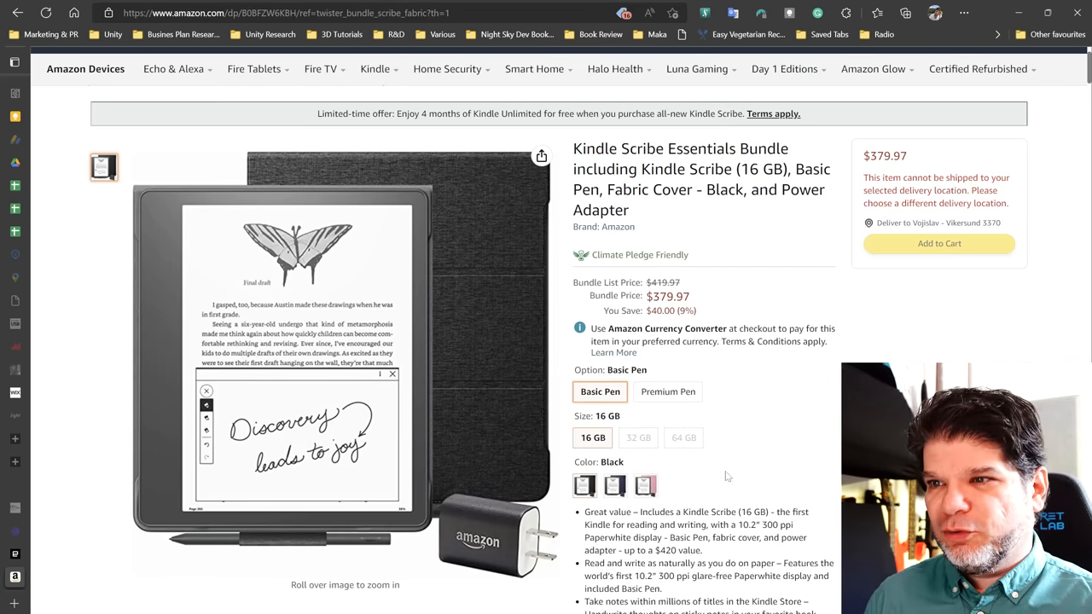
mouse_move(682, 437)
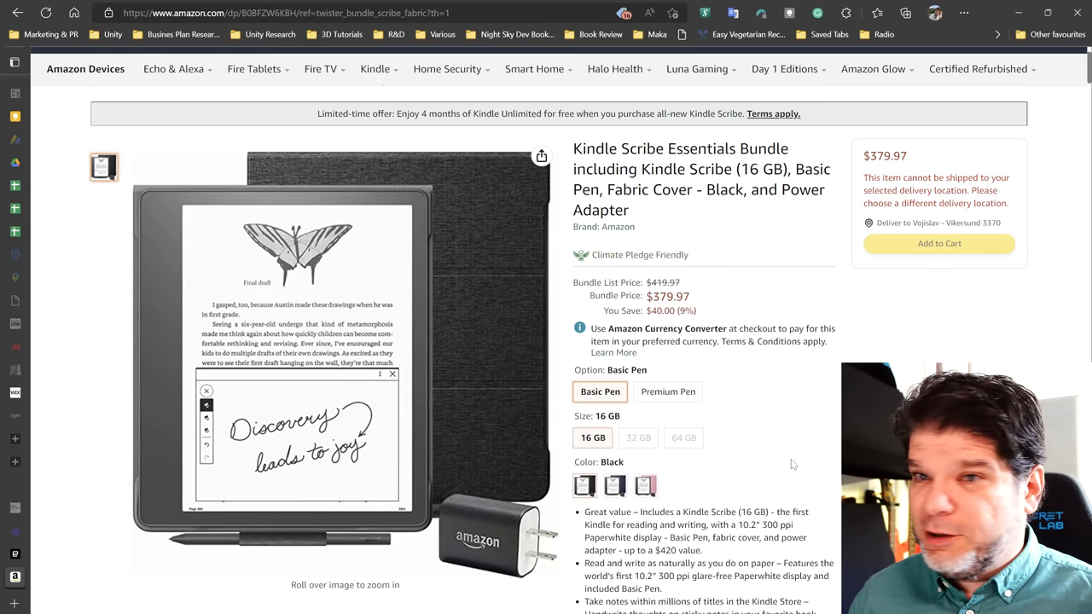
left_click(646, 485)
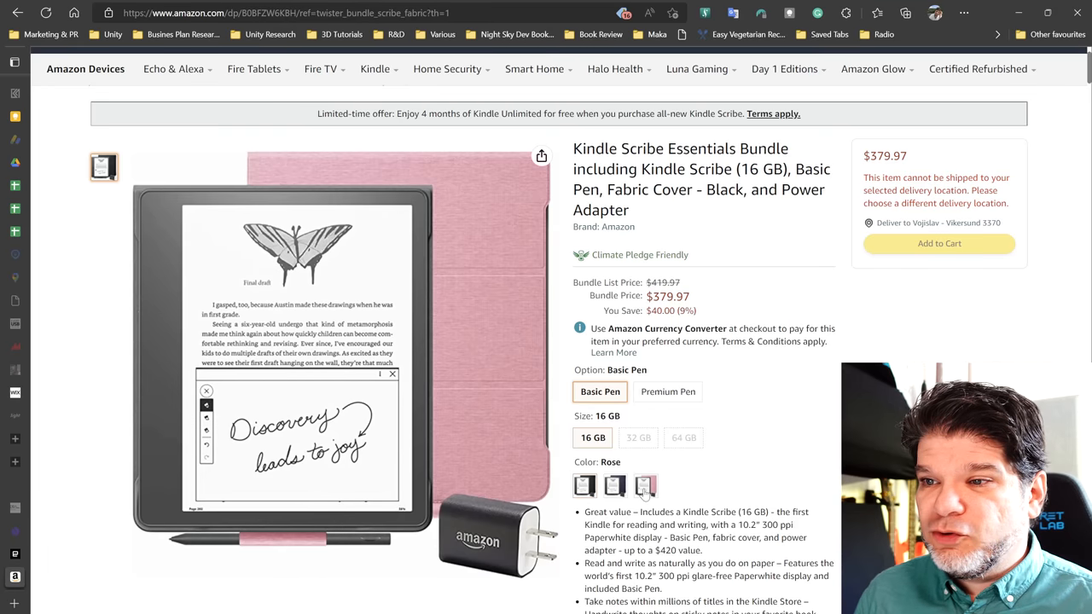
left_click(645, 484)
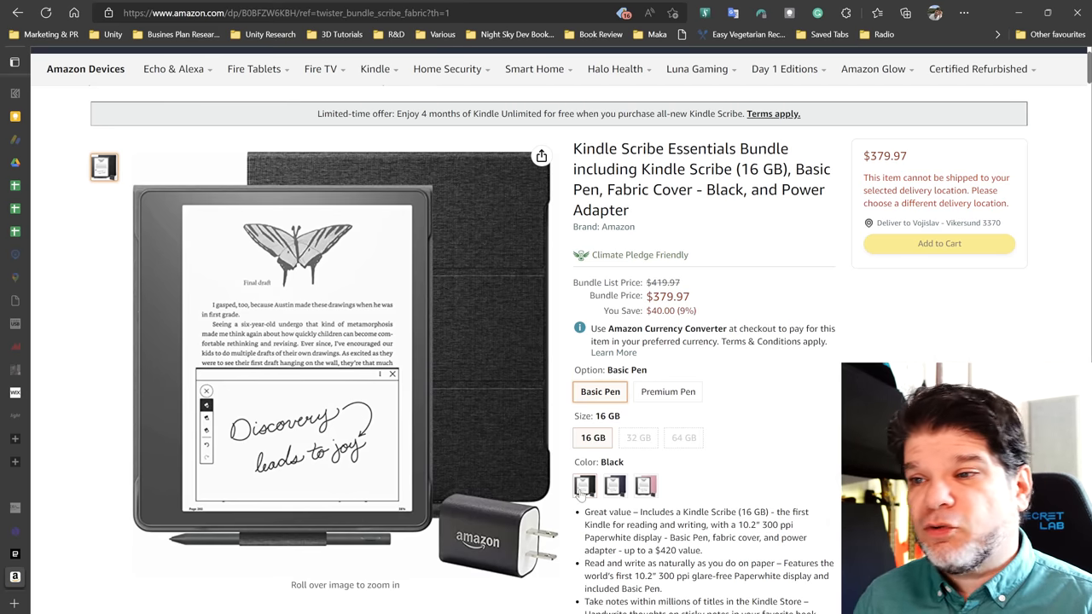
mouse_move(584, 485)
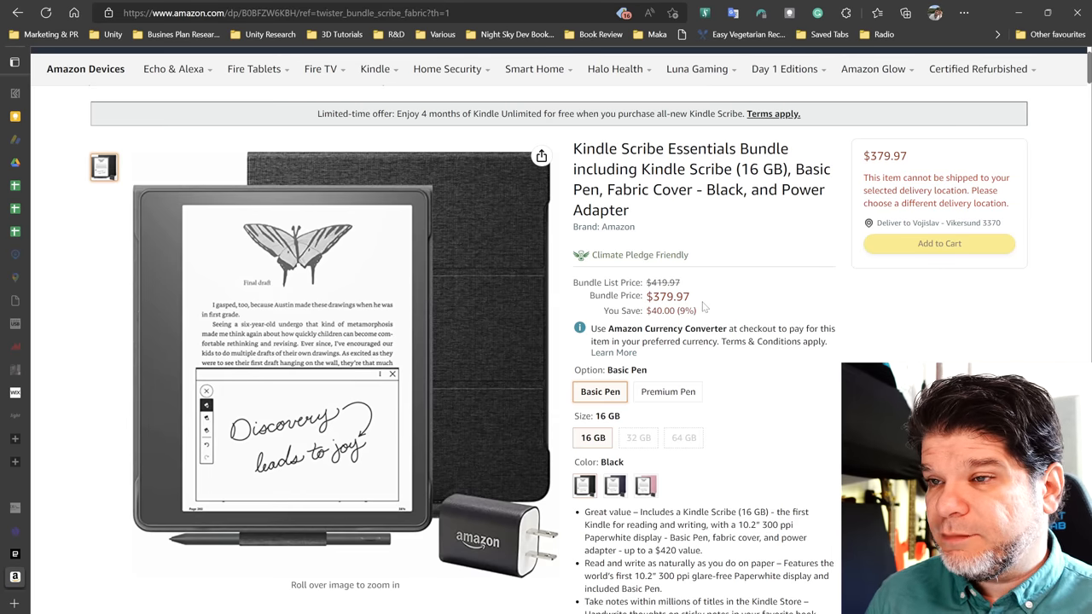
mouse_move(708, 310)
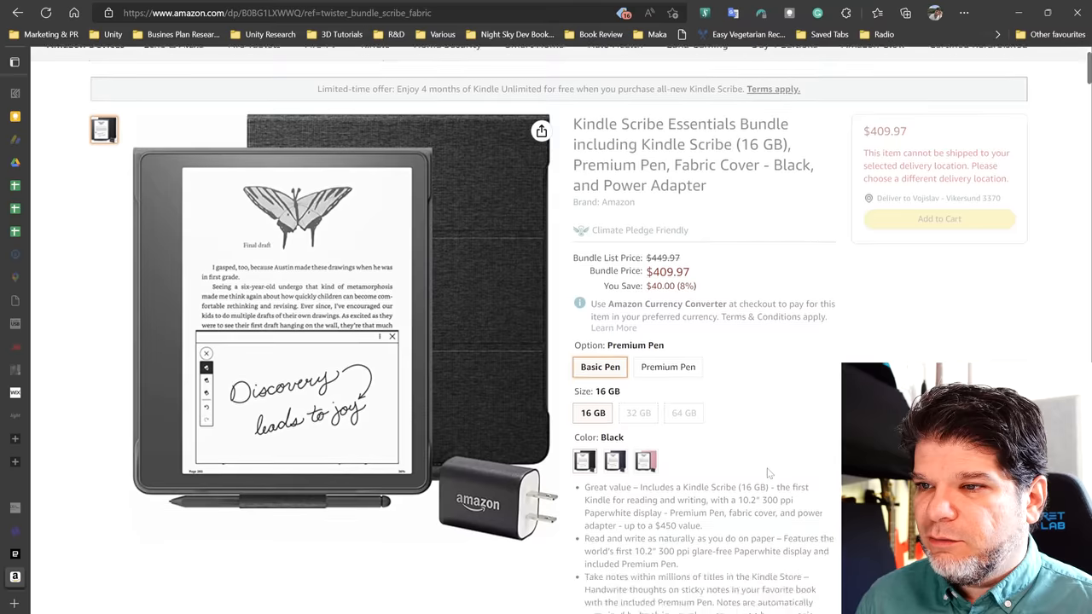
Check the 32 GB price, then return to the 16 GB Basic Pen configuration.
left_click(601, 367)
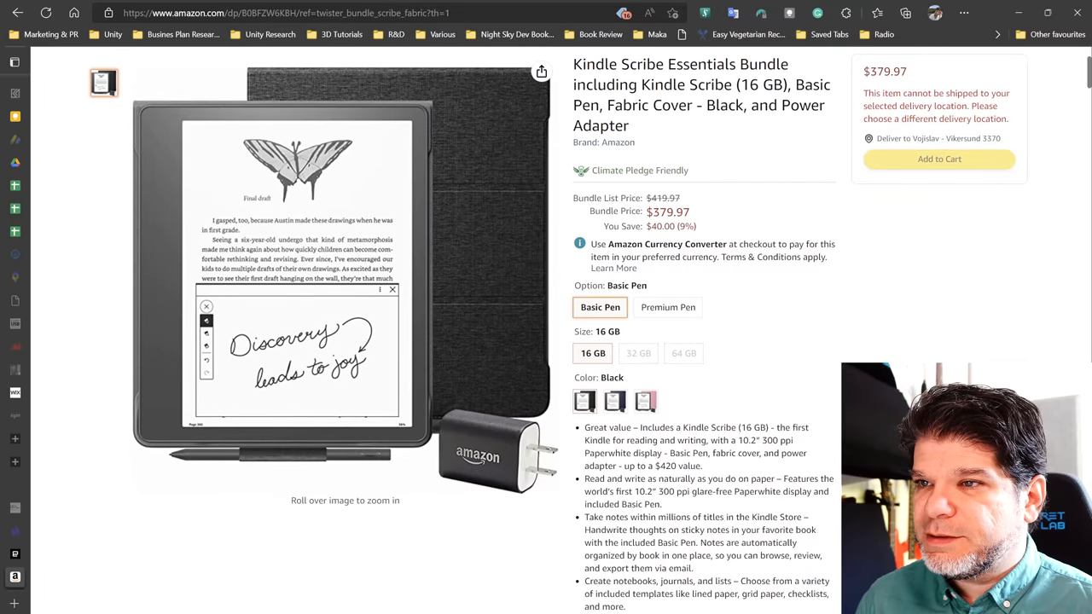
left_click(670, 307)
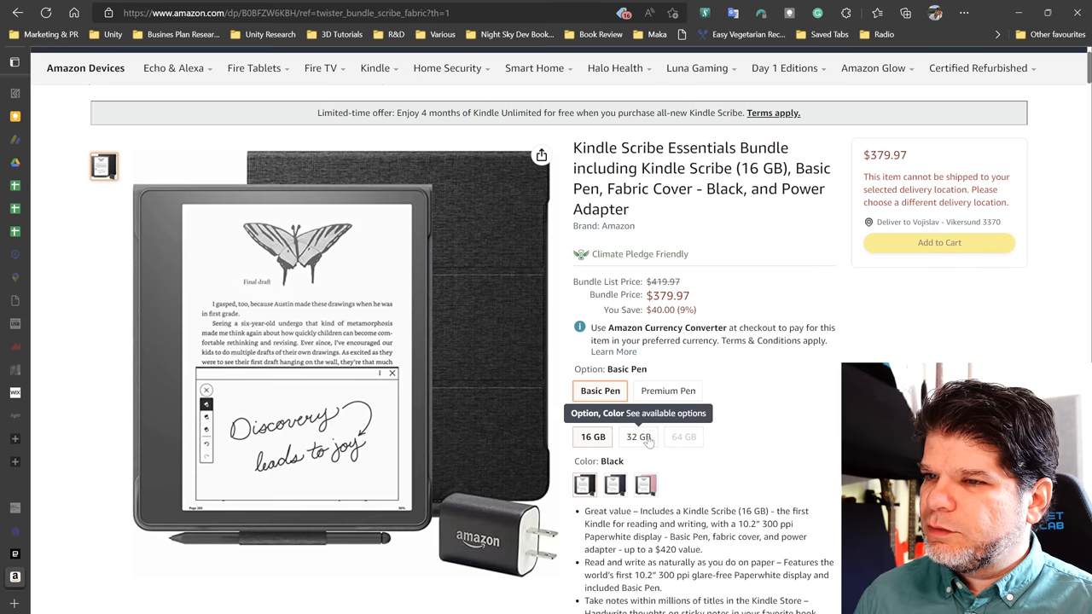
left_click(639, 437)
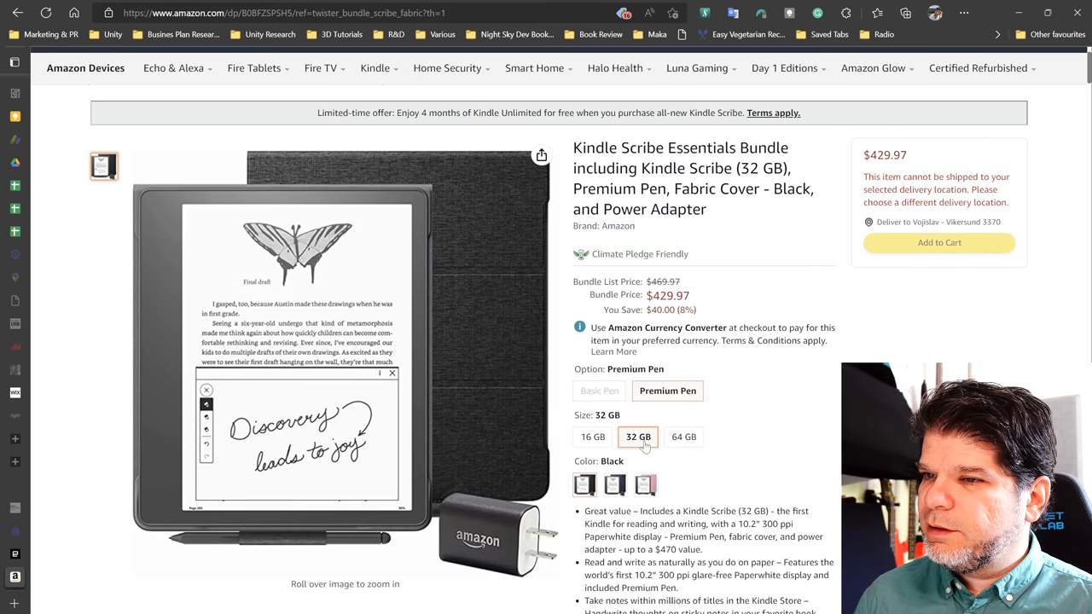
left_click(683, 437)
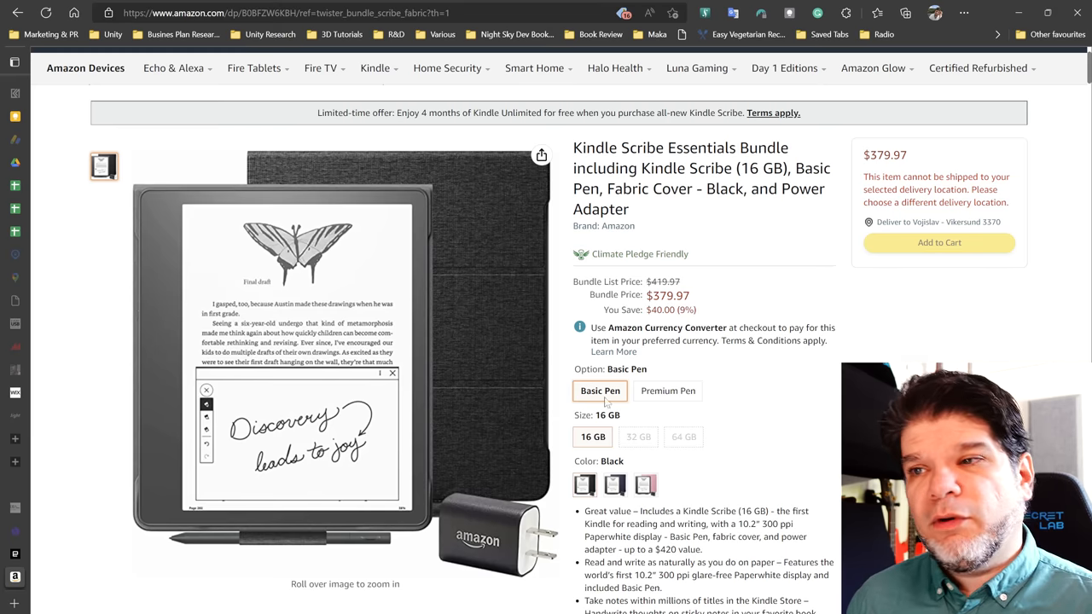
left_click(669, 391)
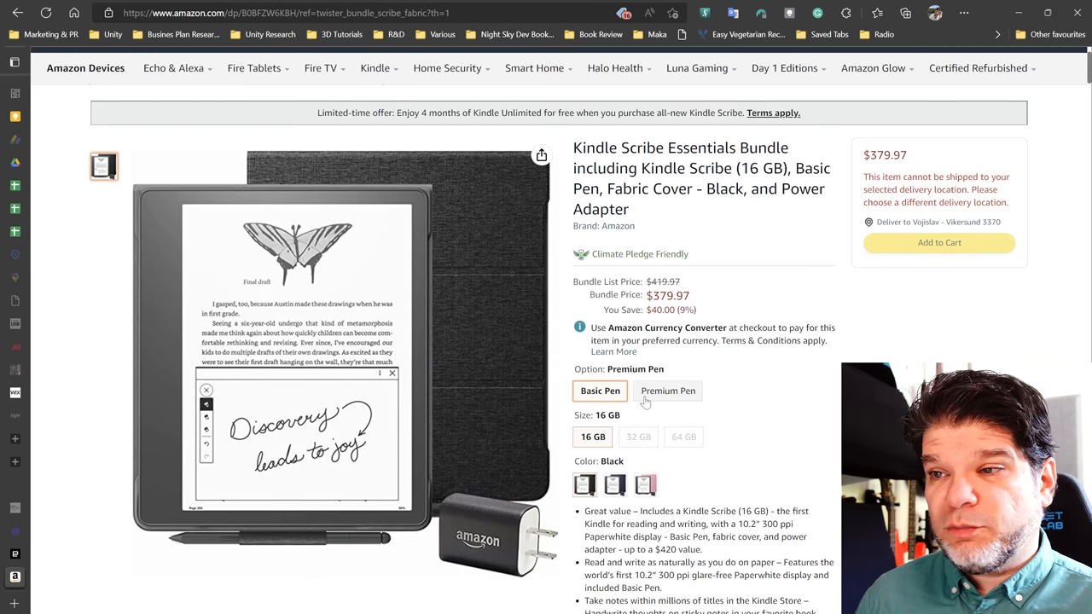
left_click(601, 391)
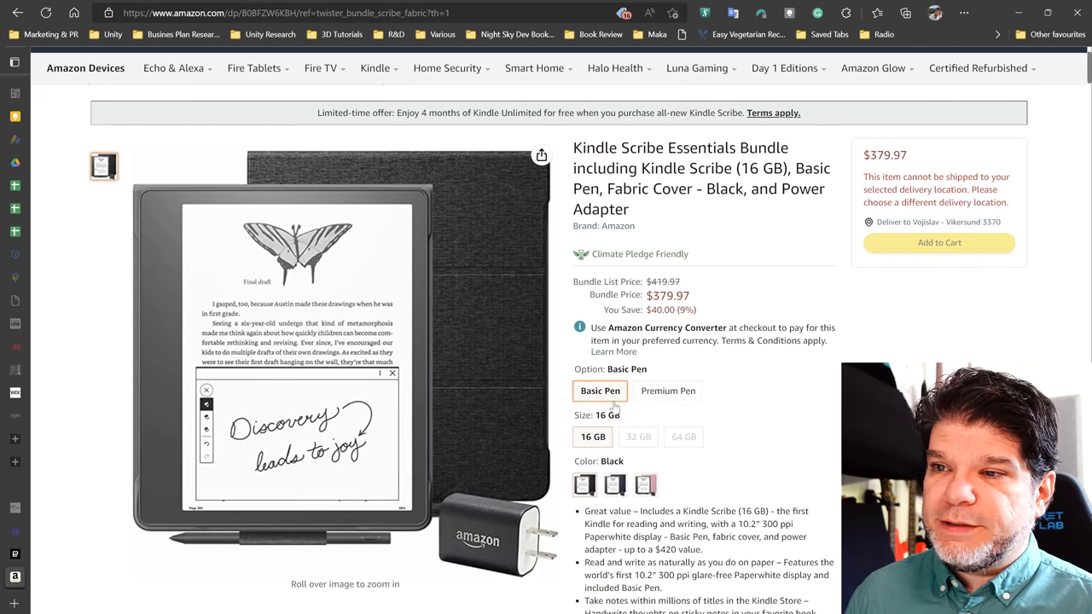
mouse_move(611, 396)
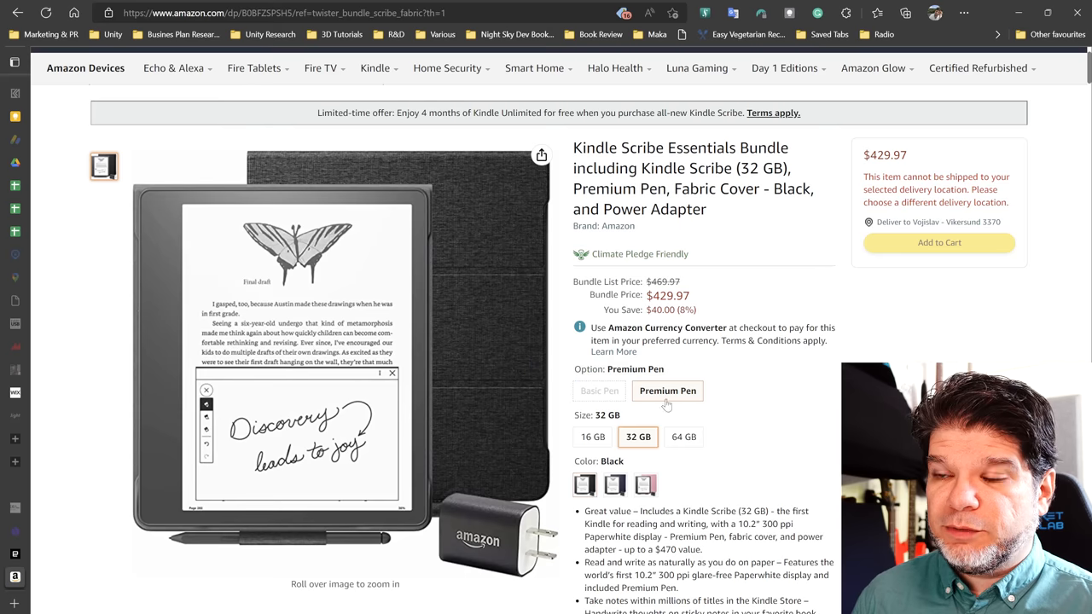
Check the 64 GB price, then settle on 16 GB with Premium Pen in black at $409.97.
left_click(682, 437)
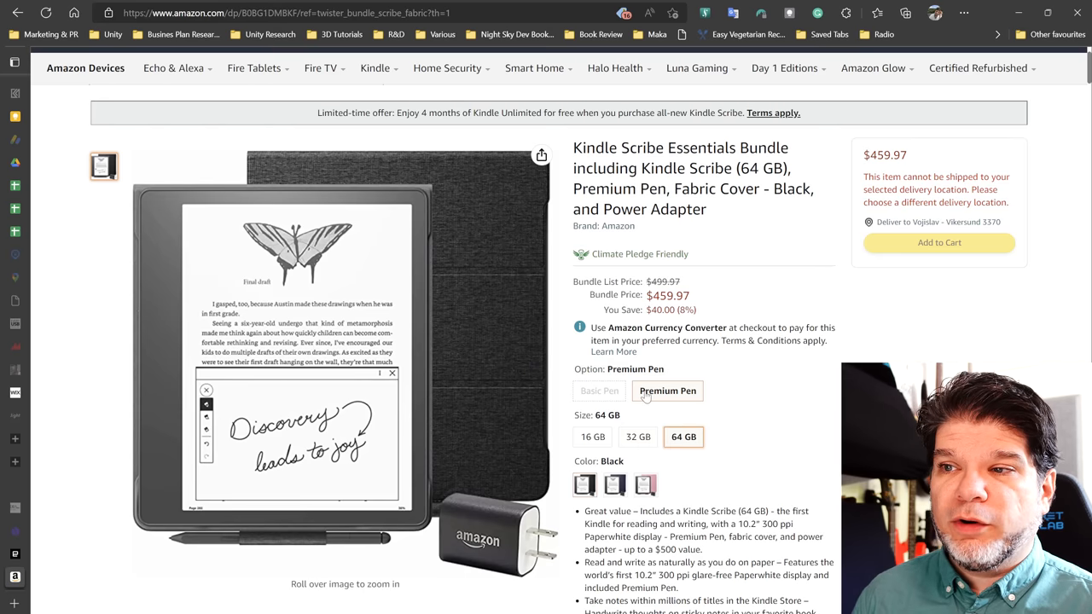
mouse_move(659, 427)
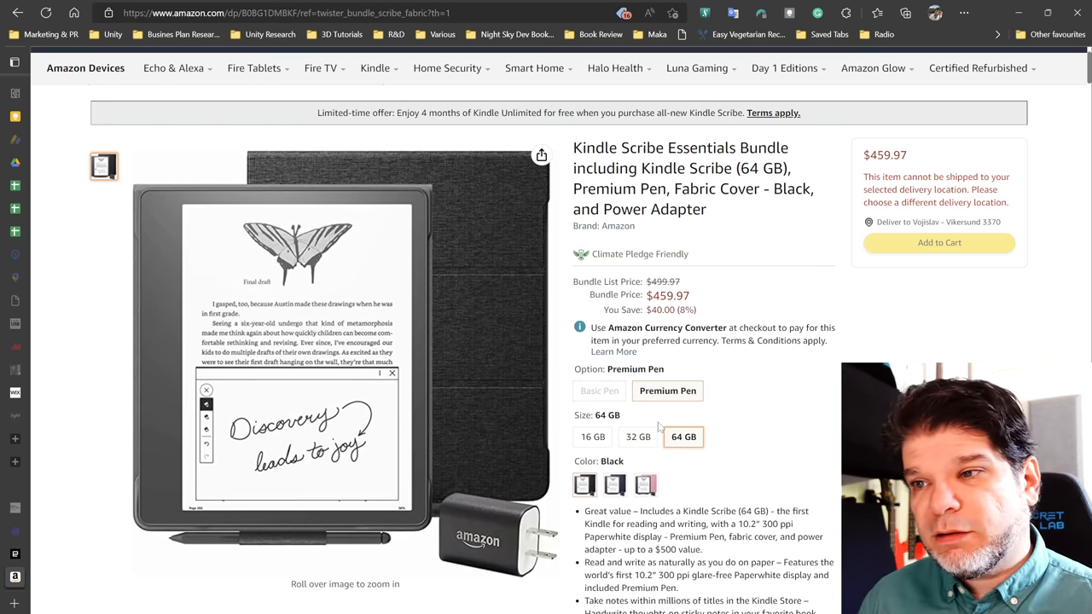
mouse_move(748, 350)
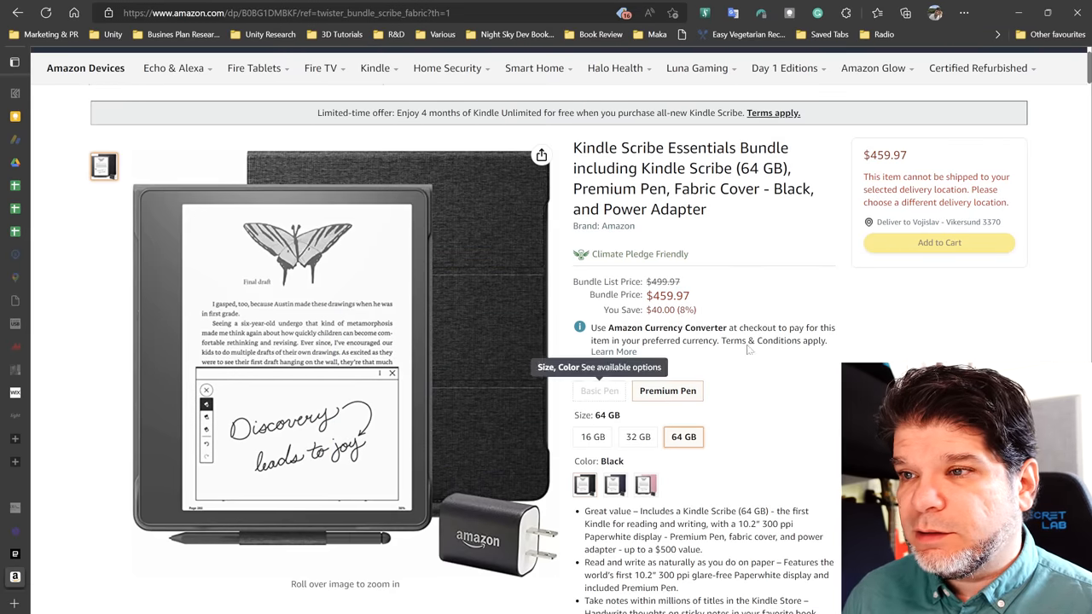
left_click(638, 437)
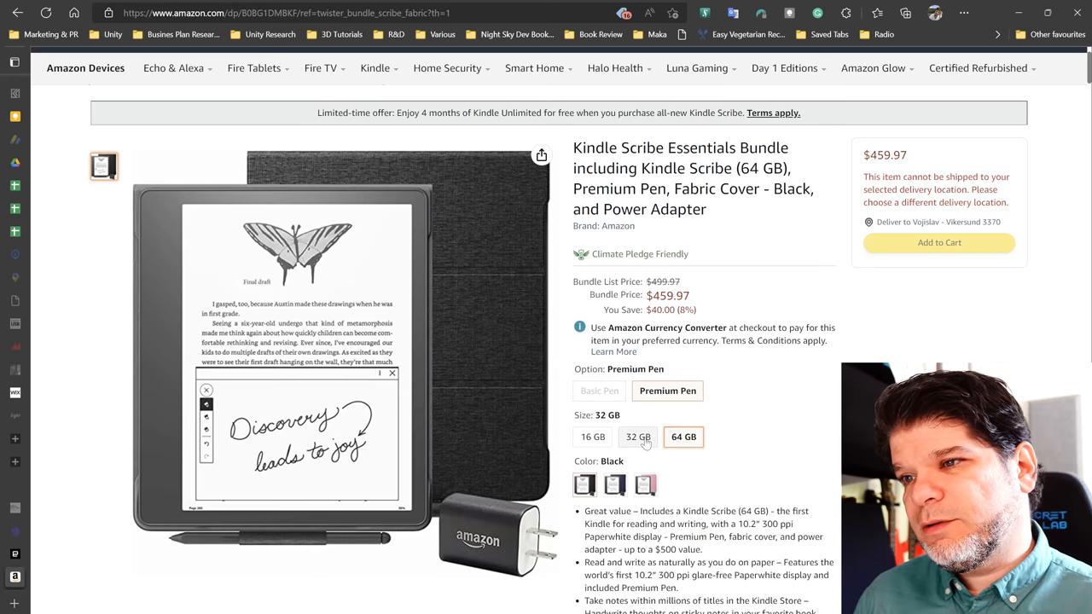
left_click(683, 437)
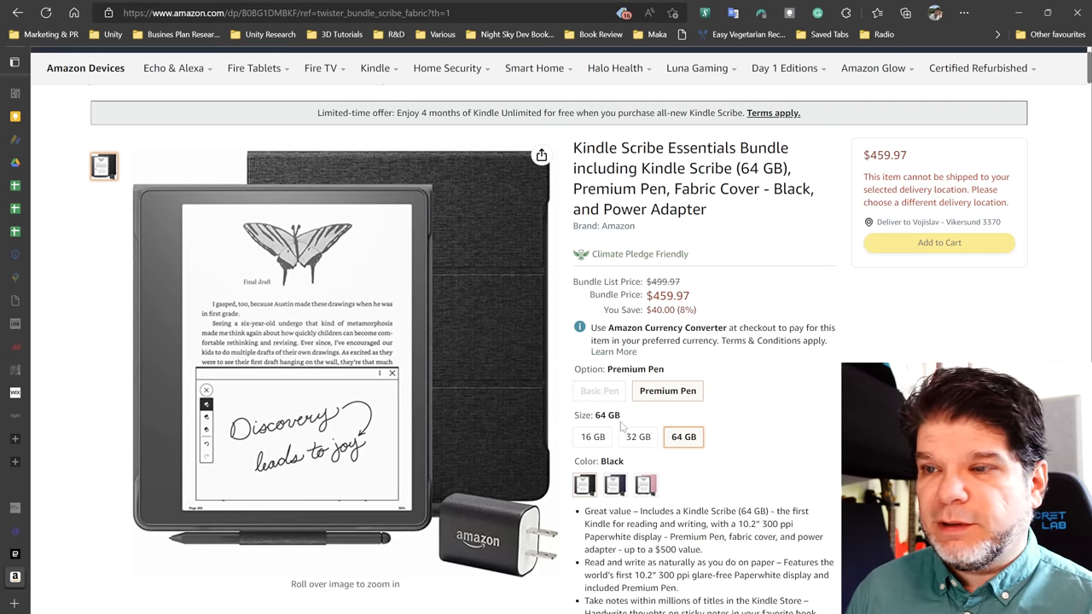
left_click(592, 437)
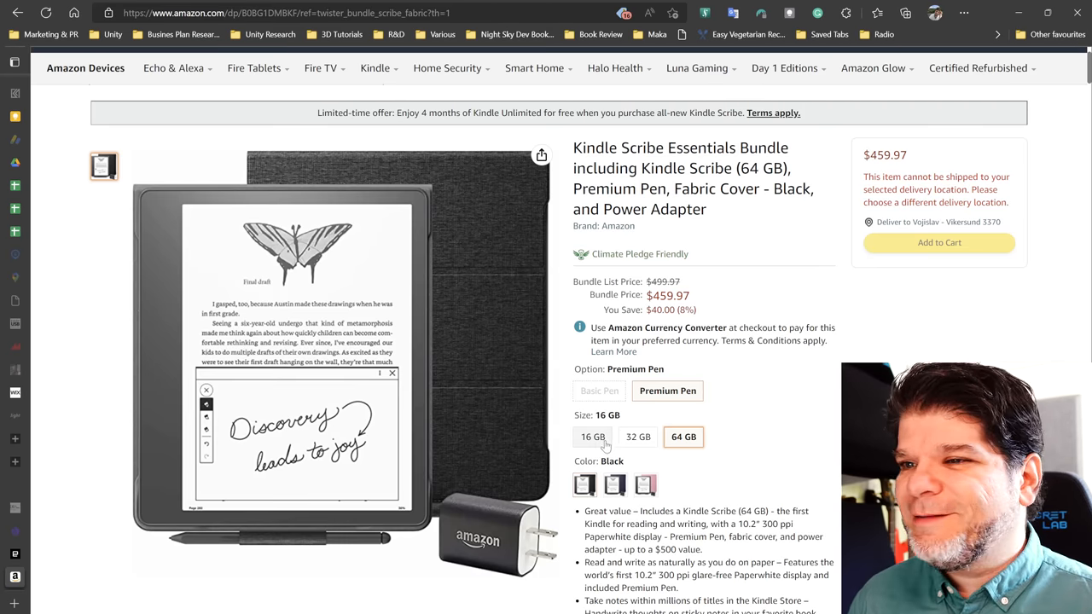
left_click(593, 437)
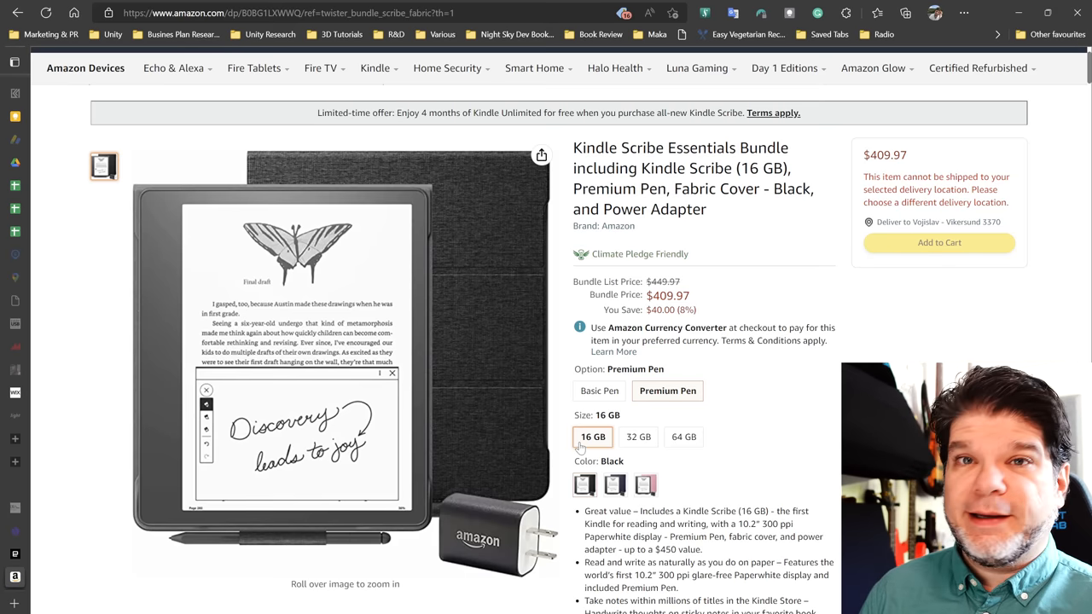
Go back to the standalone Scribe page and check the premium leather cover bundle at $419.97.
left_click(601, 391)
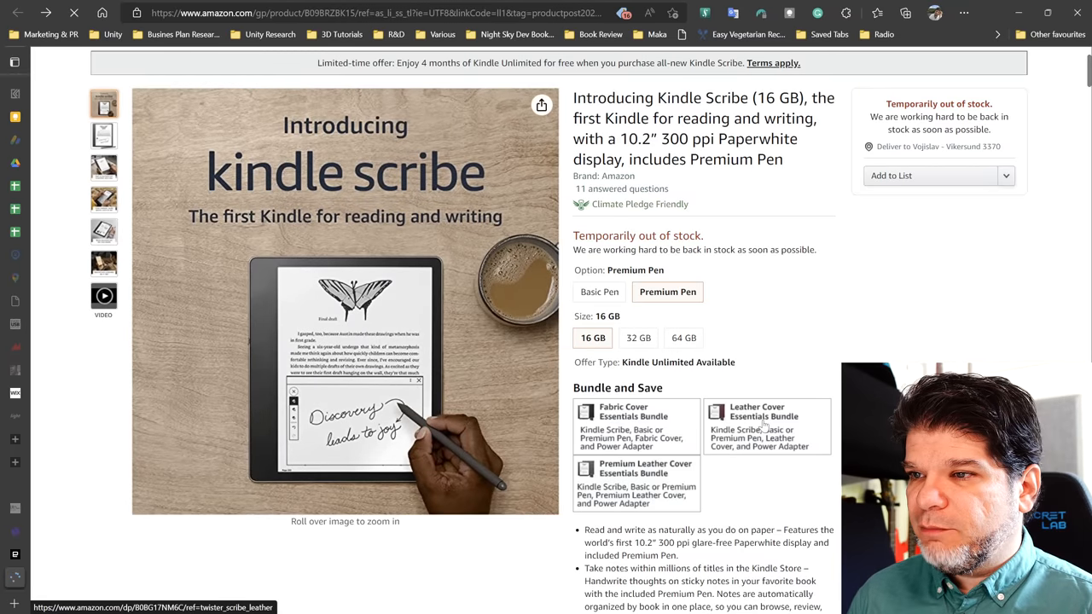
left_click(766, 427)
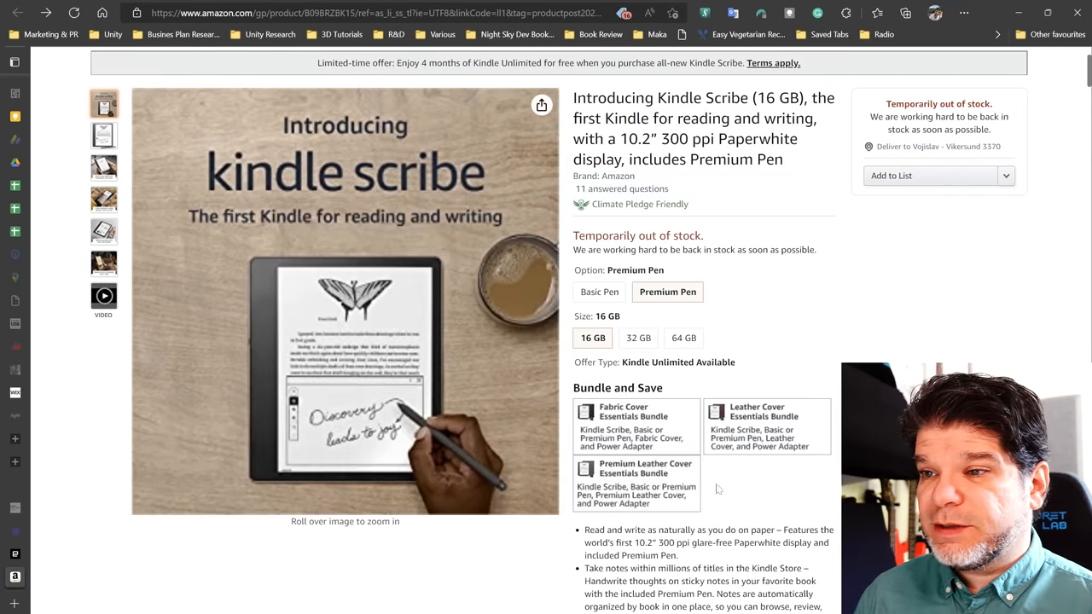
left_click(635, 483)
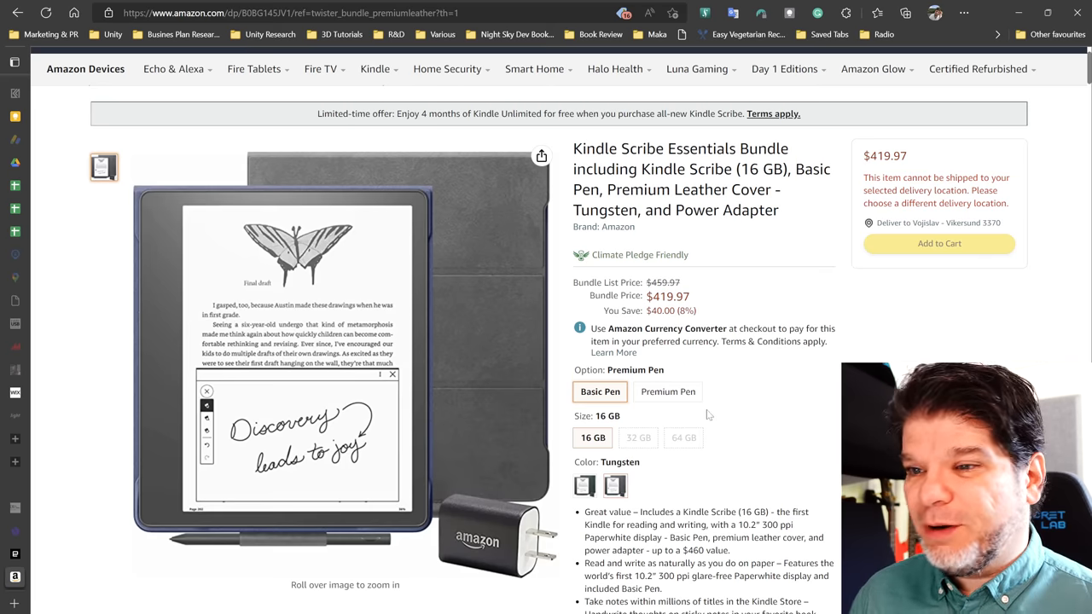
Return to the black fabric cover bundle with Premium Pen at $409.97.
left_click(601, 391)
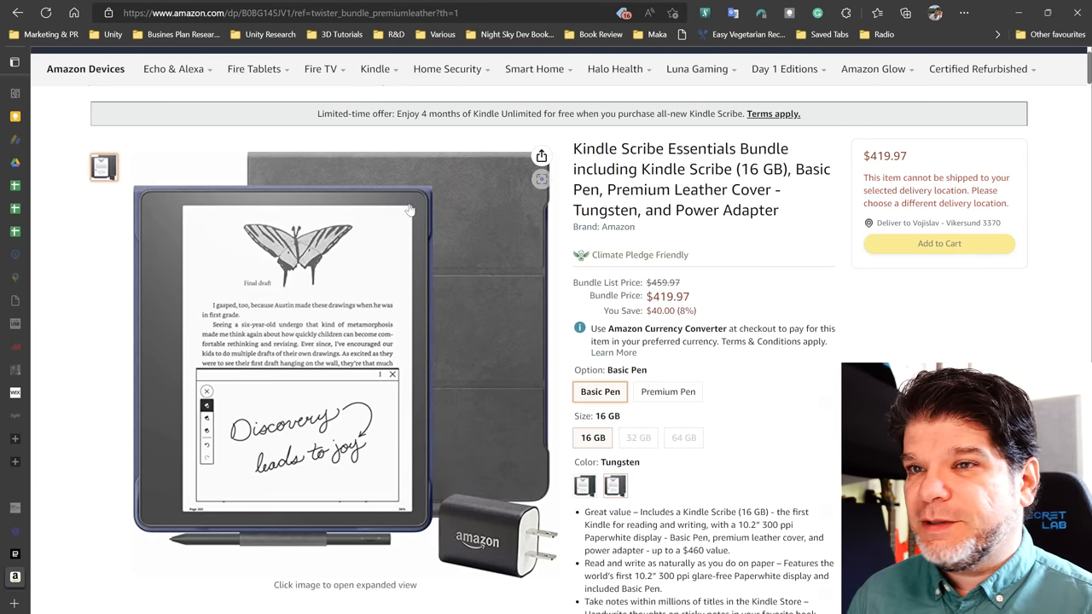
left_click(669, 391)
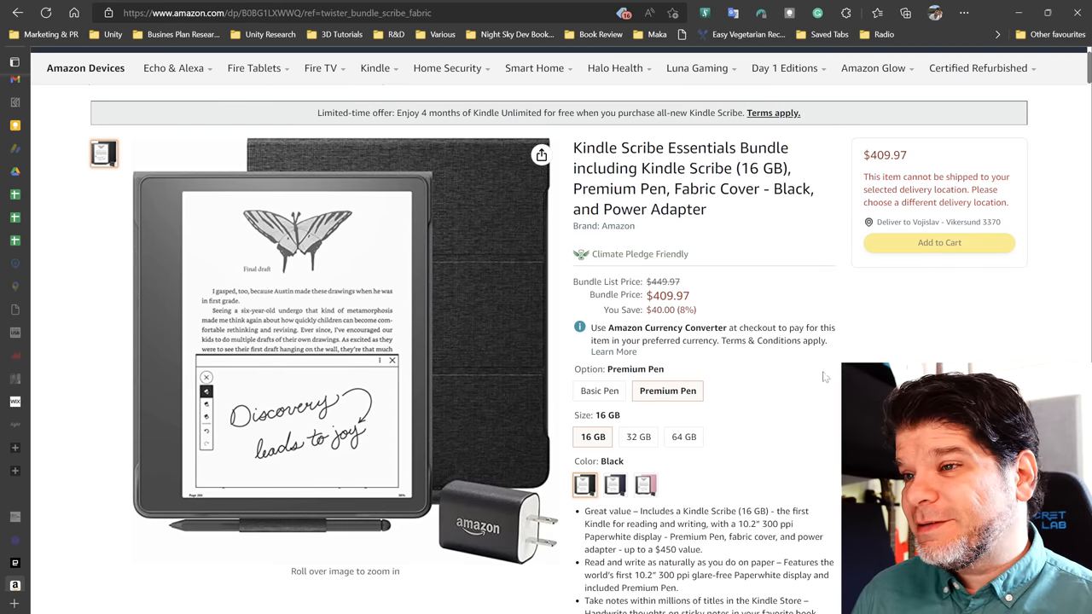
mouse_move(764, 367)
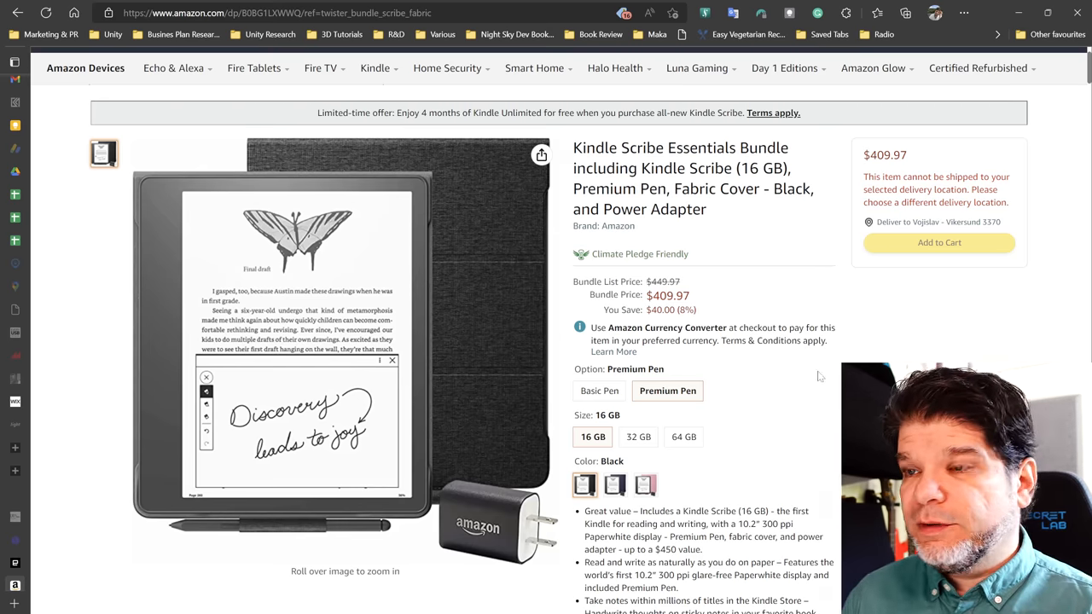
mouse_move(815, 365)
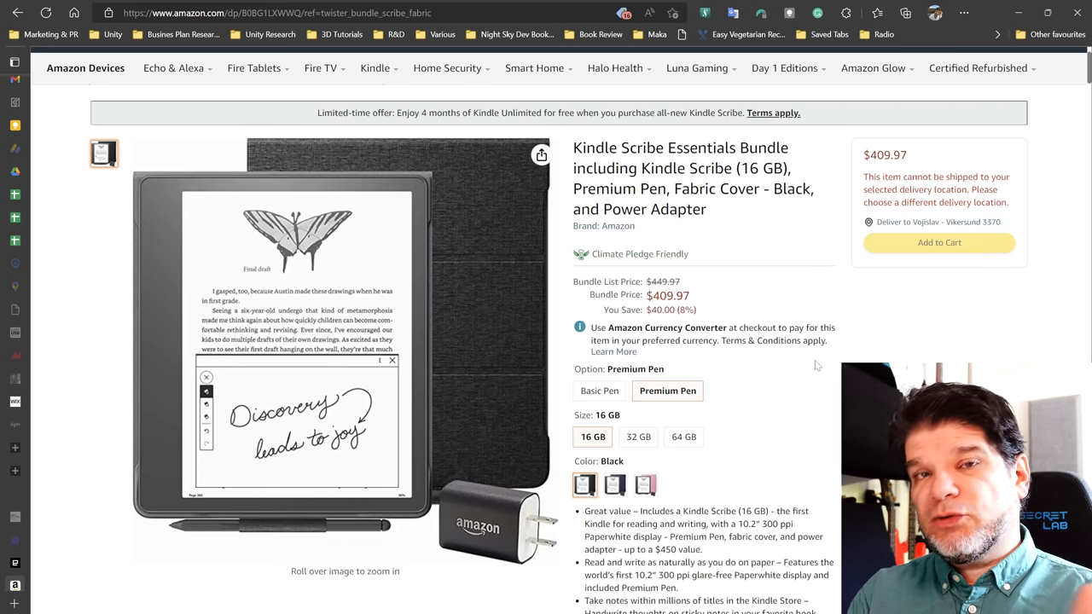
left_click(667, 391)
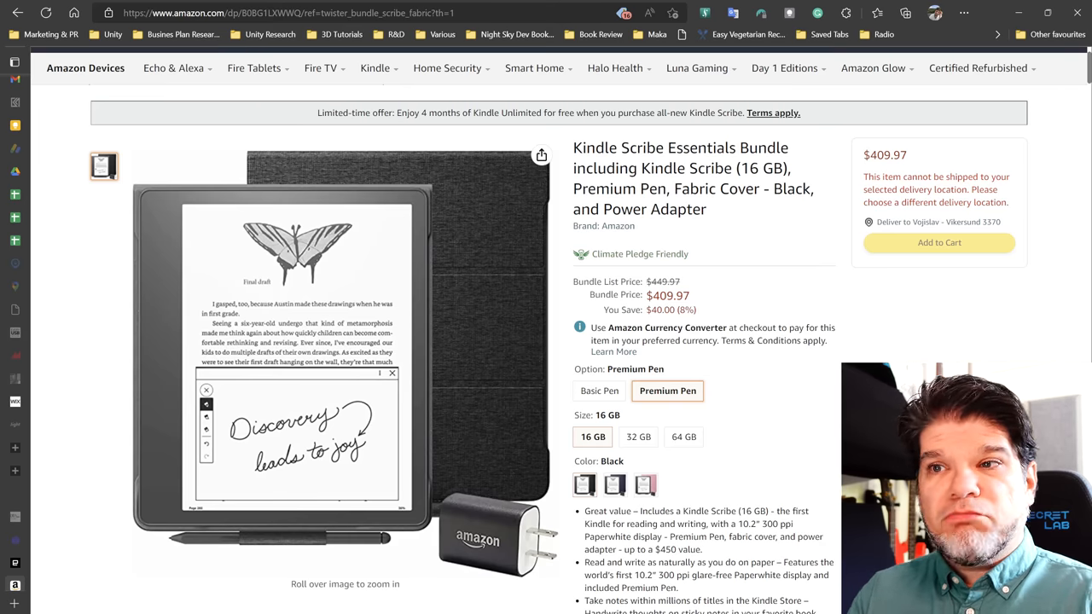
mouse_move(659, 246)
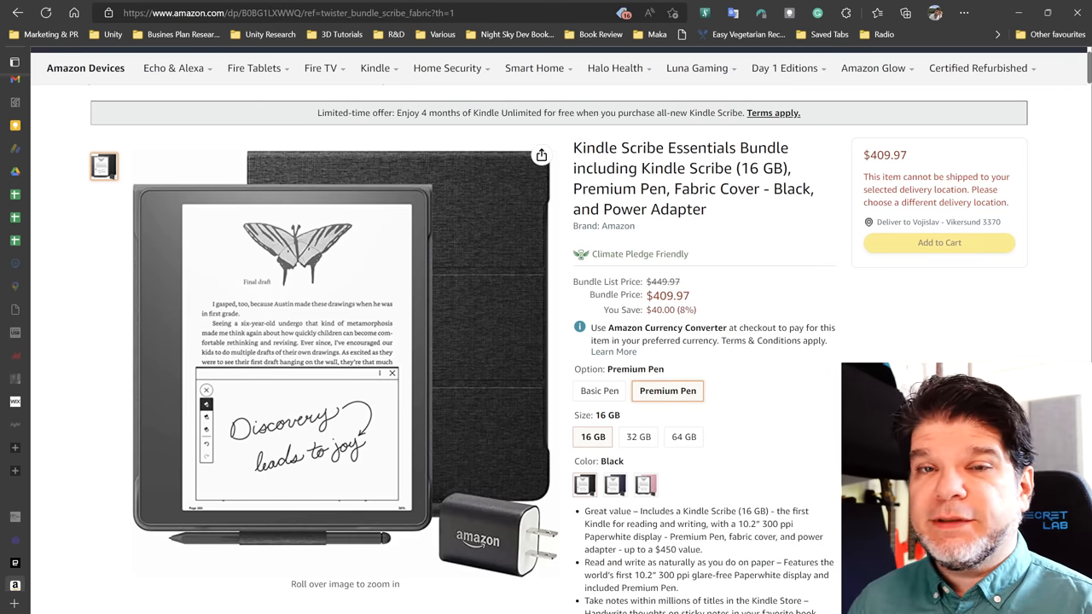
scroll("down", 3)
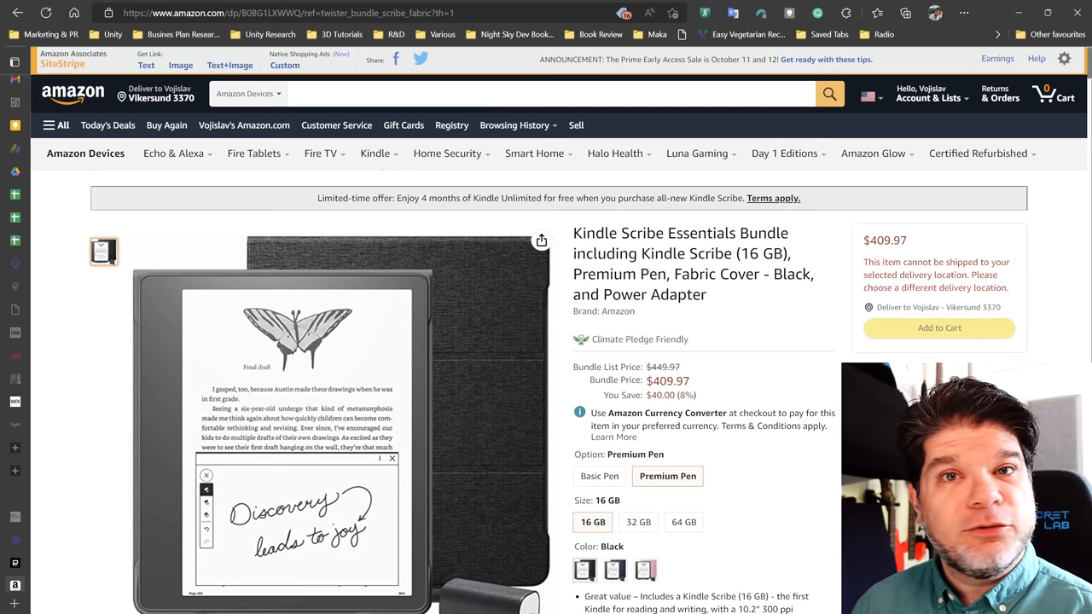
mouse_move(594, 501)
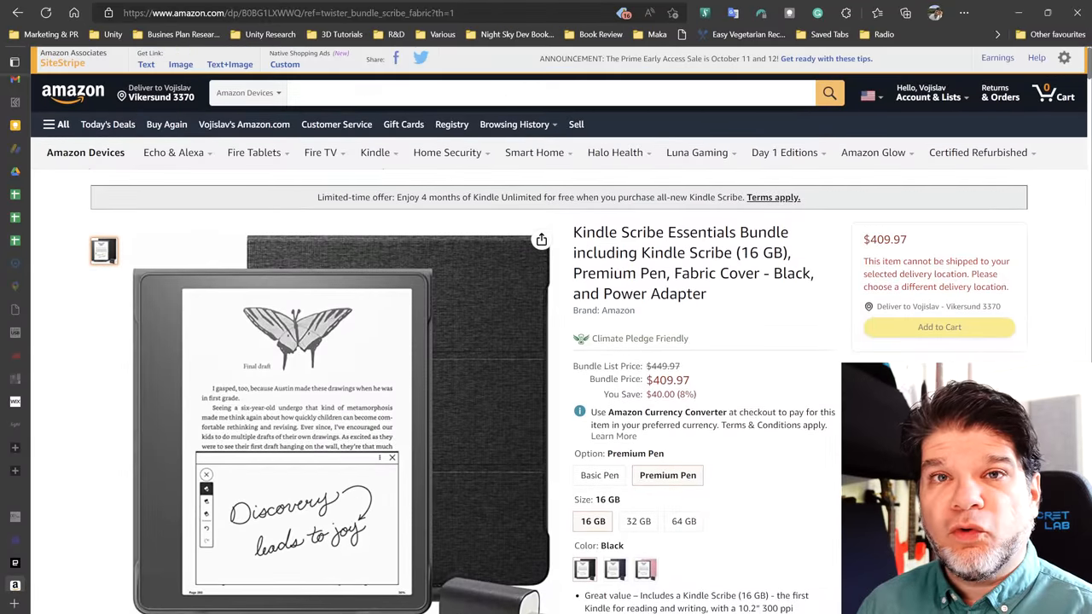
scroll("down", 3)
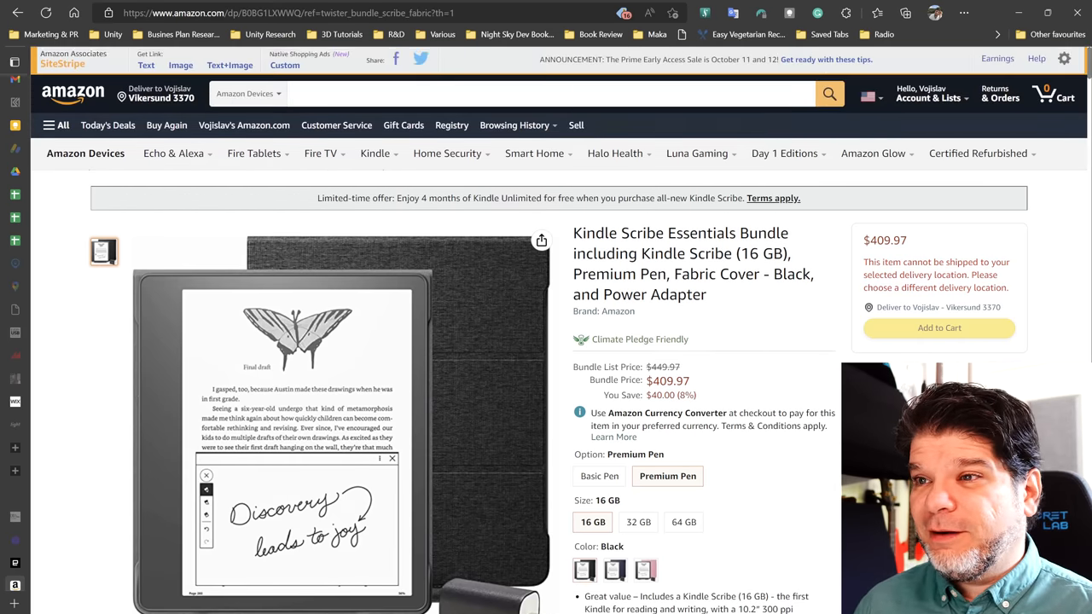
scroll("down", 3)
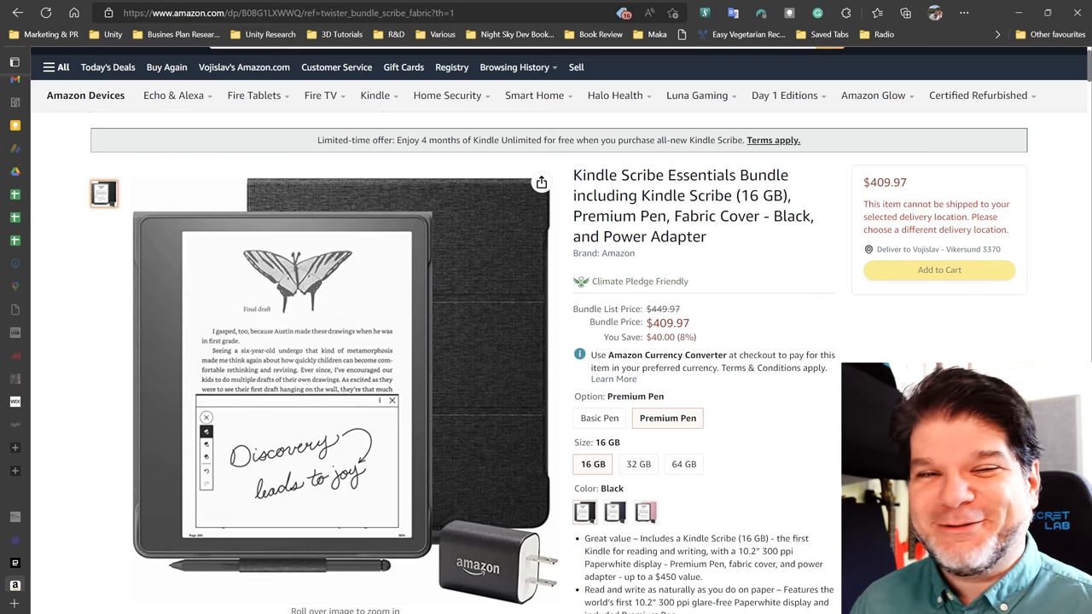
scroll("down", 3)
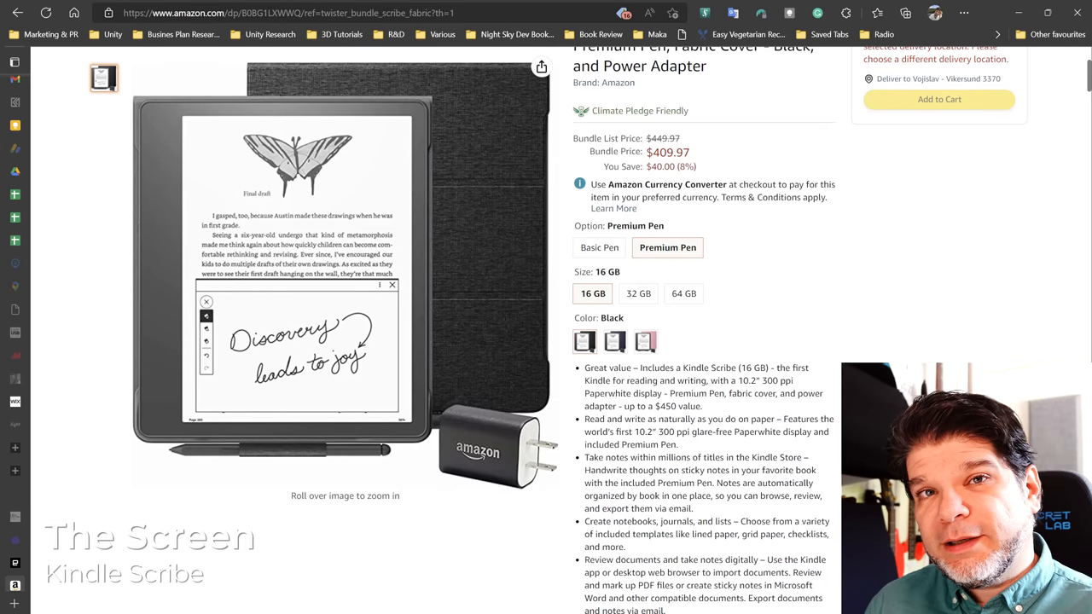
Scroll past the bullet list and Jump-to bar to the 'Read and write as naturally as you do on paper' section.
scroll("down", 3)
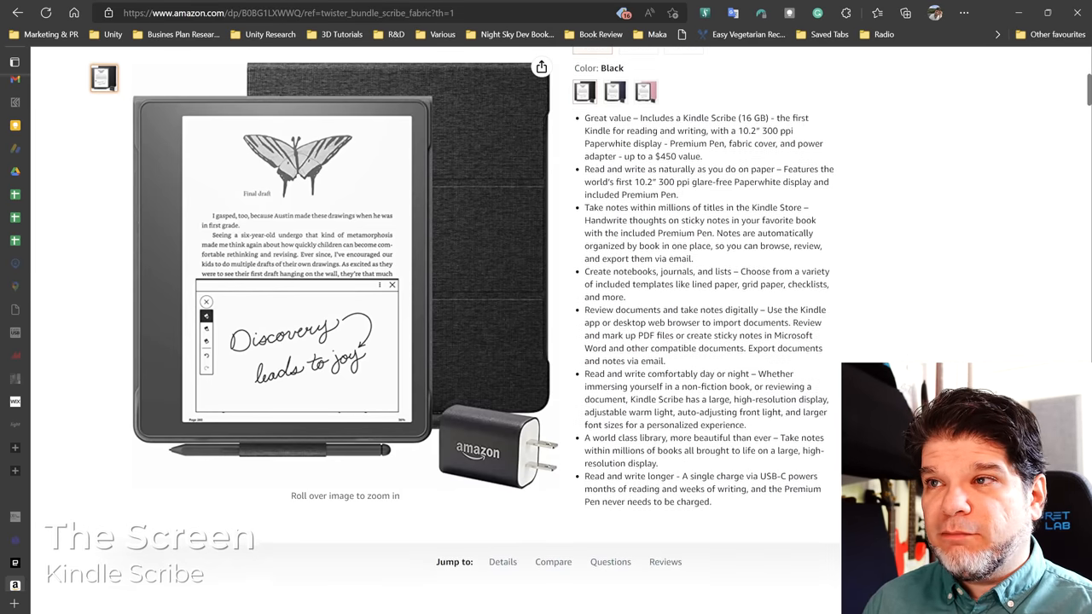
scroll("down", 3)
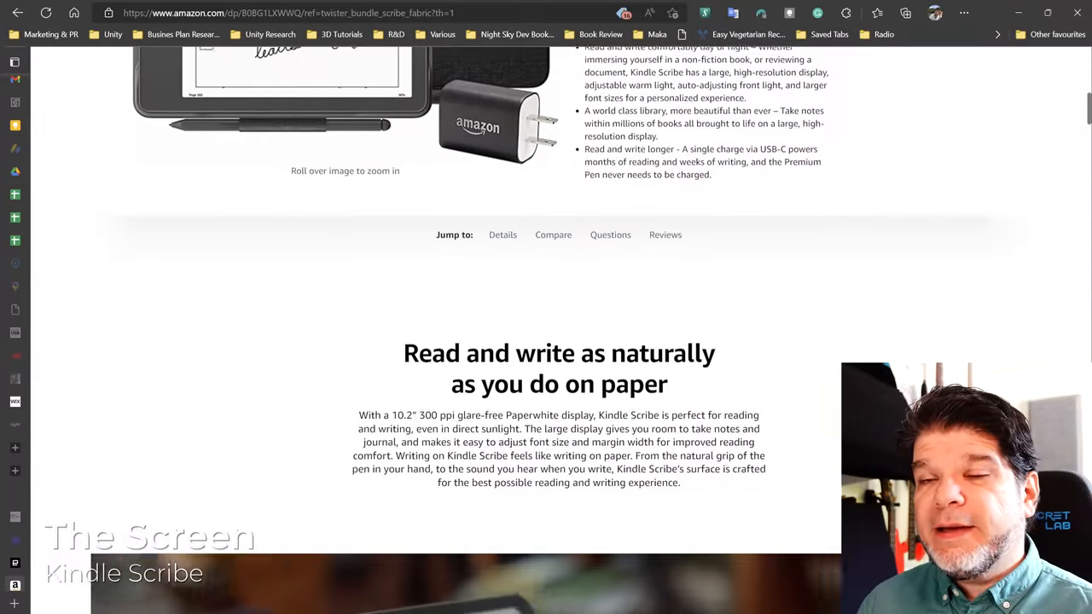
scroll("down", 3)
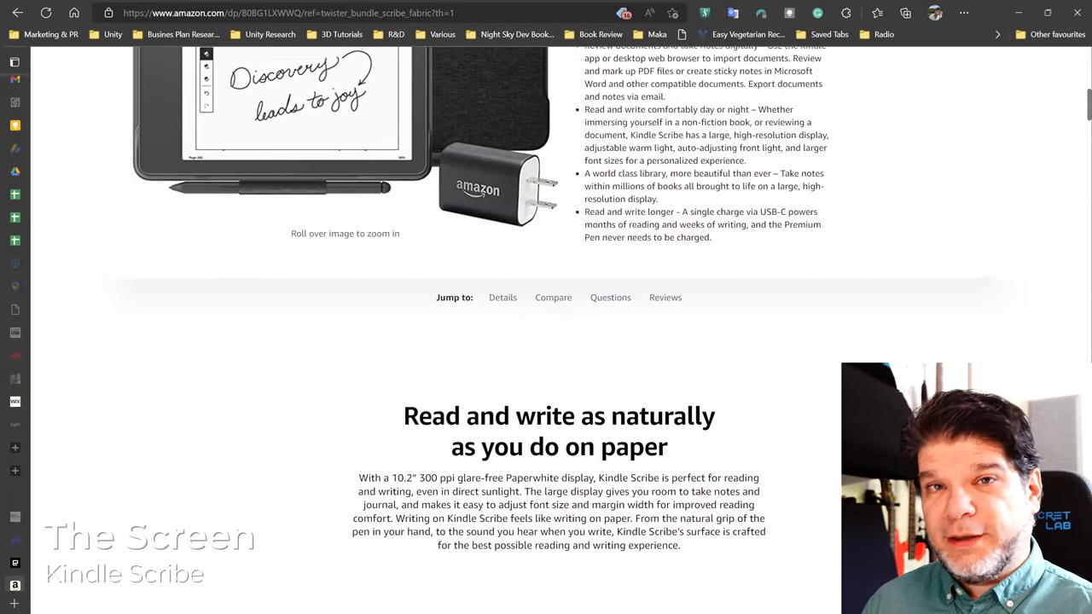
scroll("down", 3)
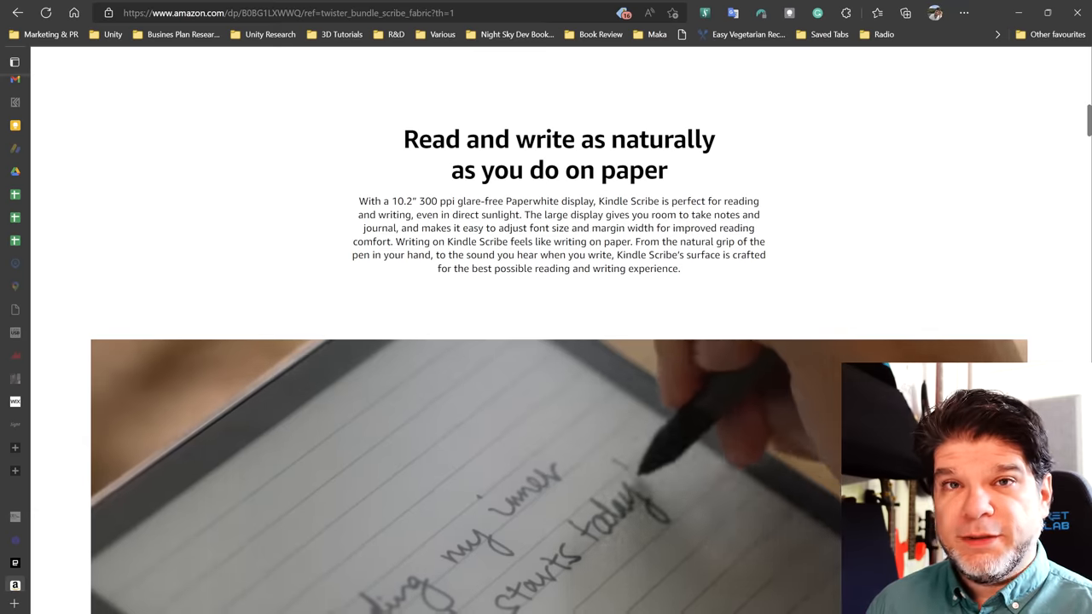
scroll("down", 3)
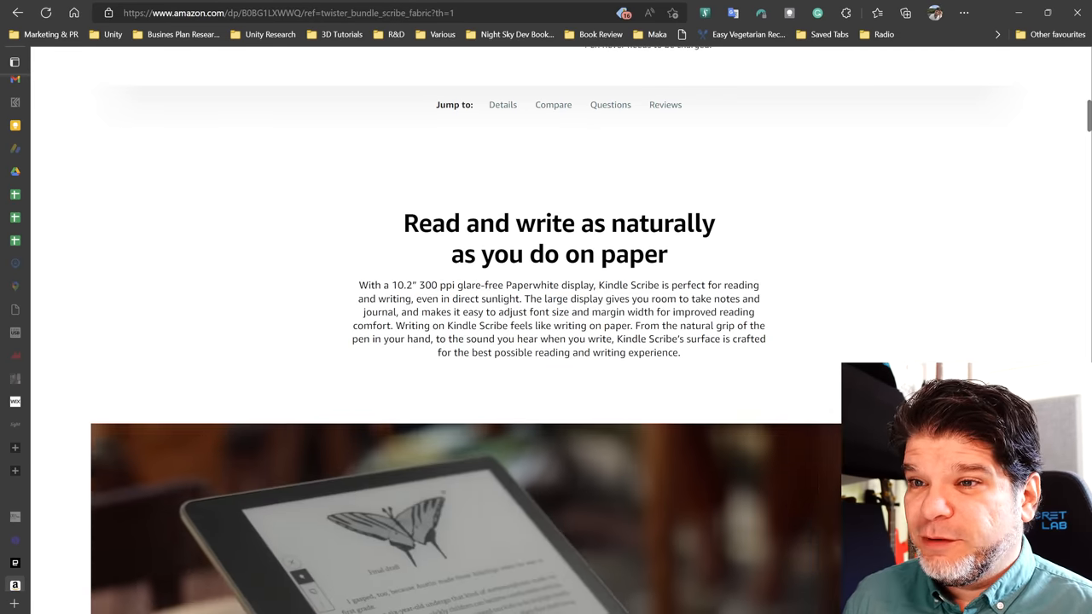
Scroll down to the large lifestyle photo of hands holding the Scribe with its pen.
left_click_drag(446, 285, 577, 285)
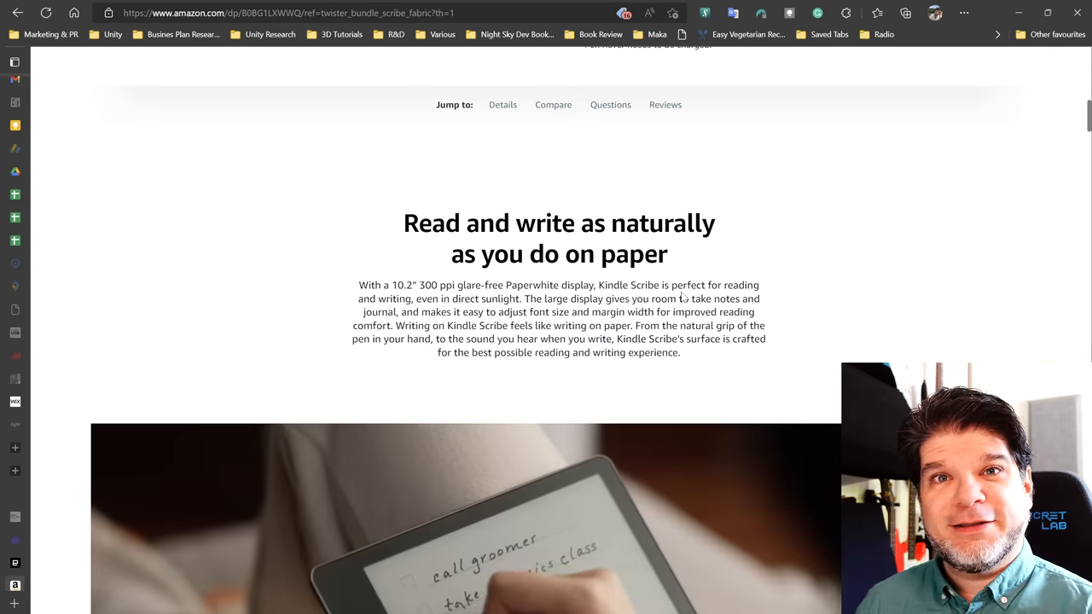
scroll("down", 3)
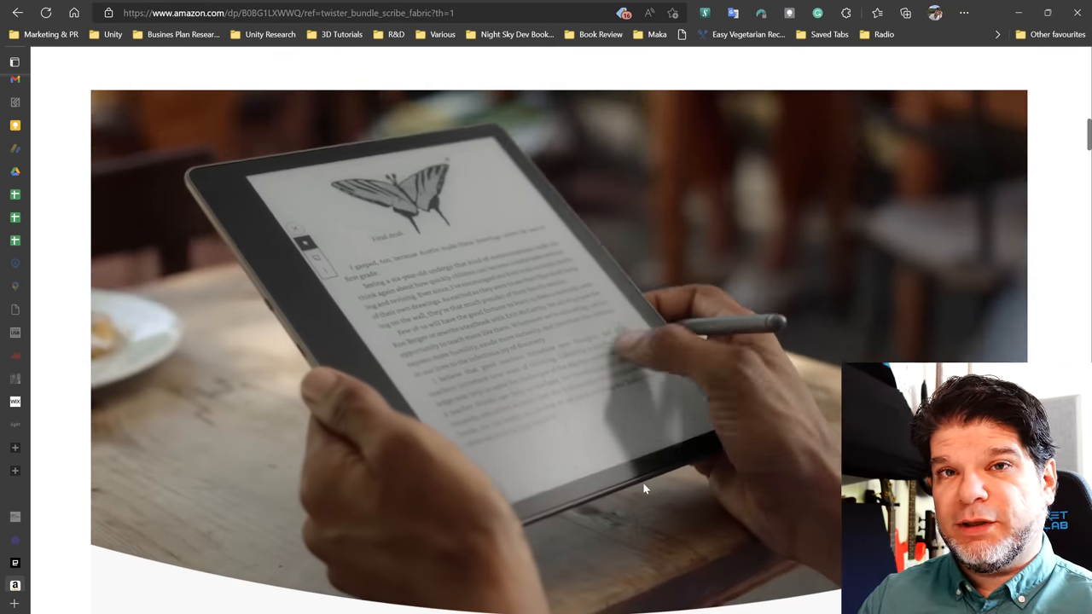
scroll("down", 3)
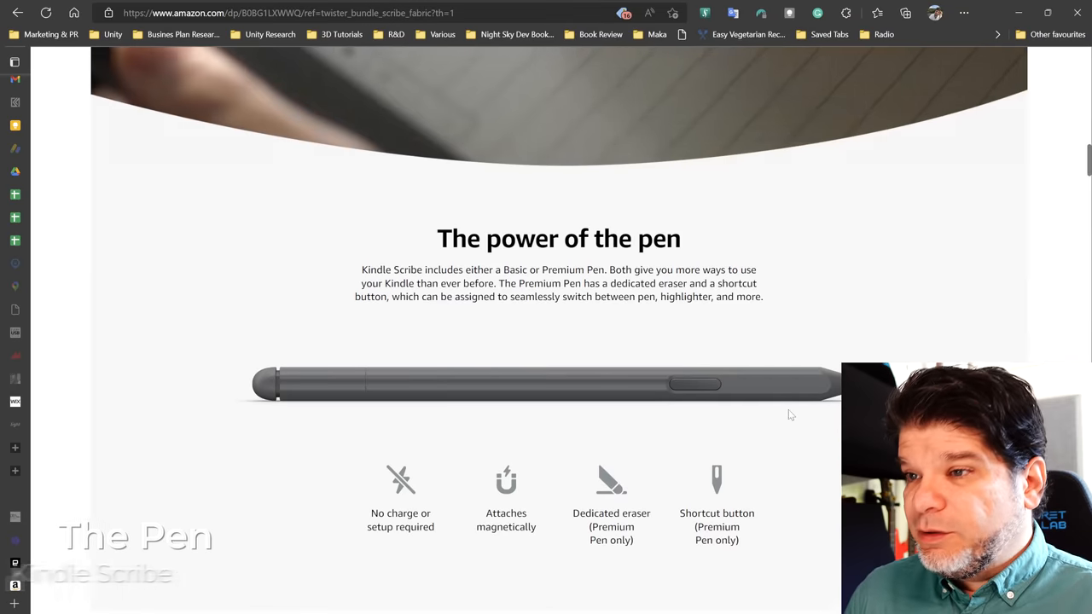
scroll("down", 3)
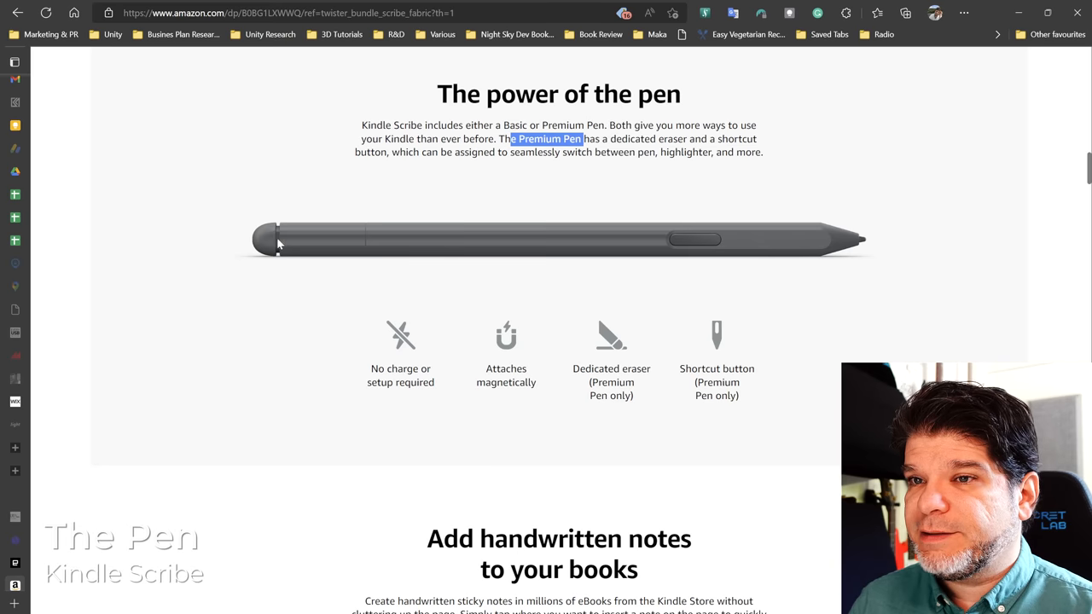
mouse_move(269, 252)
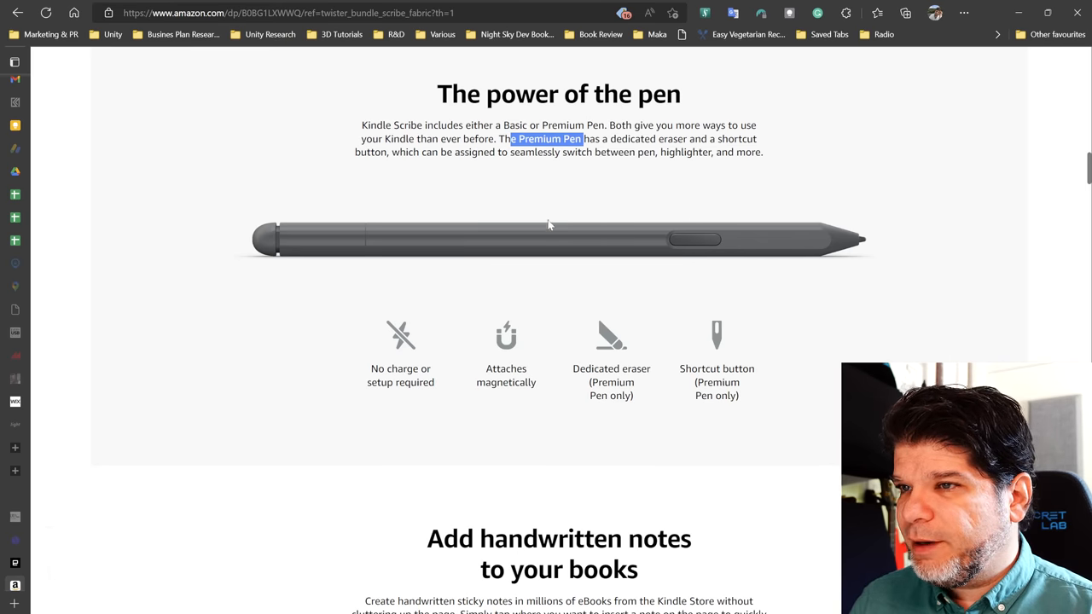
mouse_move(725, 250)
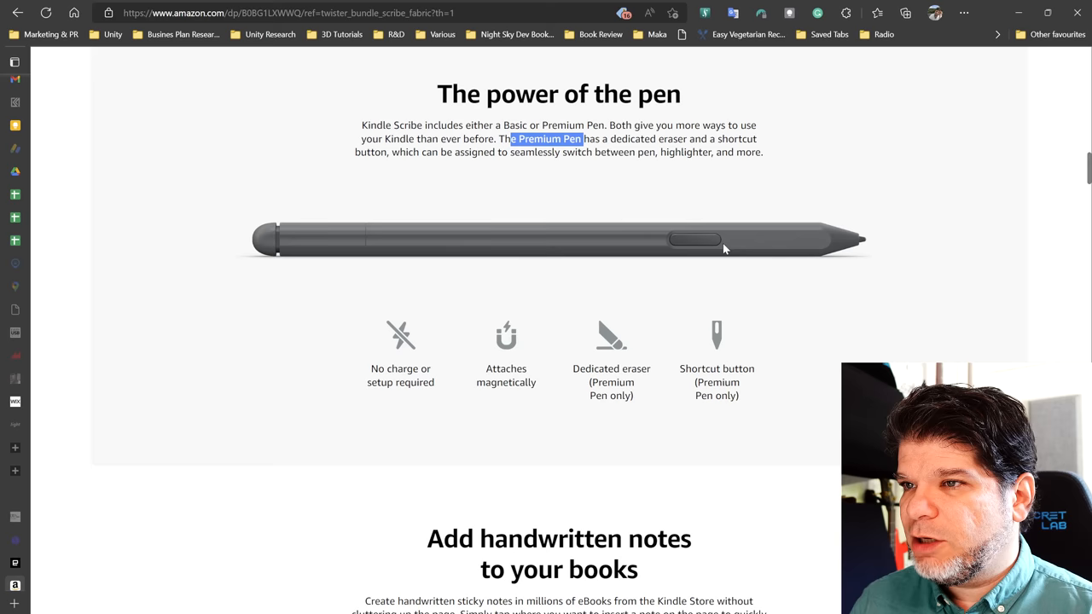
mouse_move(574, 239)
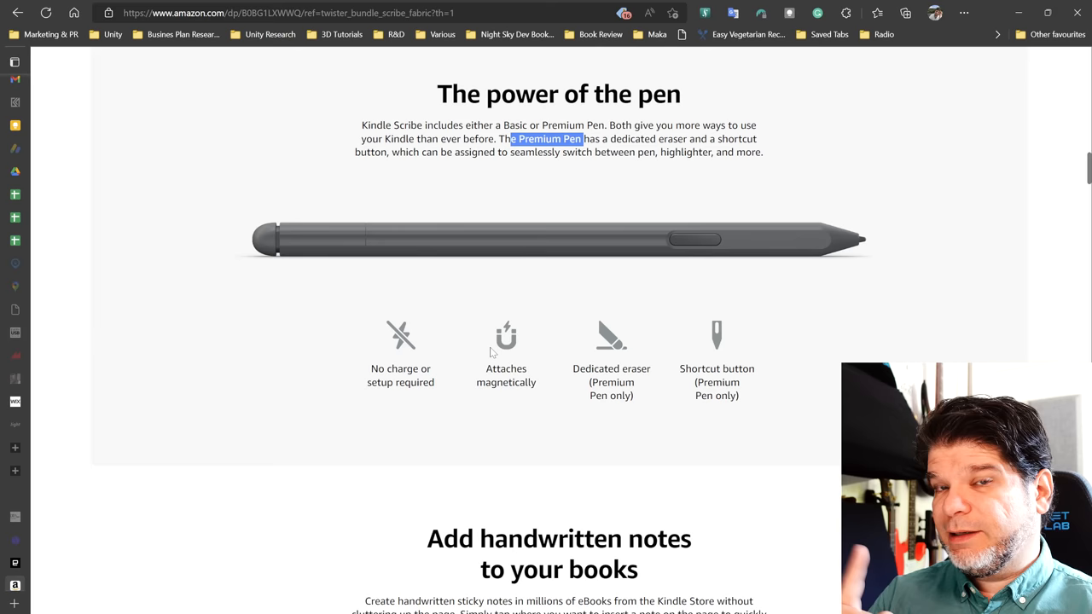
mouse_move(293, 242)
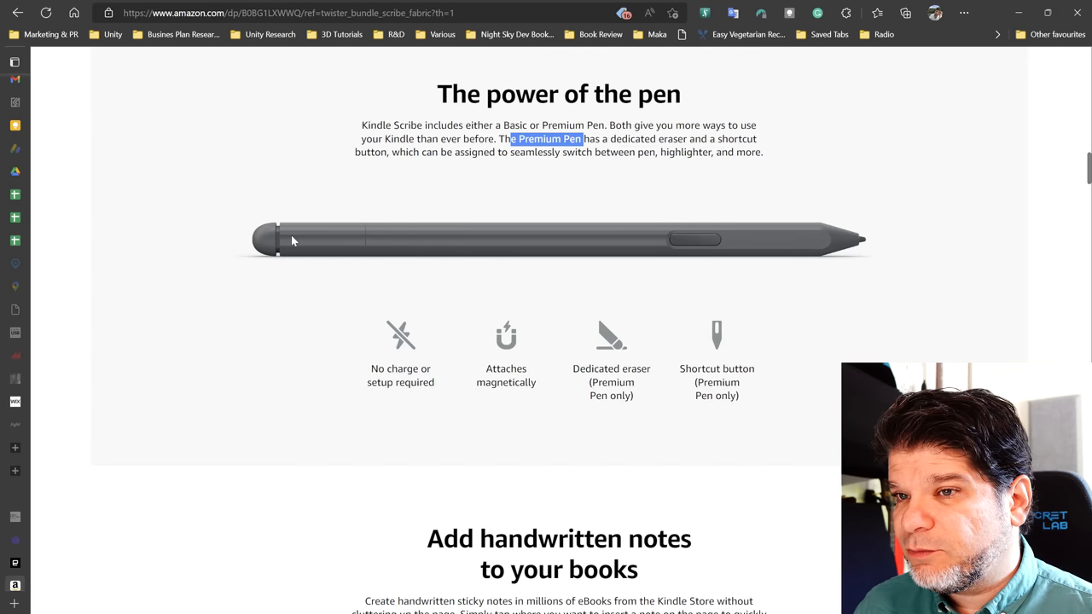
mouse_move(323, 246)
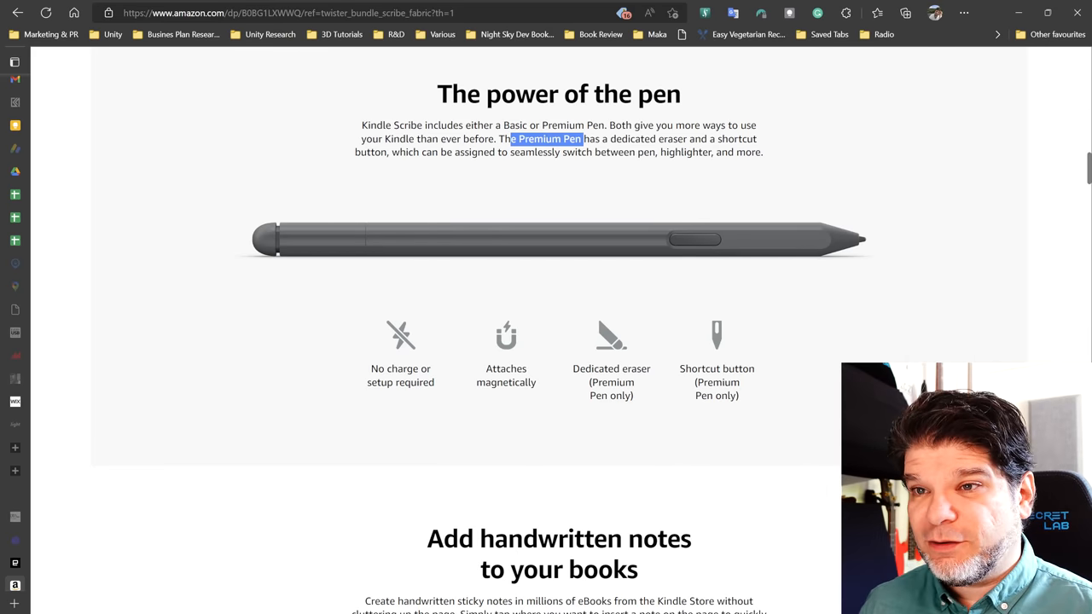
mouse_move(515, 252)
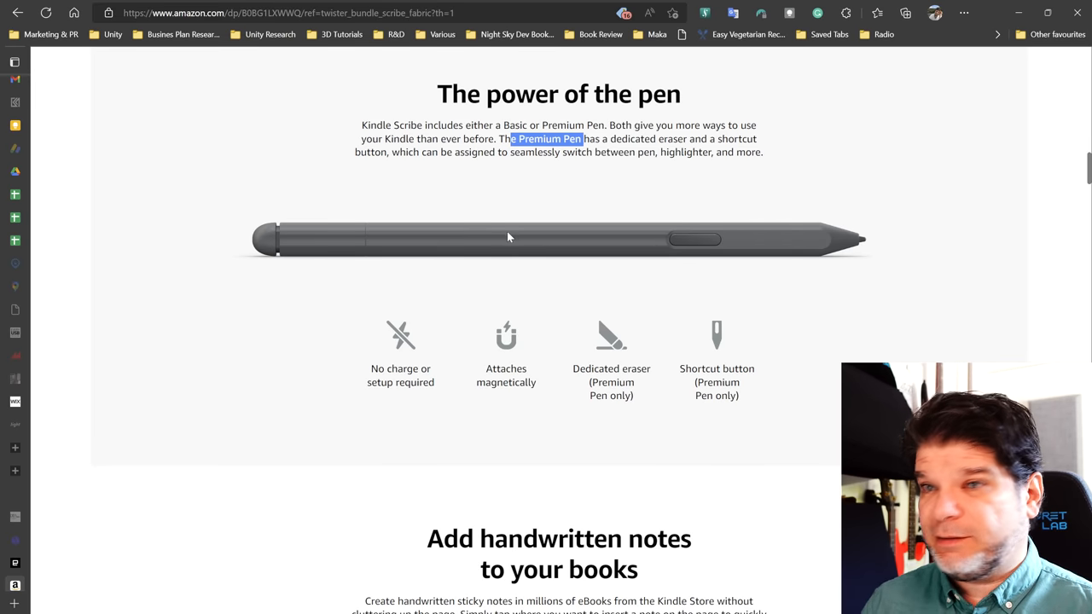
mouse_move(288, 244)
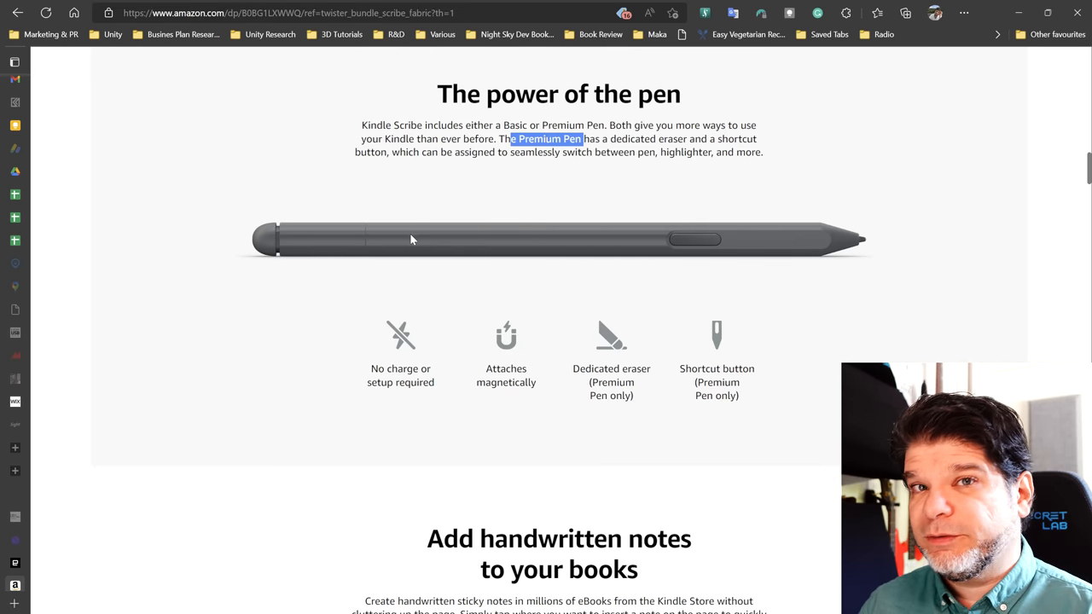
mouse_move(367, 238)
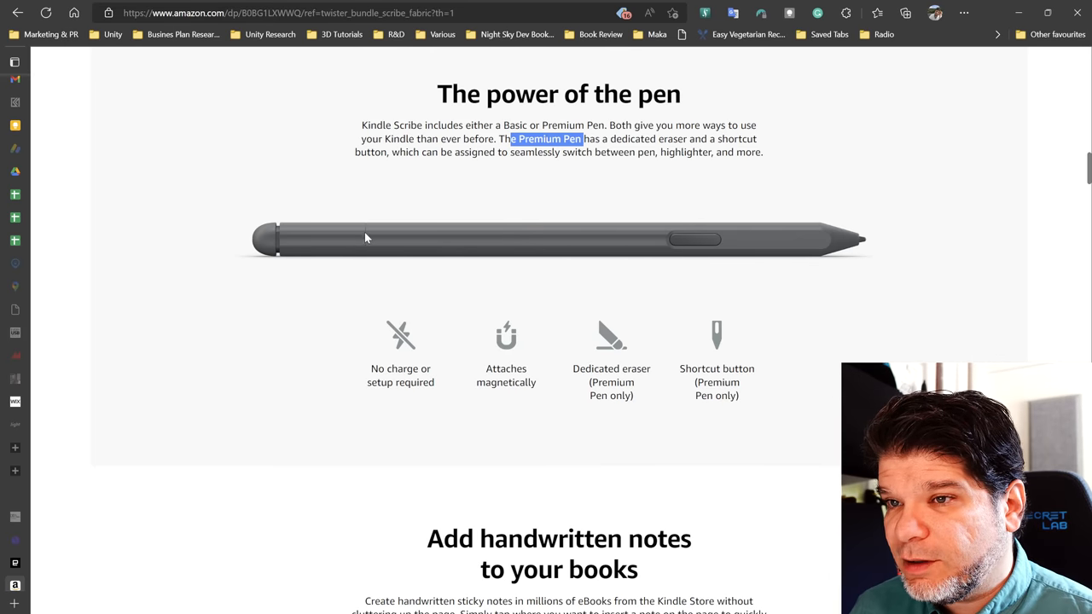
mouse_move(325, 239)
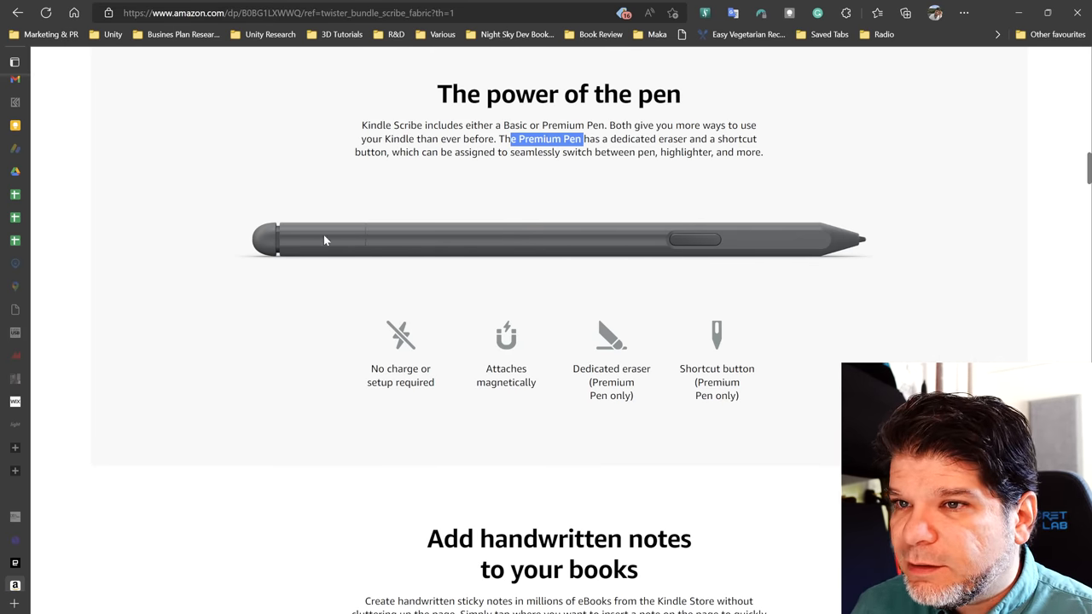
mouse_move(361, 248)
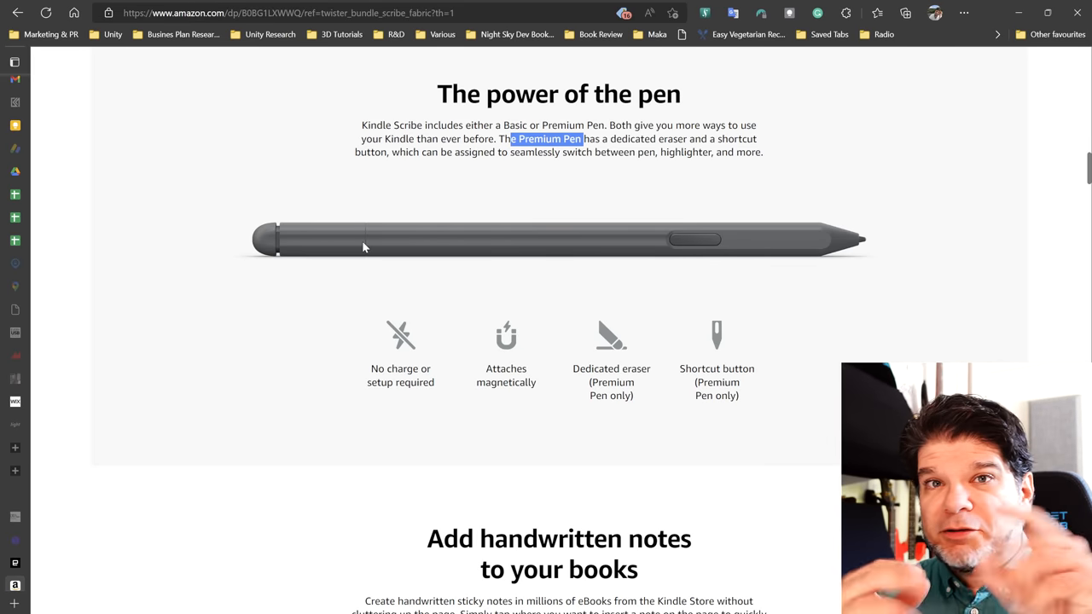
mouse_move(606, 354)
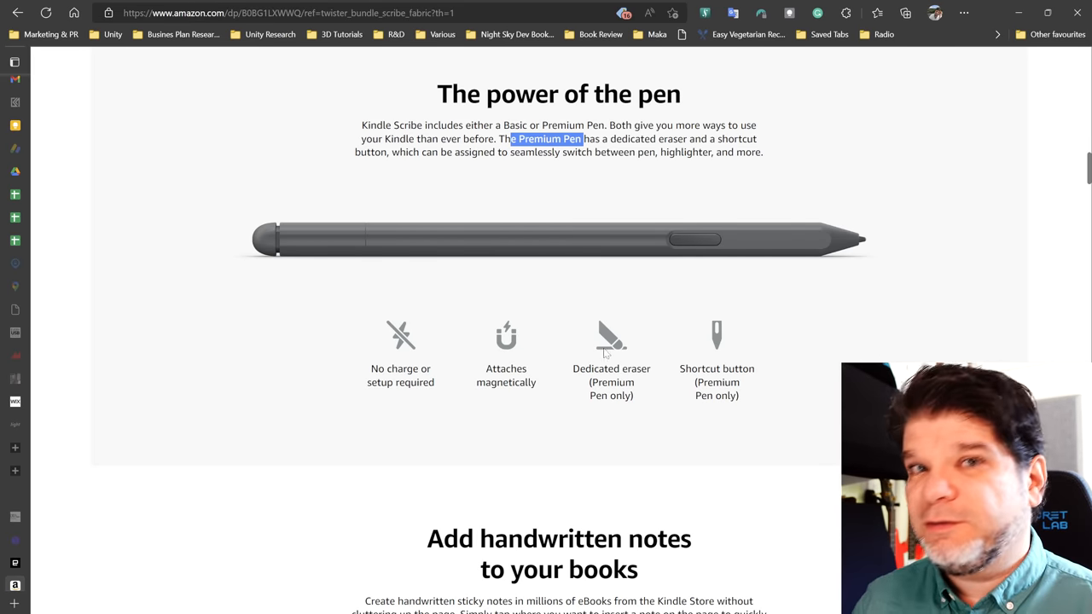
mouse_move(699, 259)
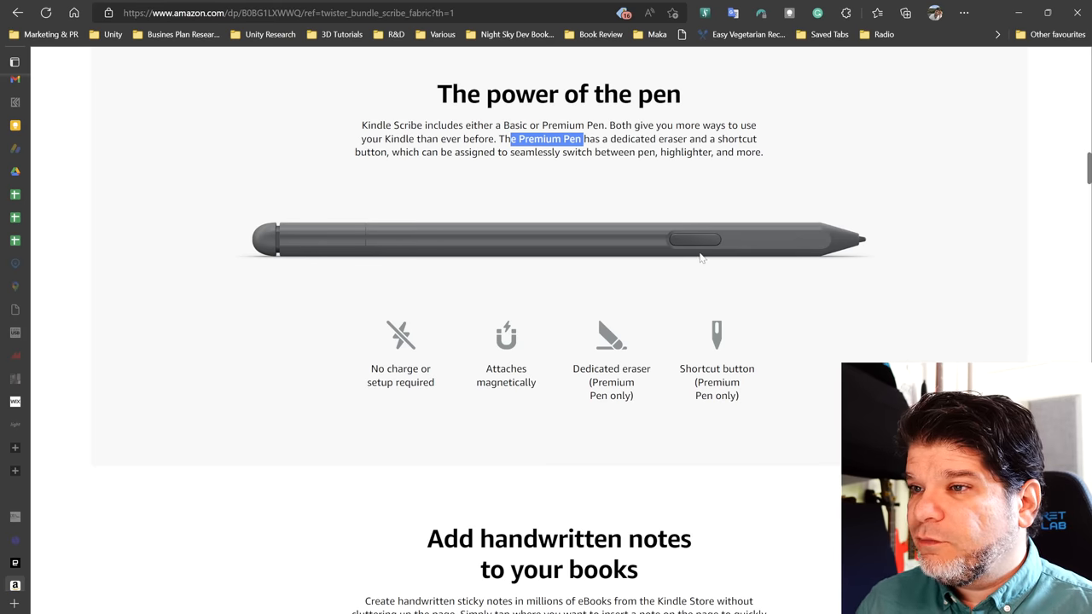
mouse_move(809, 367)
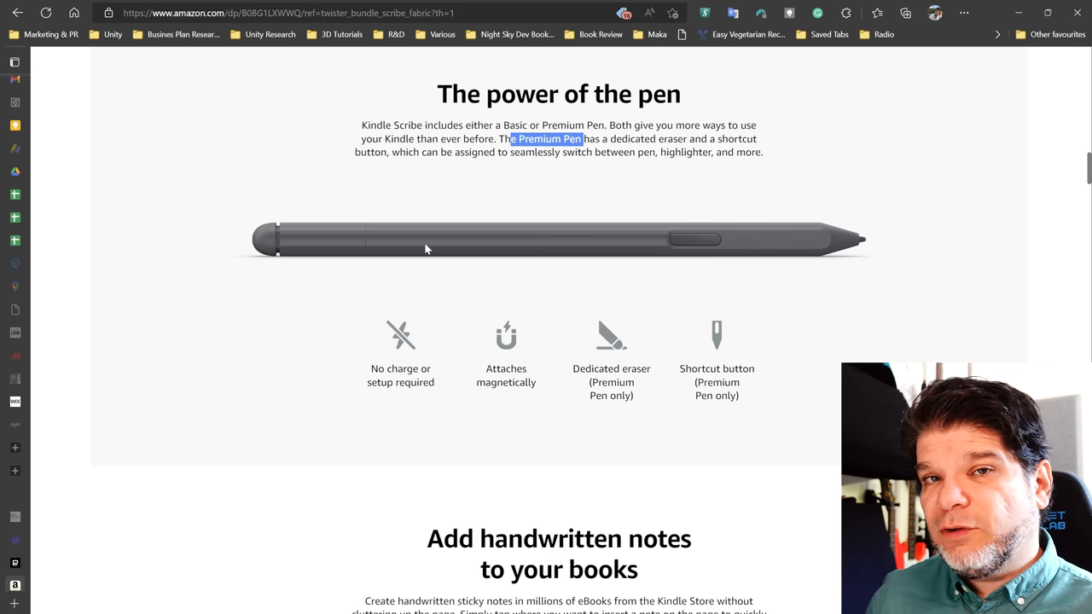
mouse_move(358, 206)
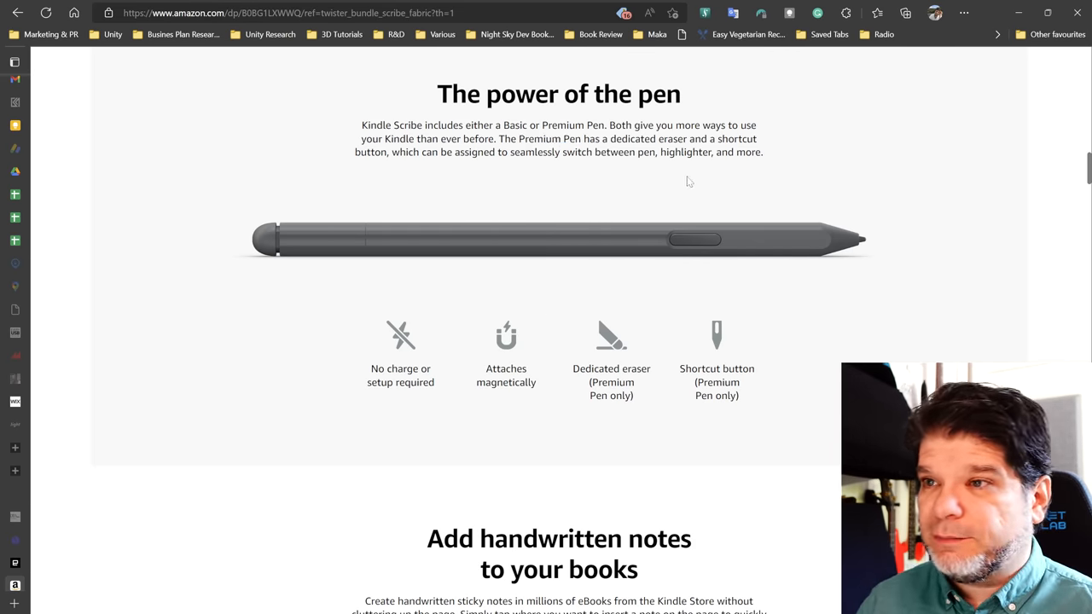
scroll("down", 3)
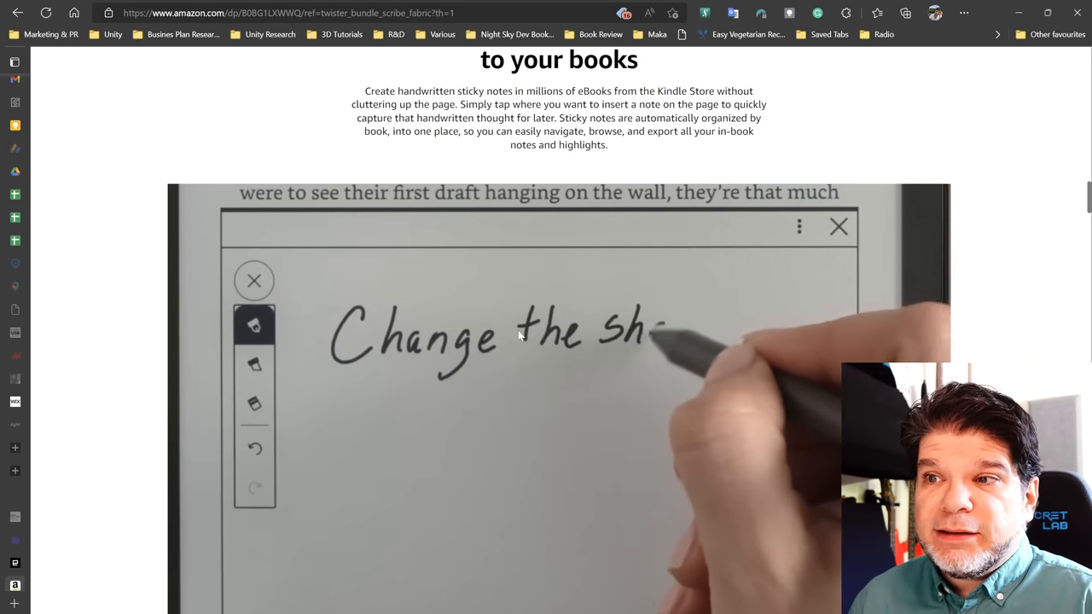
Scroll to the 'Add handwritten notes to your books' sticky-note demo.
scroll("down", 3)
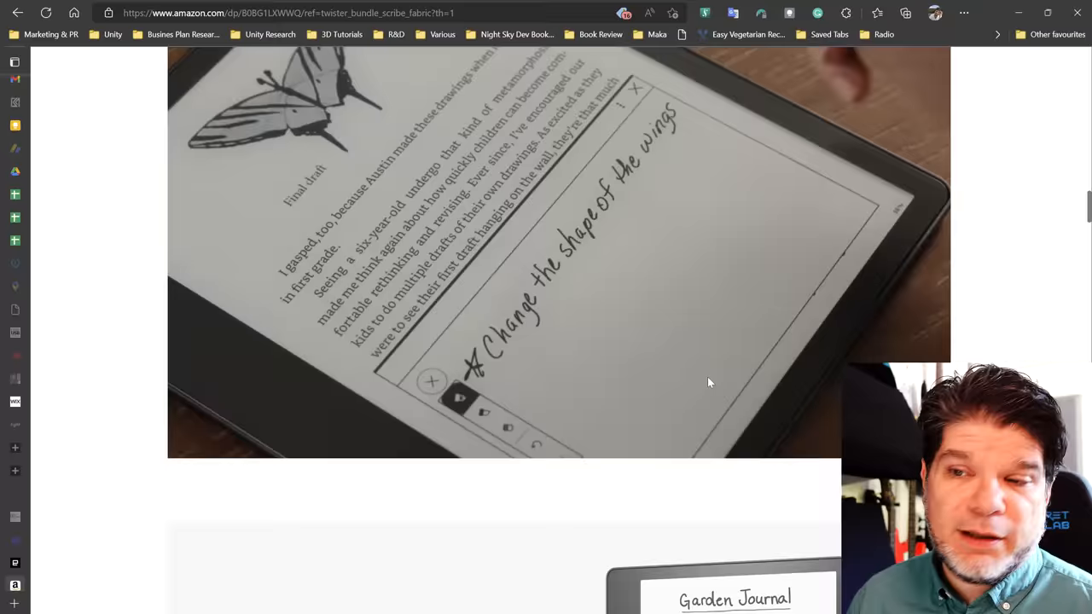
Scroll into the 'Streamline your life's notes' section and skim its intro text.
scroll("down", 3)
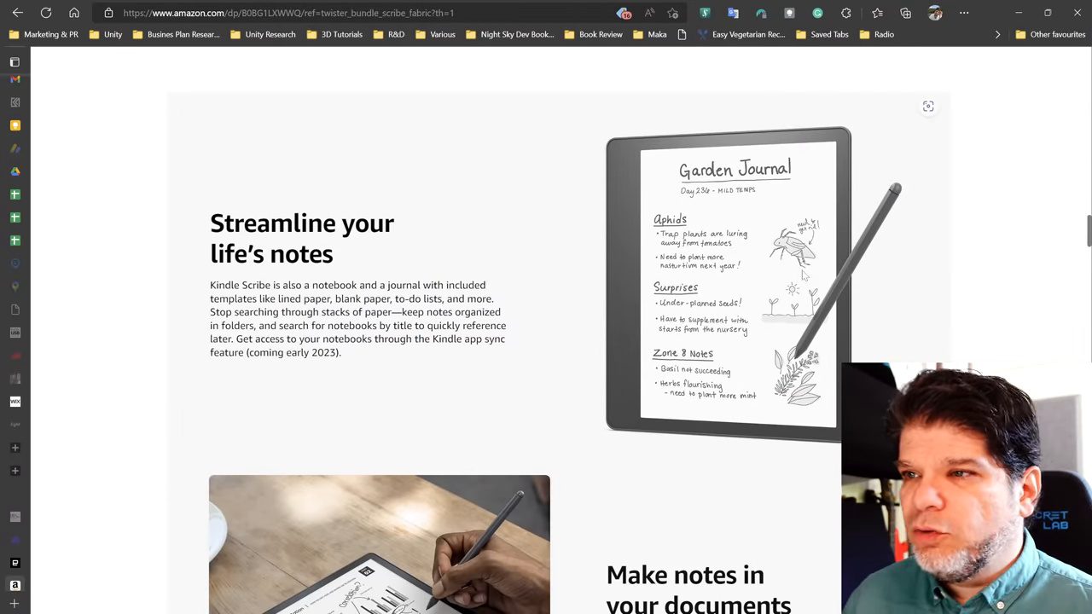
scroll("down", 3)
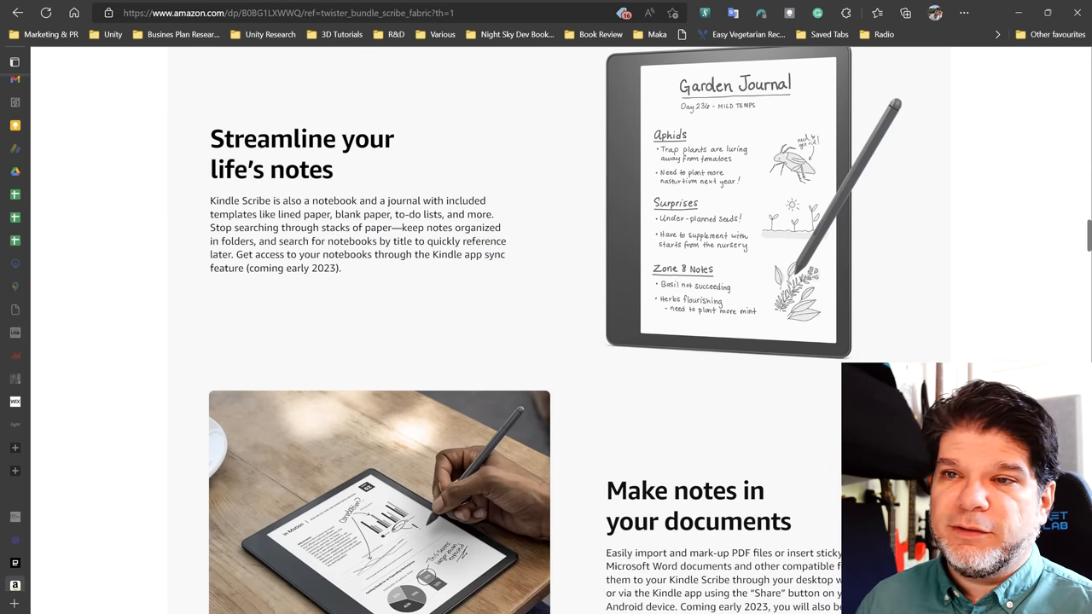
left_click_drag(278, 215, 389, 215)
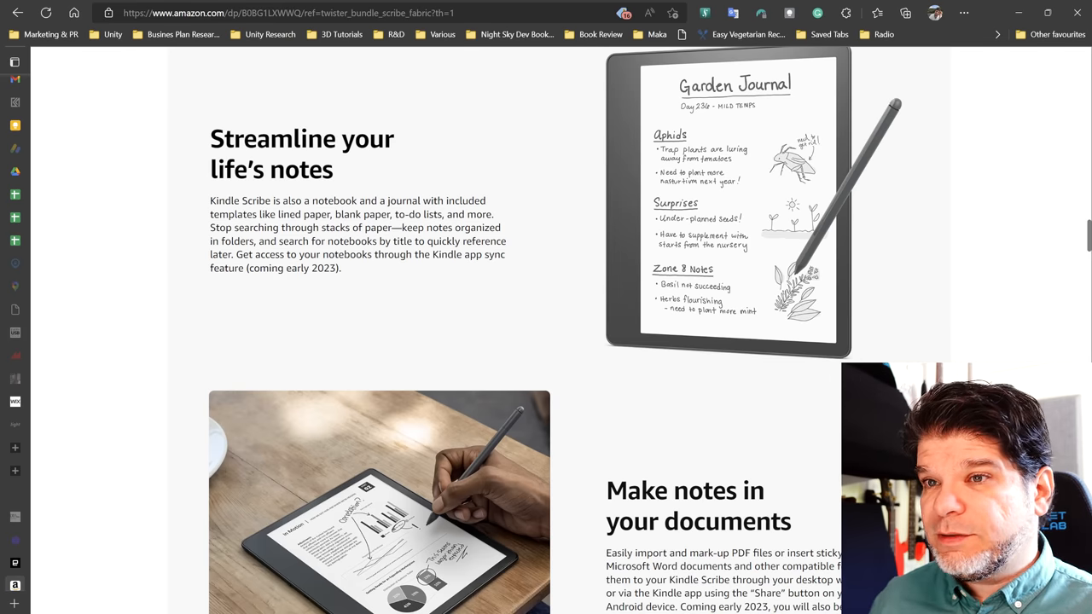
Highlight the phrase 'search for notebooks', then continue to 'Make notes in your documents'.
double_click(323, 240)
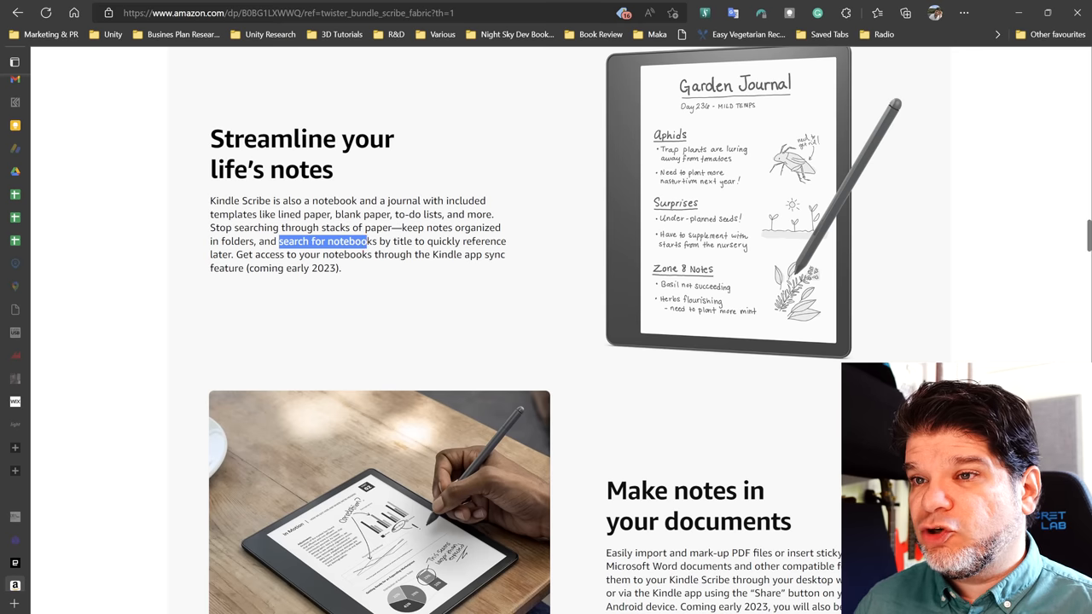
left_click_drag(366, 242, 504, 242)
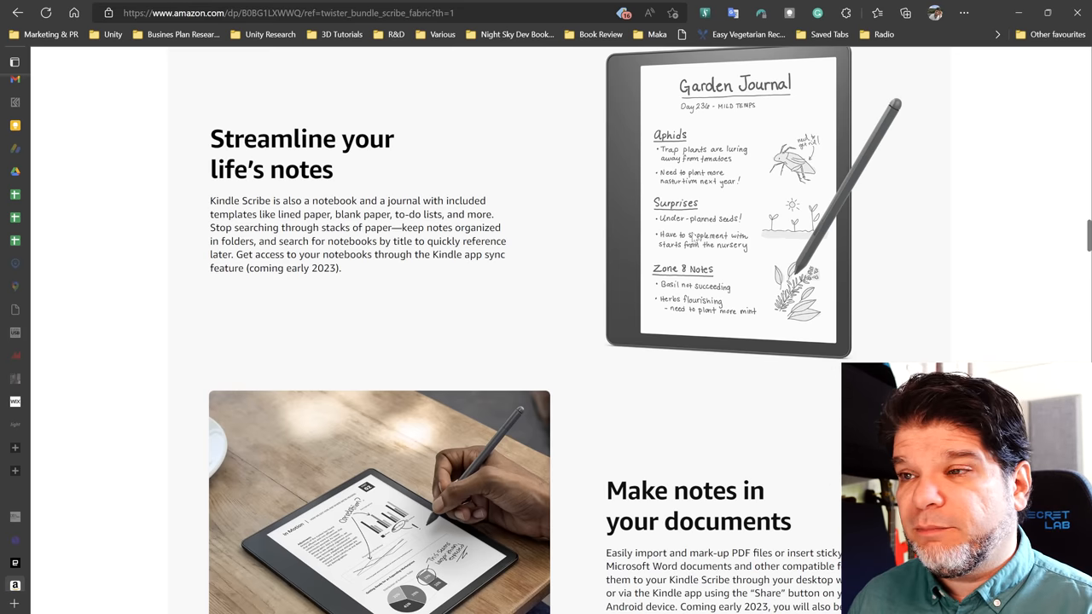
mouse_move(605, 263)
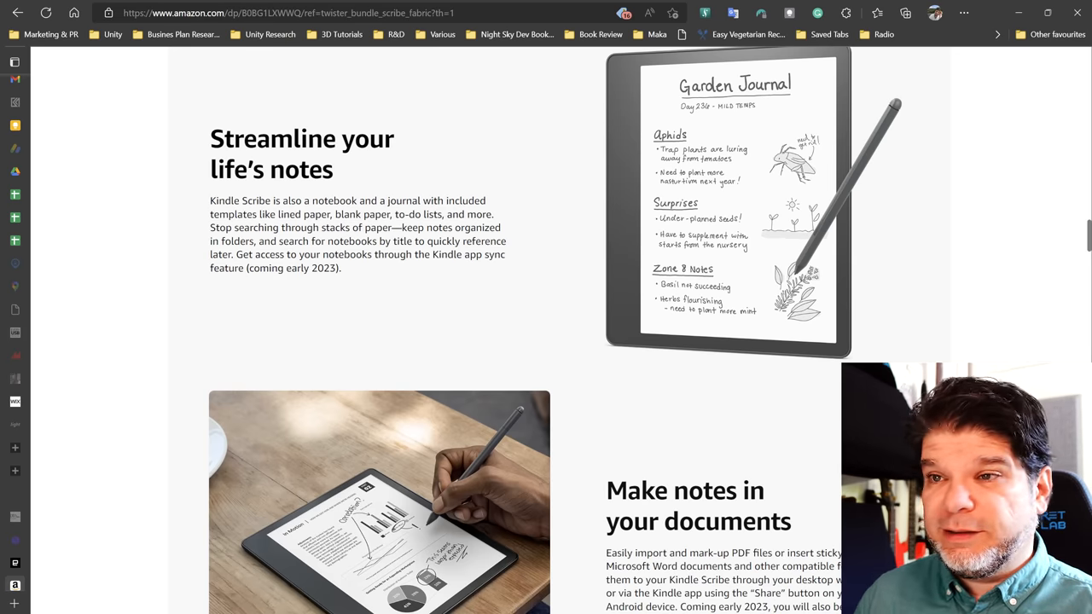
left_click_drag(260, 215, 344, 242)
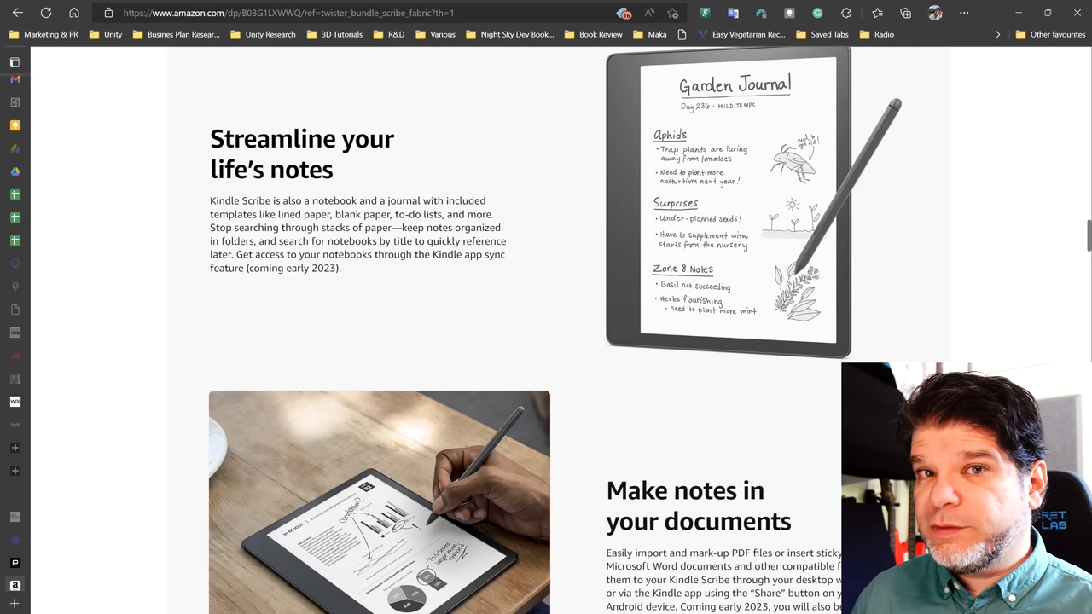
scroll("down", 3)
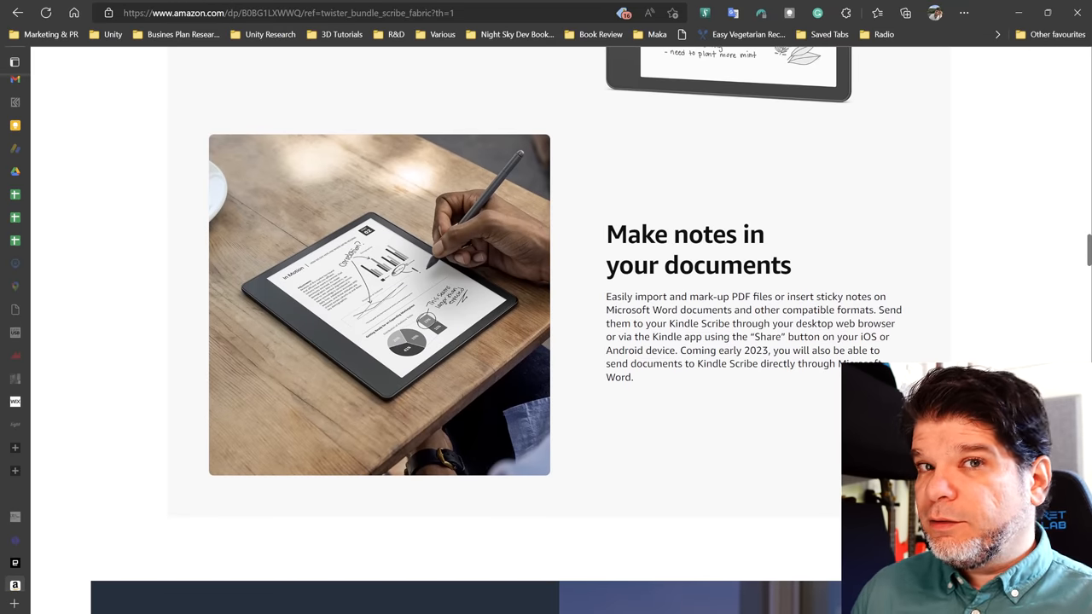
double_click(713, 297)
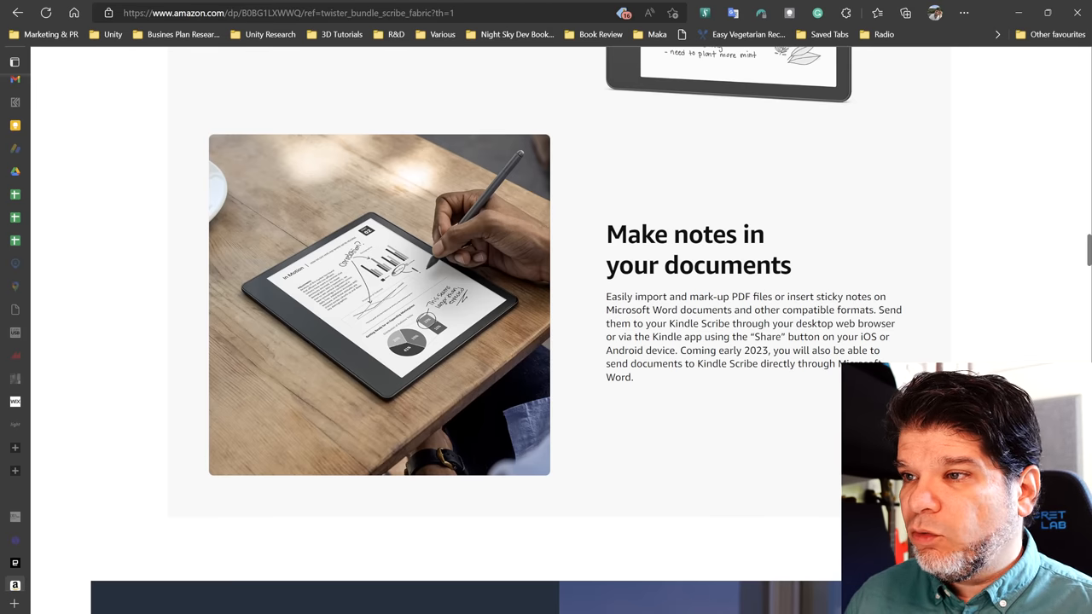
mouse_move(901, 308)
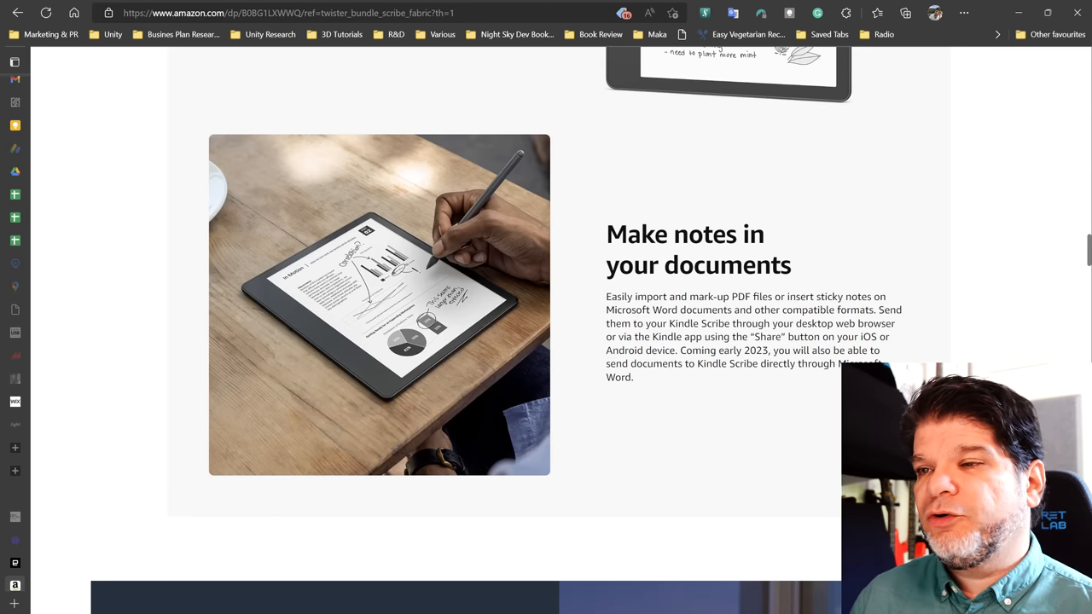
double_click(741, 297)
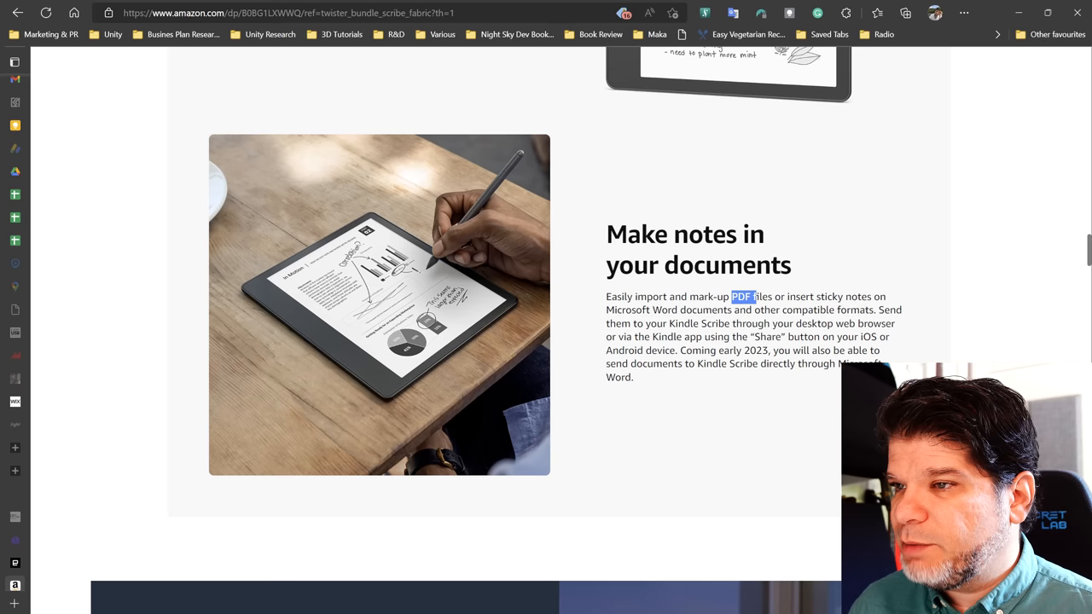
left_click_drag(740, 297, 700, 311)
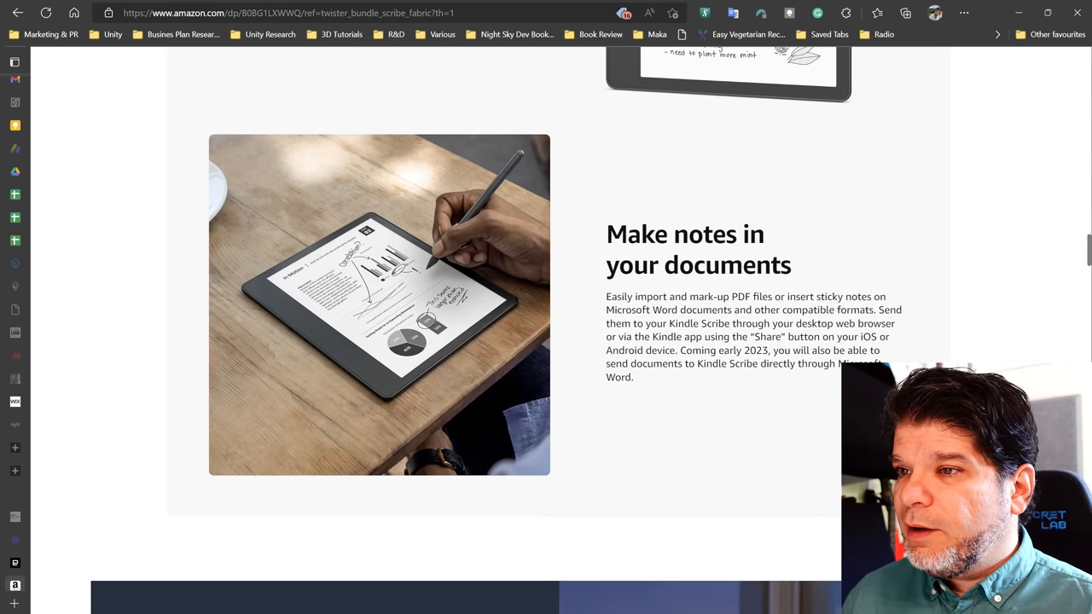
left_click_drag(657, 324, 828, 324)
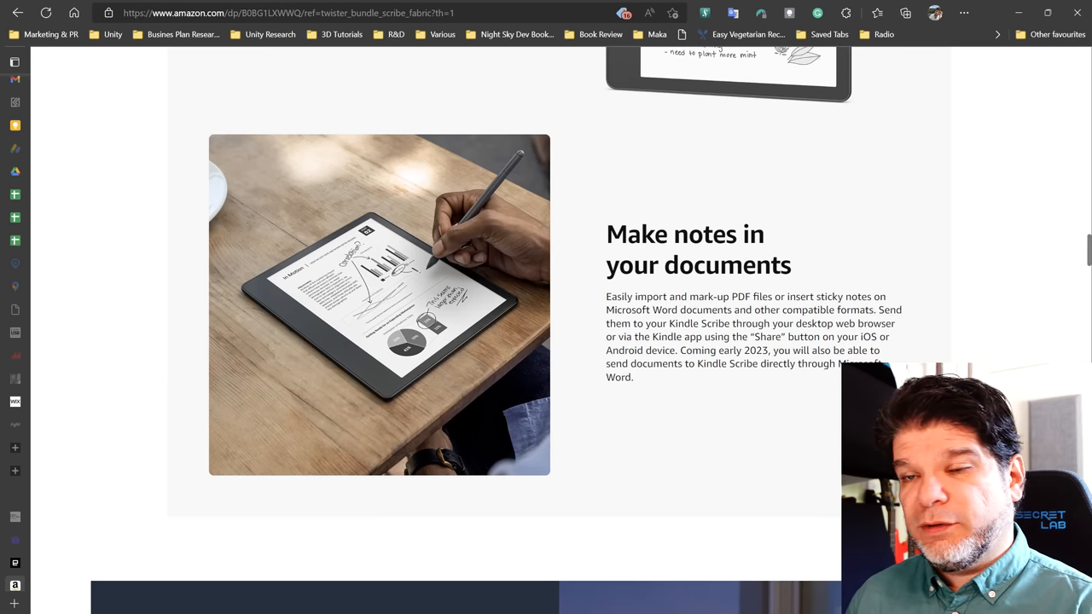
mouse_move(760, 323)
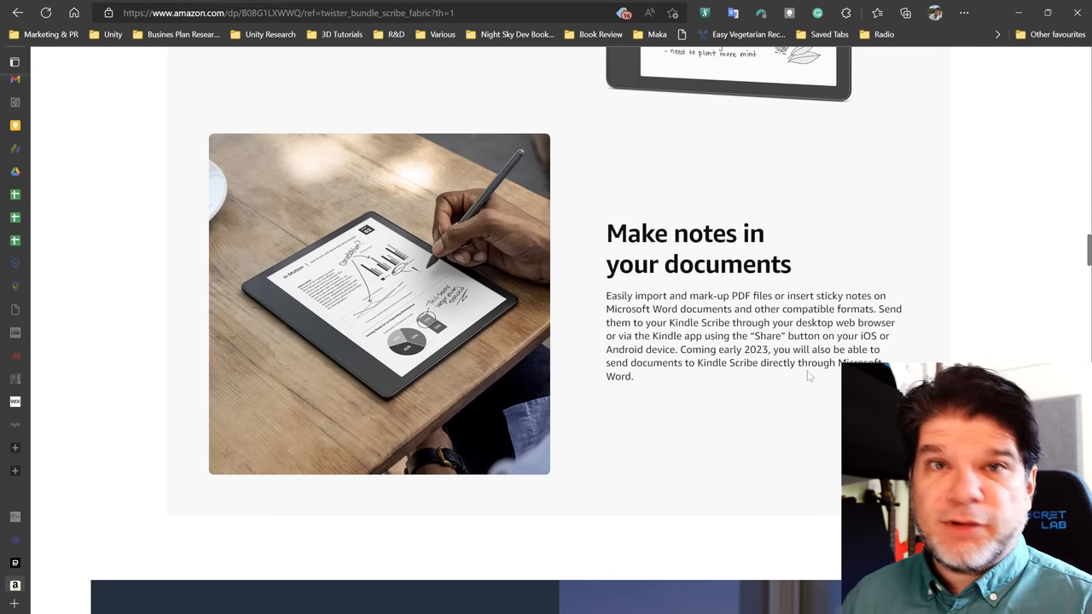
scroll("down", 3)
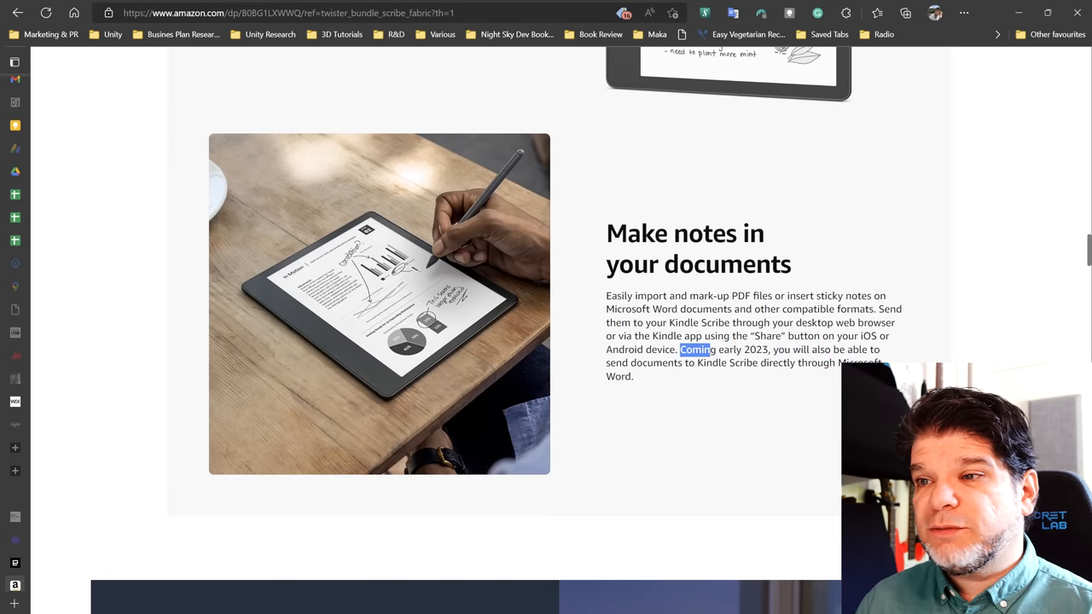
left_click_drag(697, 348, 879, 362)
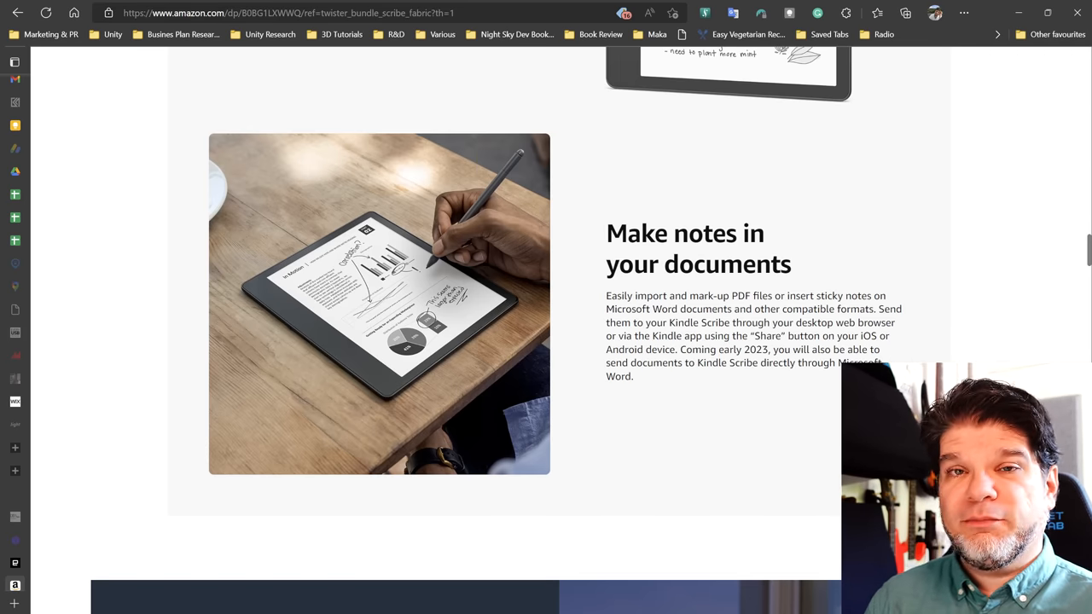
scroll("down", 3)
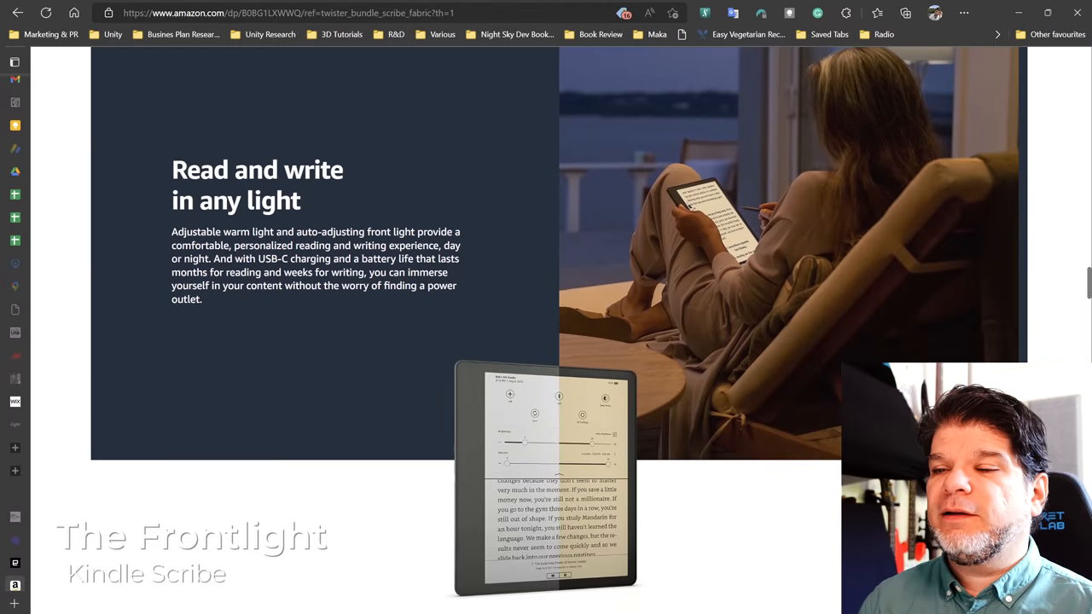
Reach 'Read and write in any light' and briefly highlight the 'months for reading' battery phrase.
scroll("down", 3)
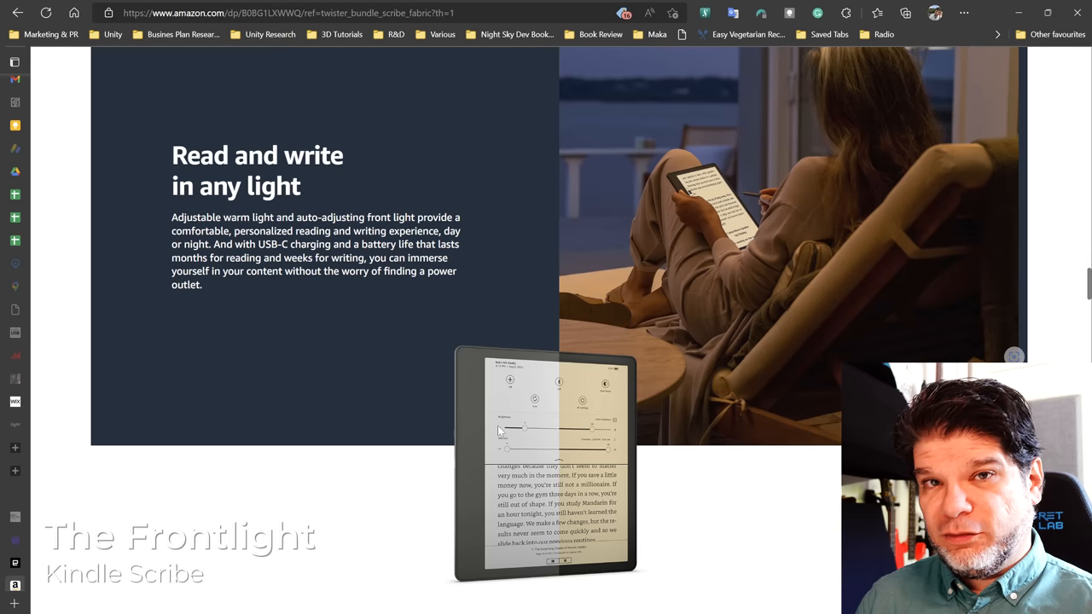
mouse_move(486, 375)
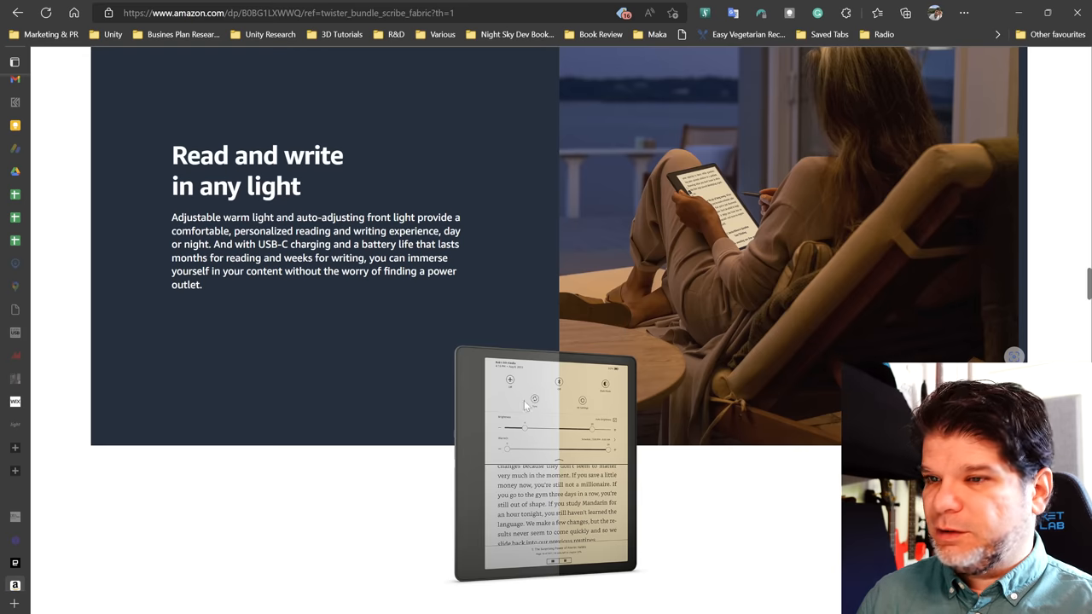
mouse_move(577, 457)
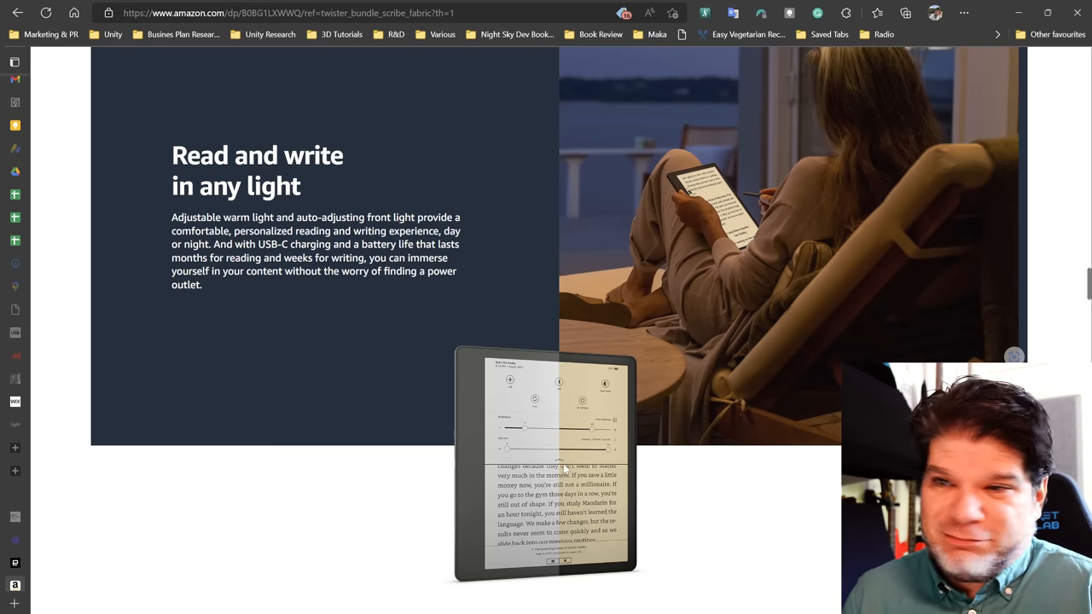
mouse_move(583, 418)
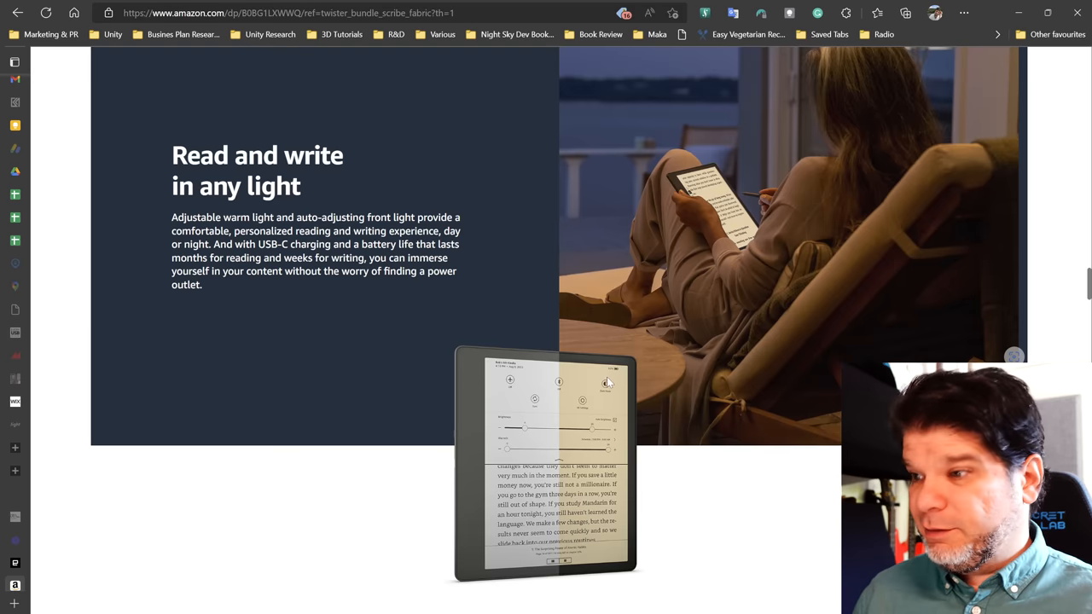
mouse_move(606, 394)
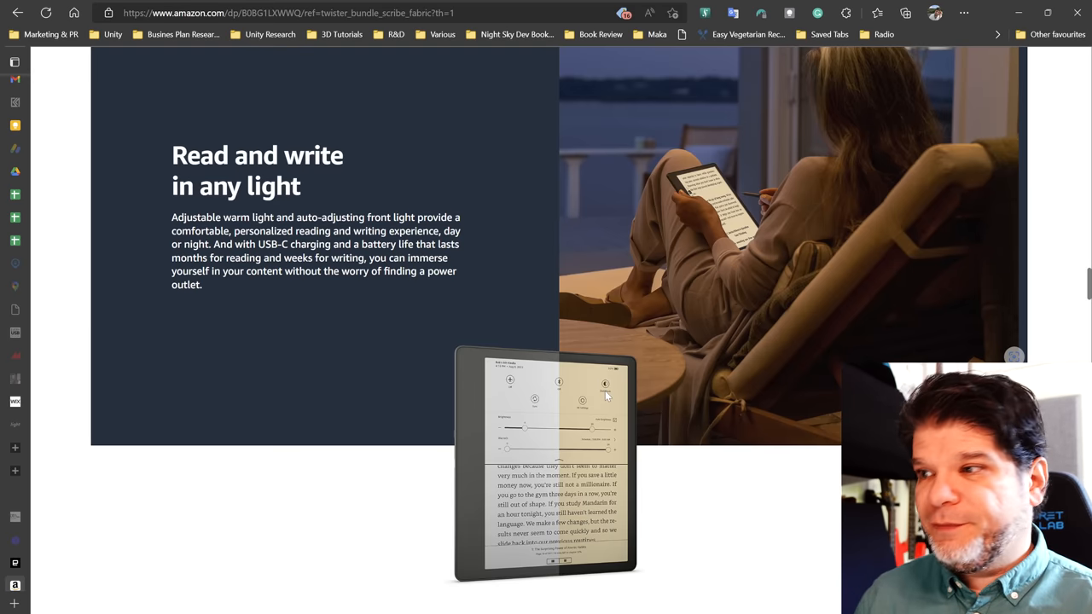
left_click_drag(215, 244, 280, 244)
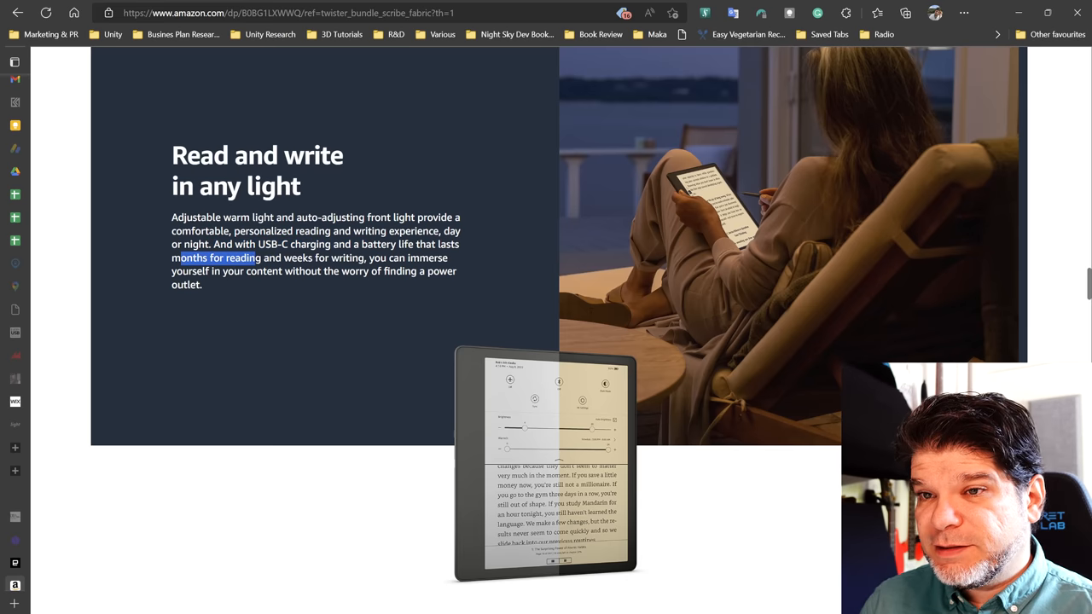
left_click_drag(263, 257, 368, 257)
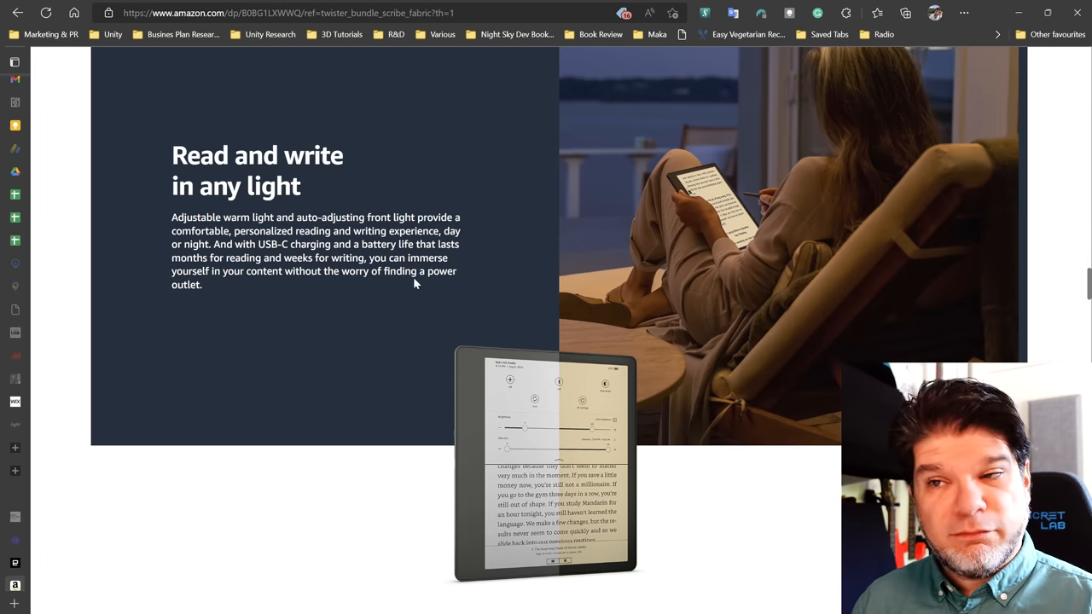
Scroll down to the Covers section showing the folding fabric cover with pen.
scroll("down", 3)
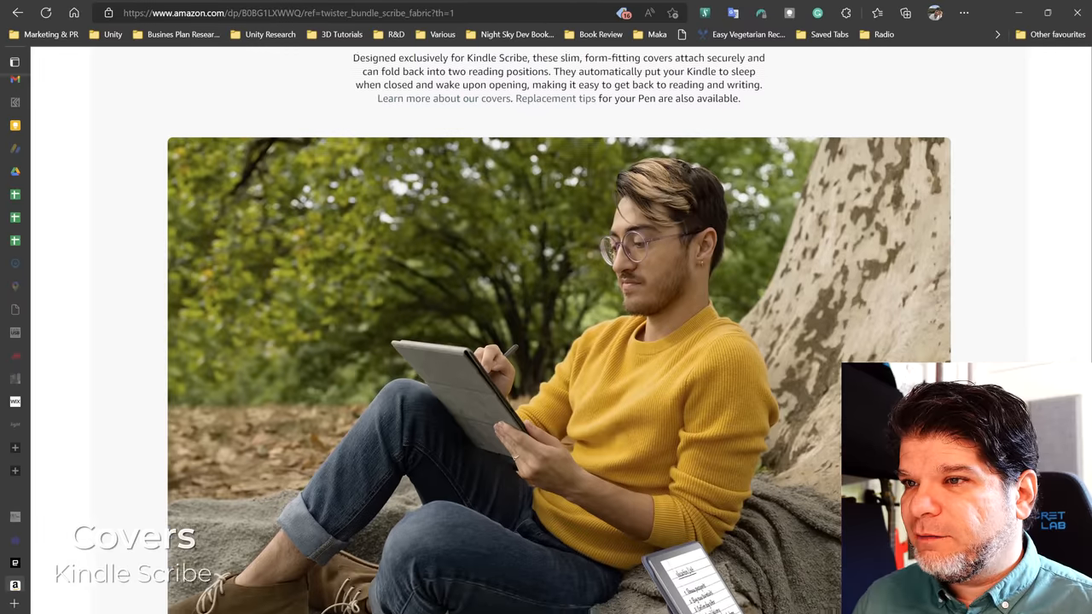
scroll("down", 3)
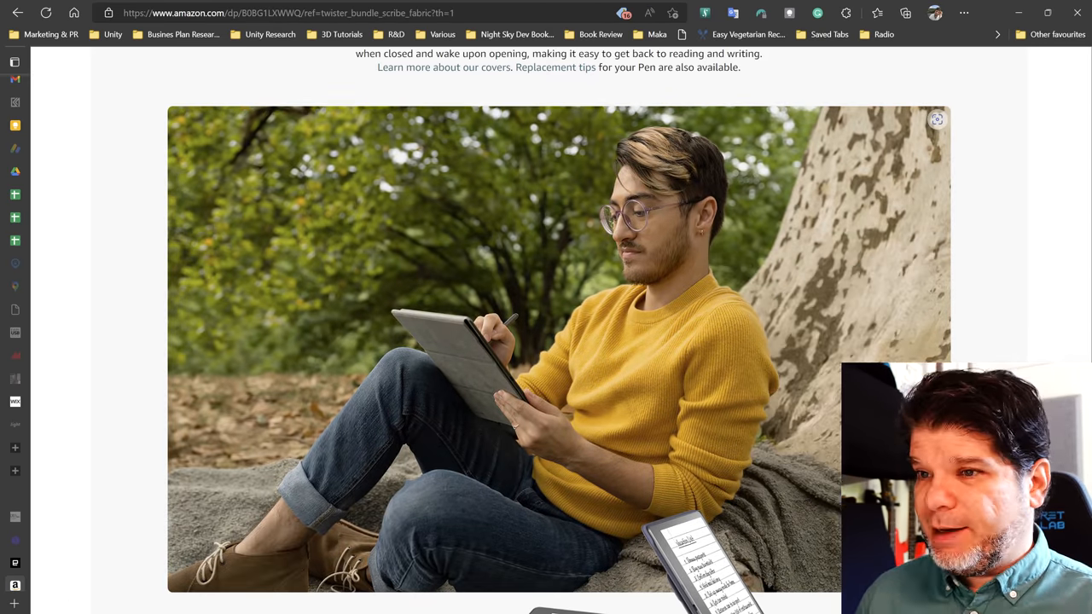
scroll("down", 3)
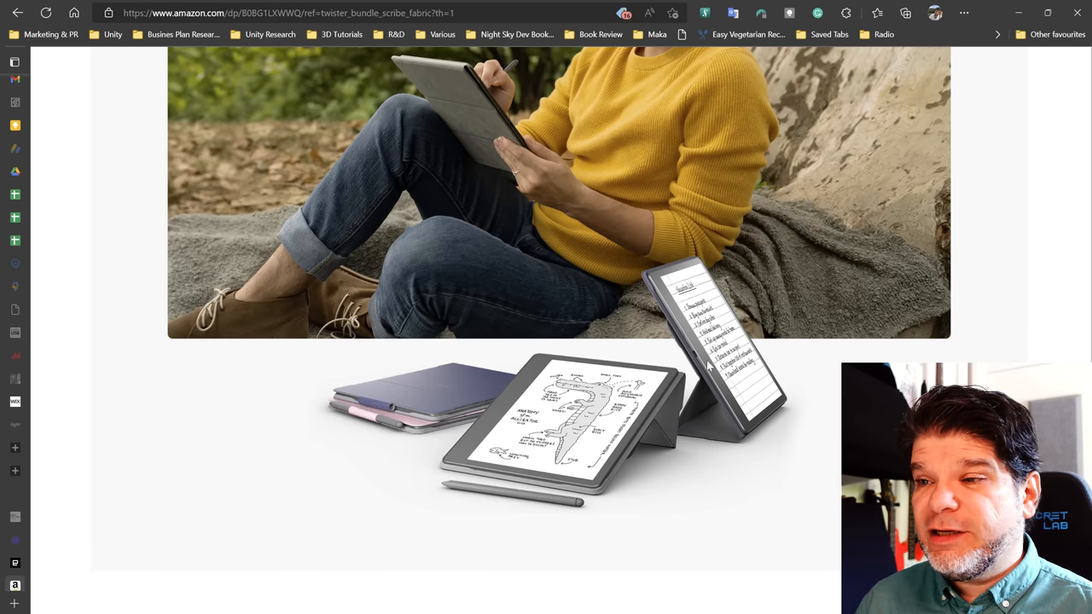
mouse_move(788, 382)
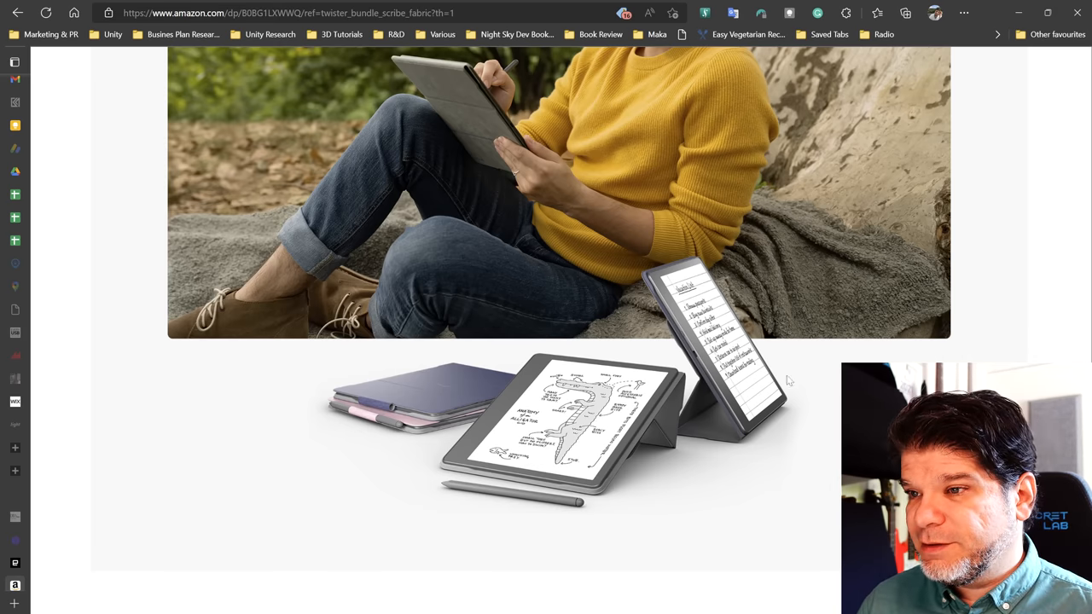
mouse_move(652, 276)
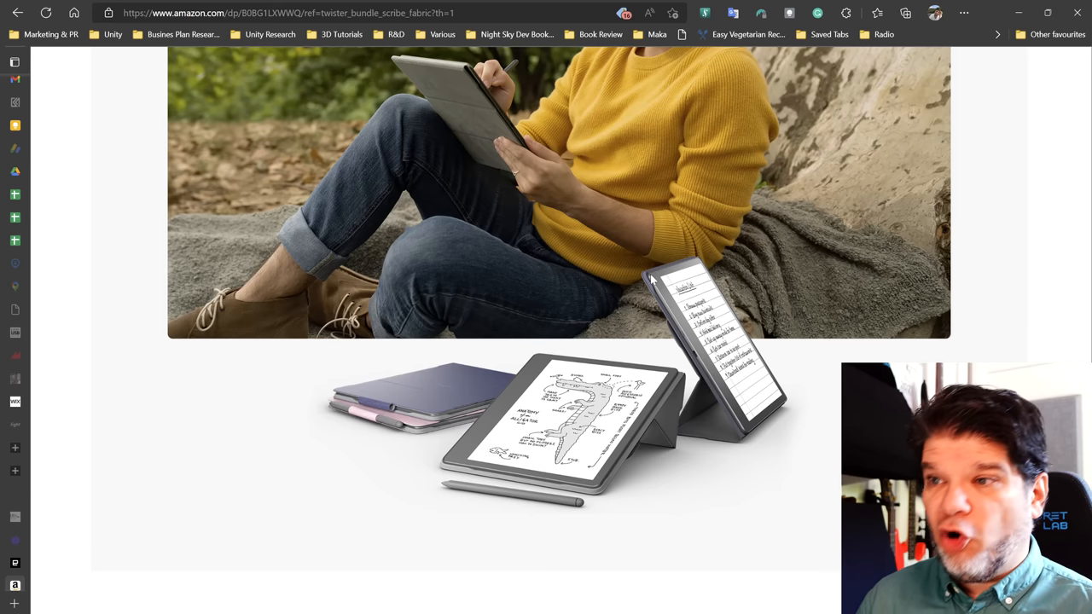
mouse_move(679, 242)
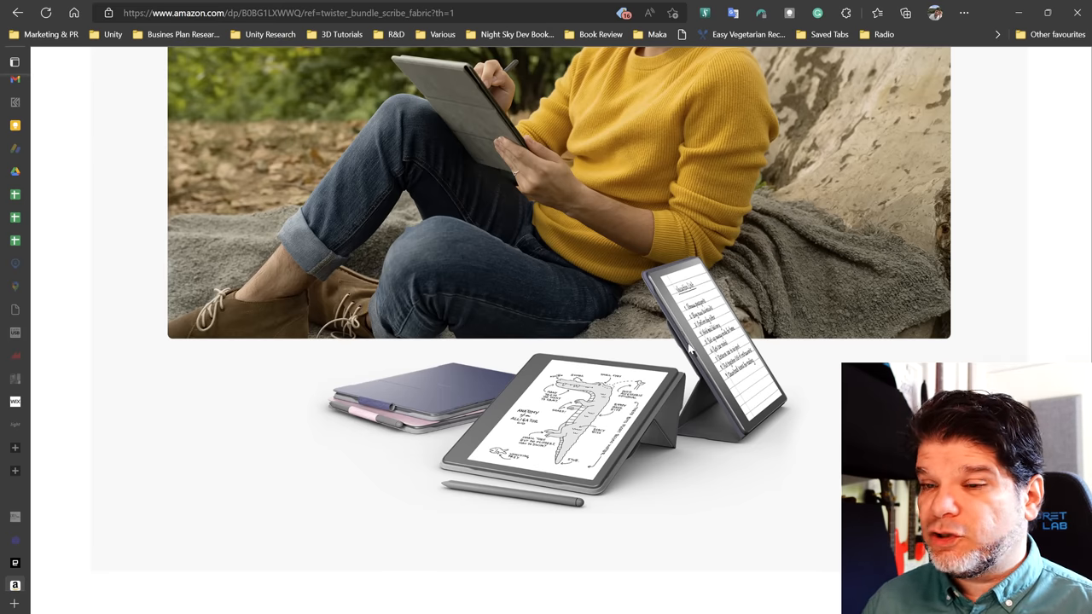
Reach the FAQ answer on importing documents and highlight part of the sticky notes sentence.
scroll("down", 3)
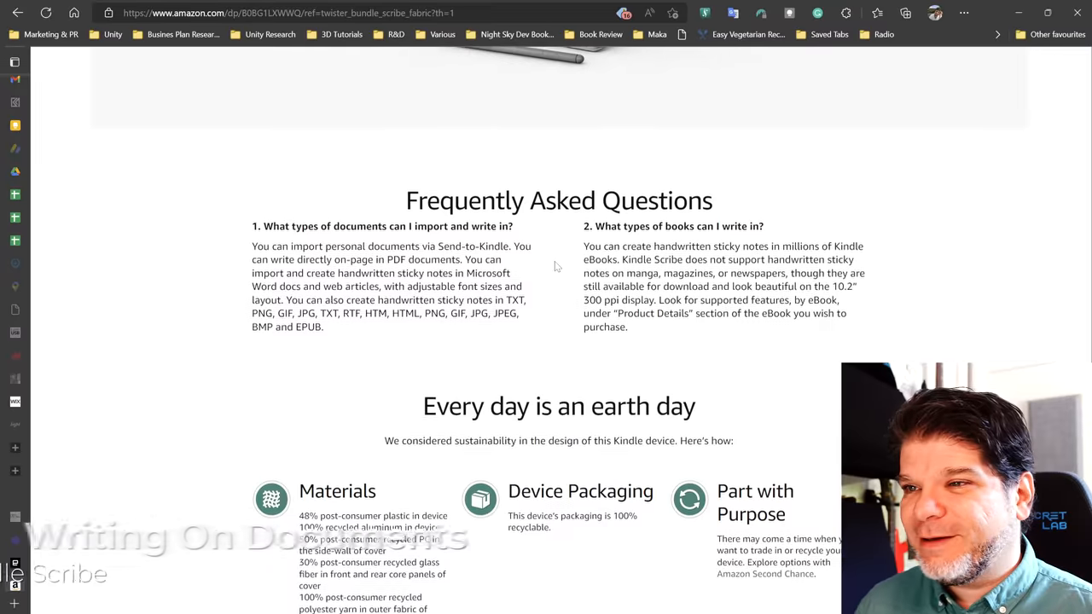
scroll("down", 3)
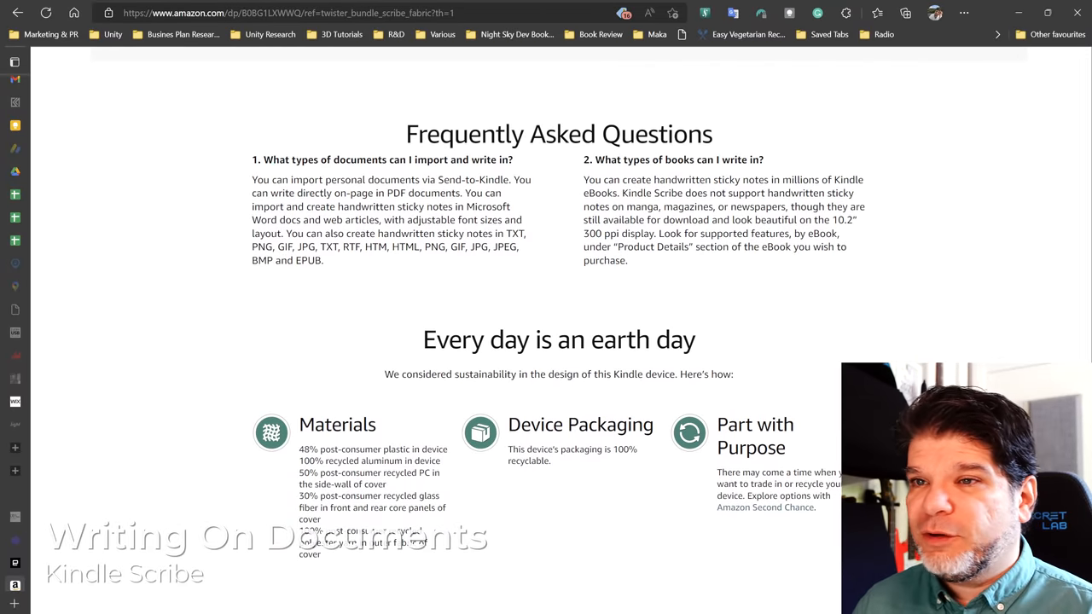
double_click(423, 193)
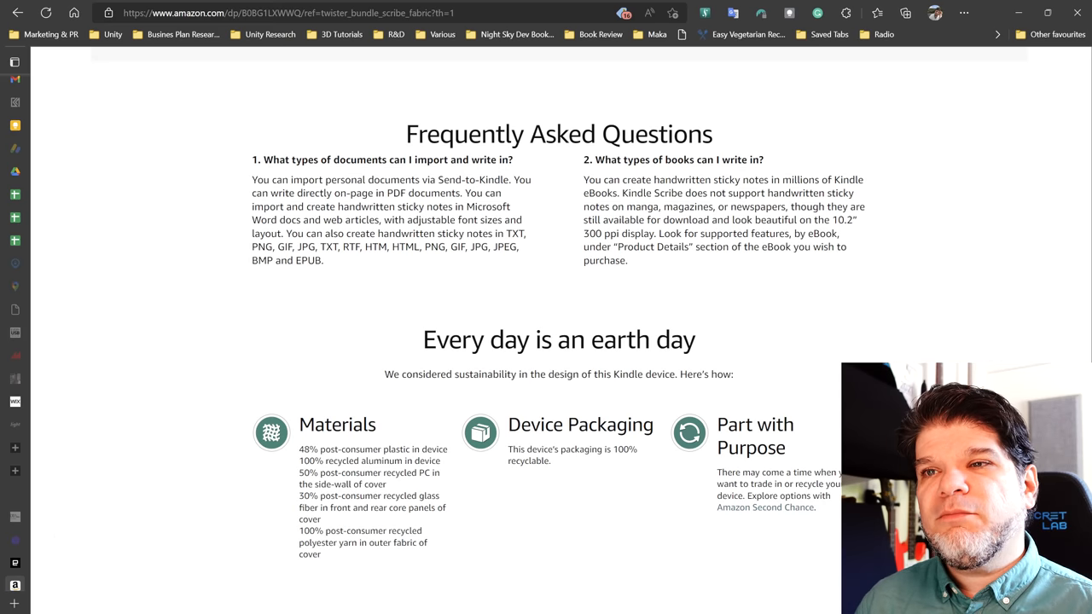
left_click_drag(284, 206, 461, 206)
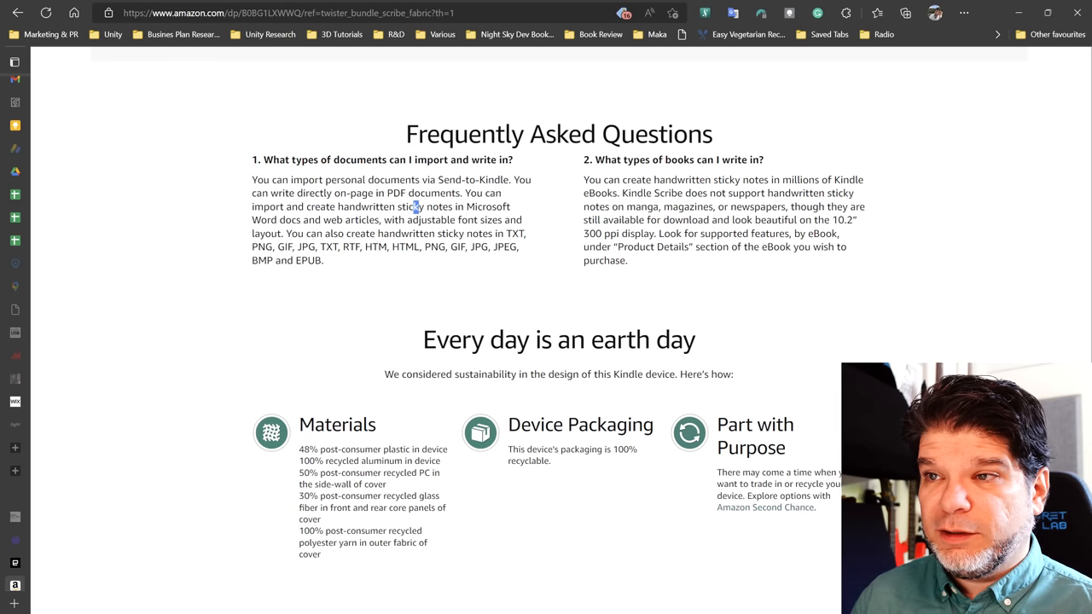
Highlight the answer that magazines and newspapers lack handwritten notes, then clear the selection.
left_click_drag(628, 193, 816, 193)
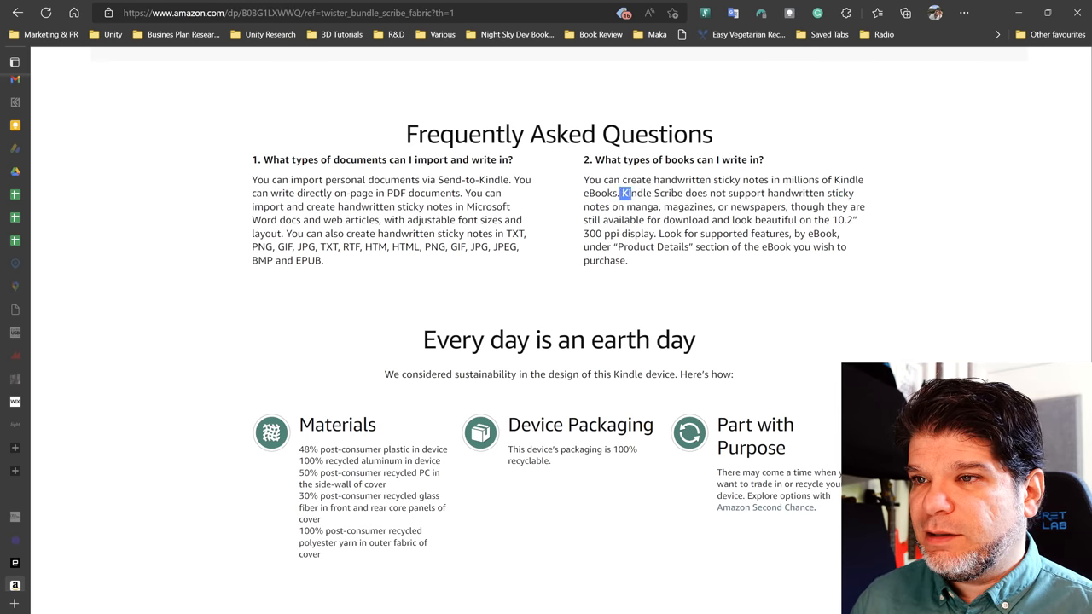
left_click_drag(623, 193, 713, 206)
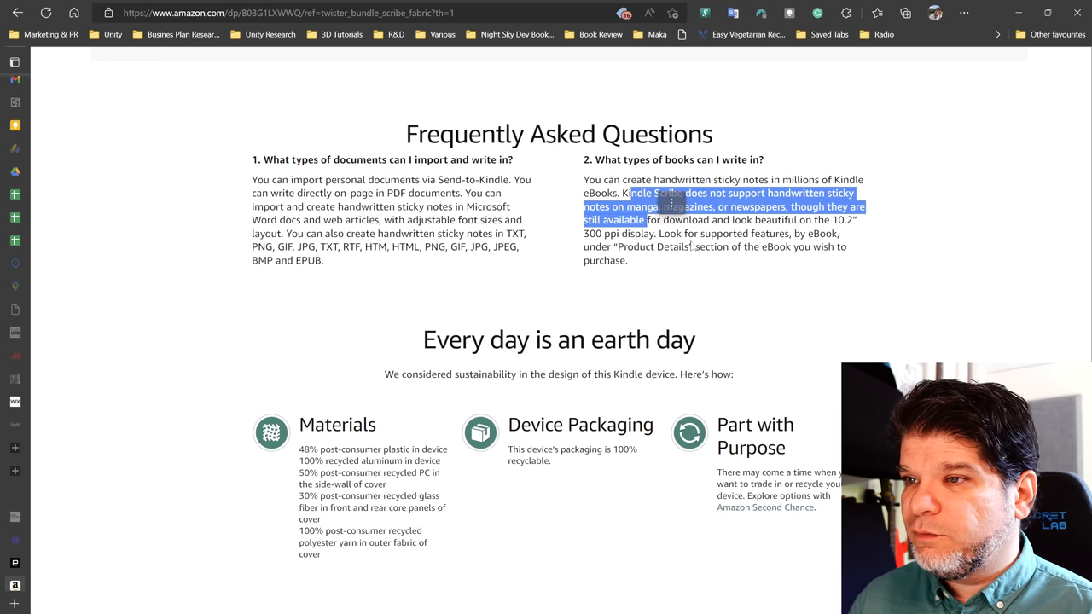
left_click(691, 245)
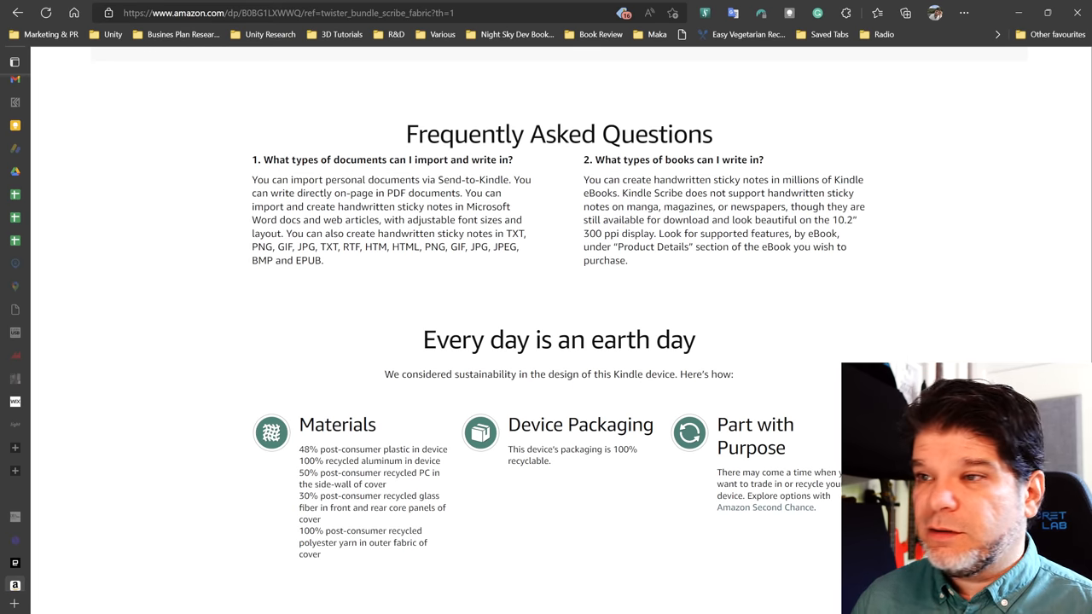
Scroll to the 'Every day is an earth day' section above the Compare Kindle e-readers header.
scroll("down", 3)
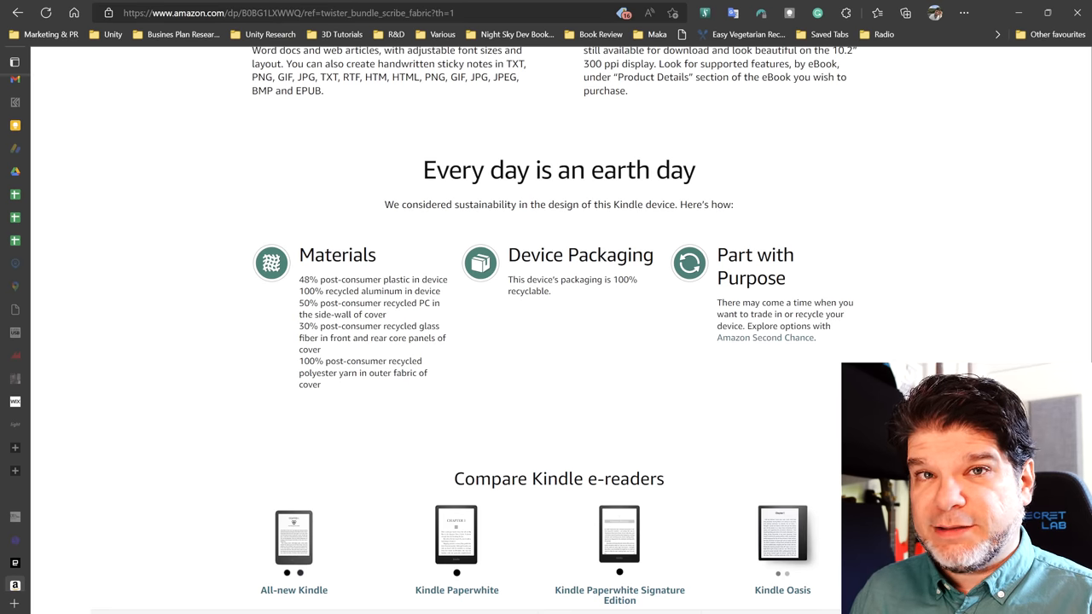
mouse_move(453, 344)
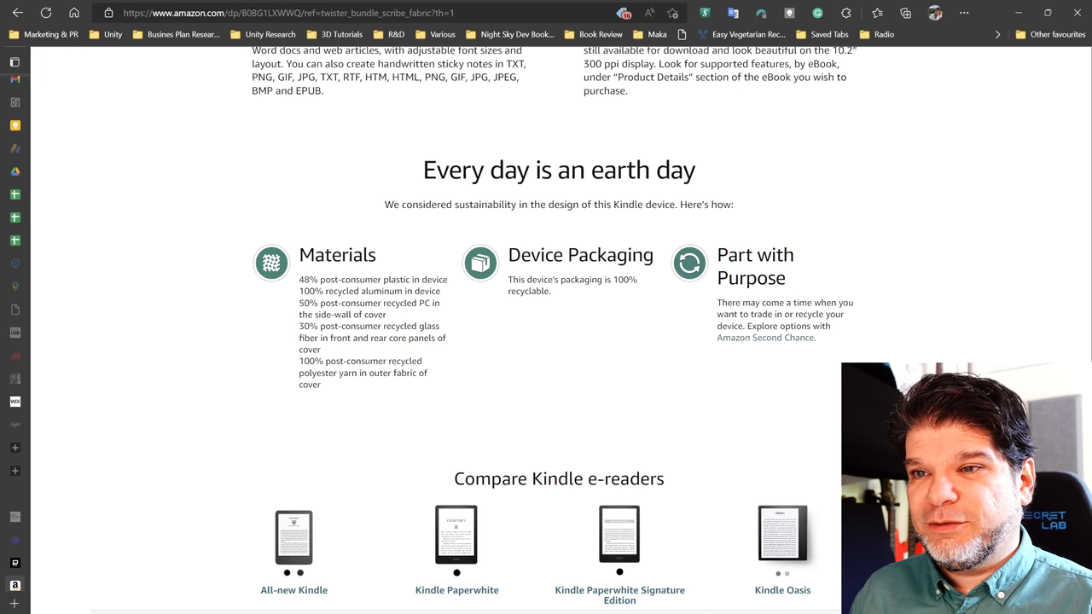
mouse_move(434, 379)
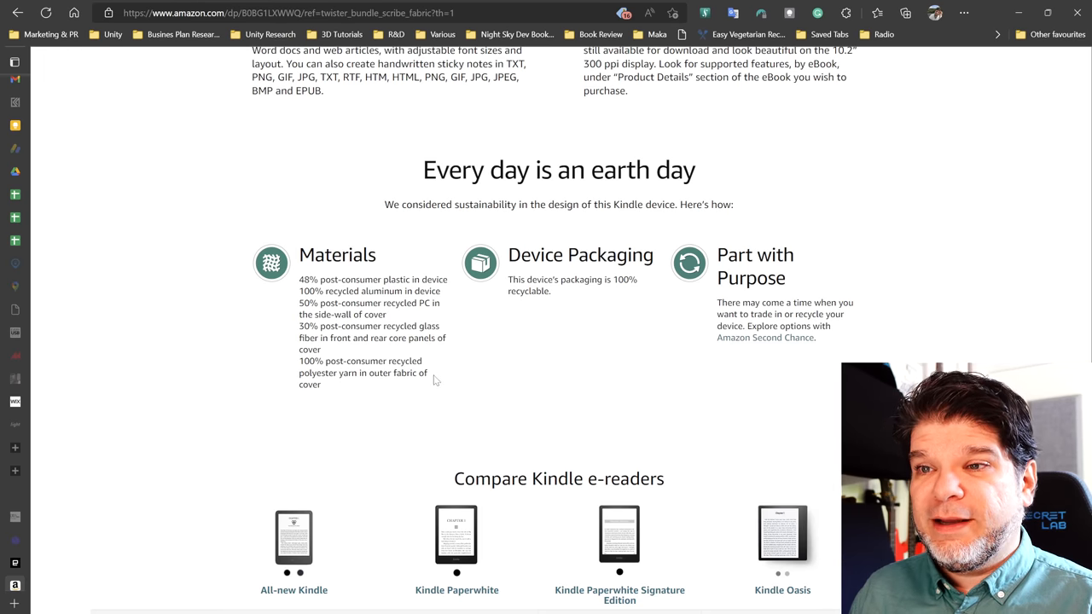
mouse_move(348, 402)
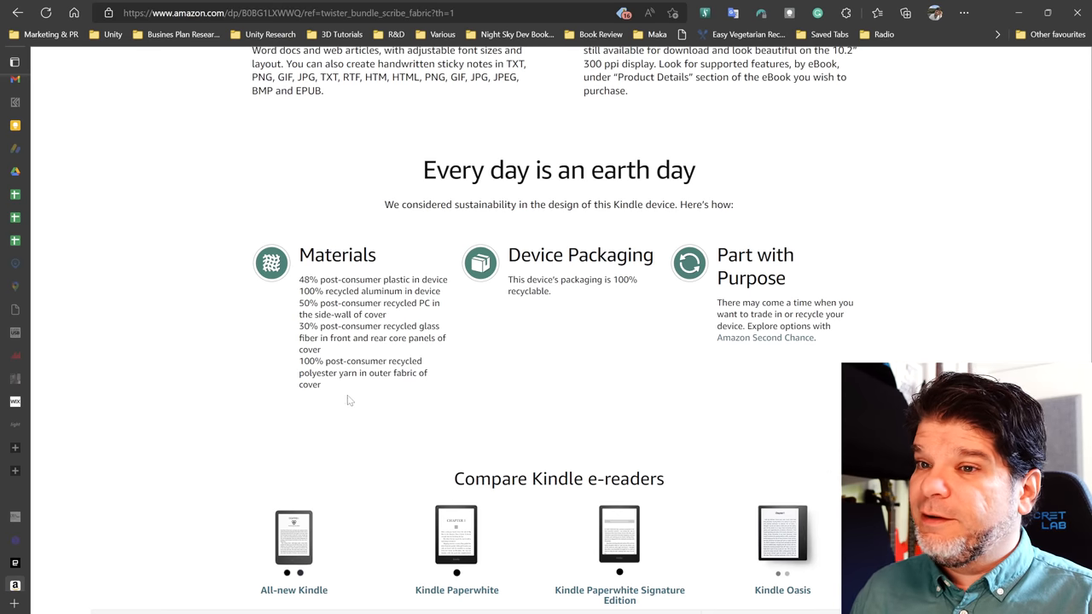
mouse_move(512, 351)
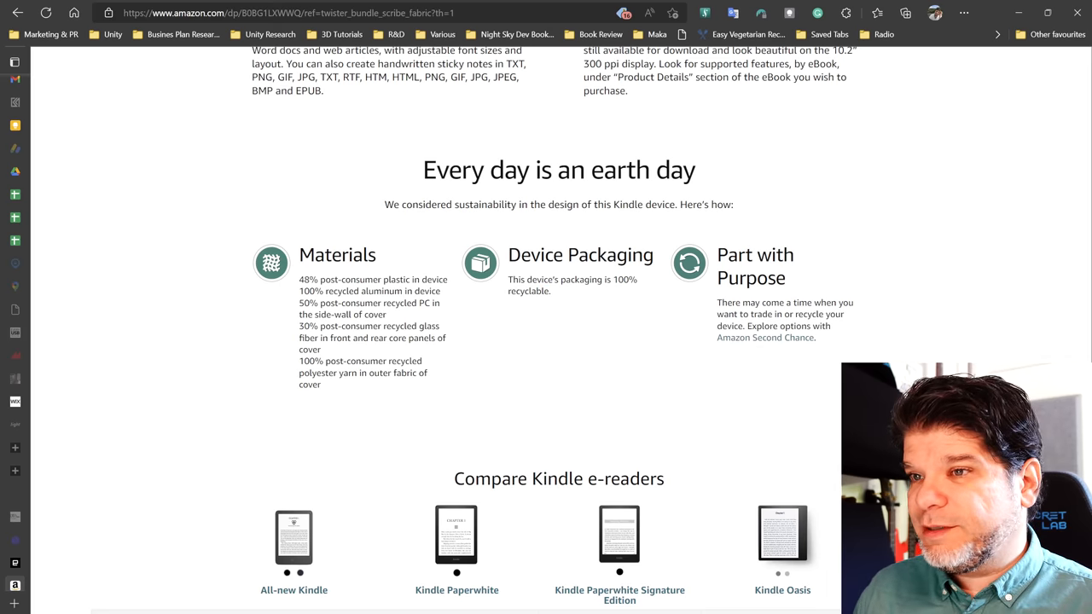
mouse_move(706, 351)
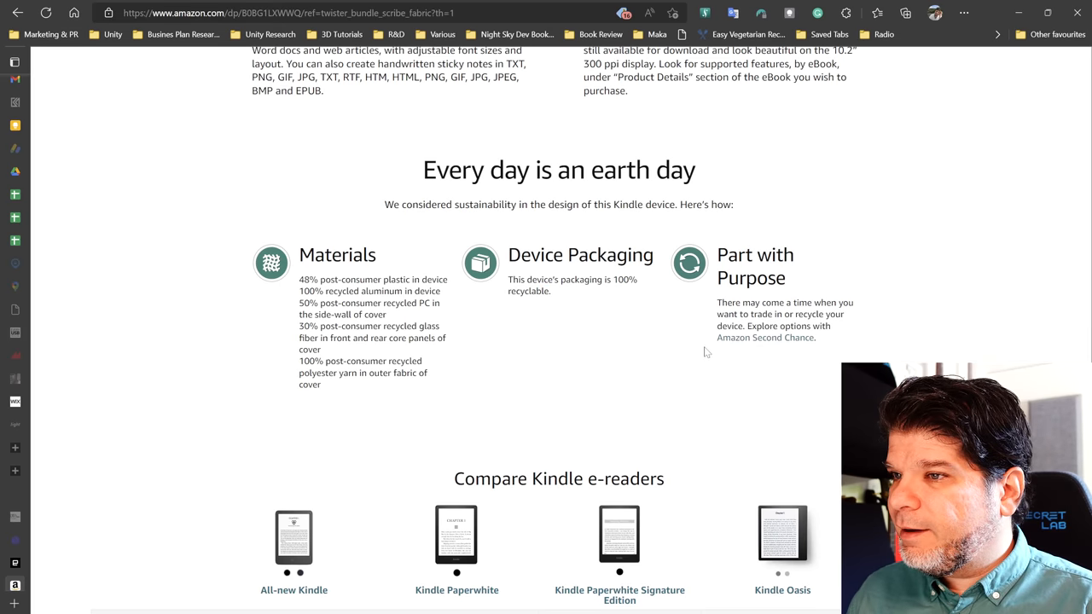
Settle the view on the comparison table header row listing five Kindle models' prices and ratings.
scroll("down", 3)
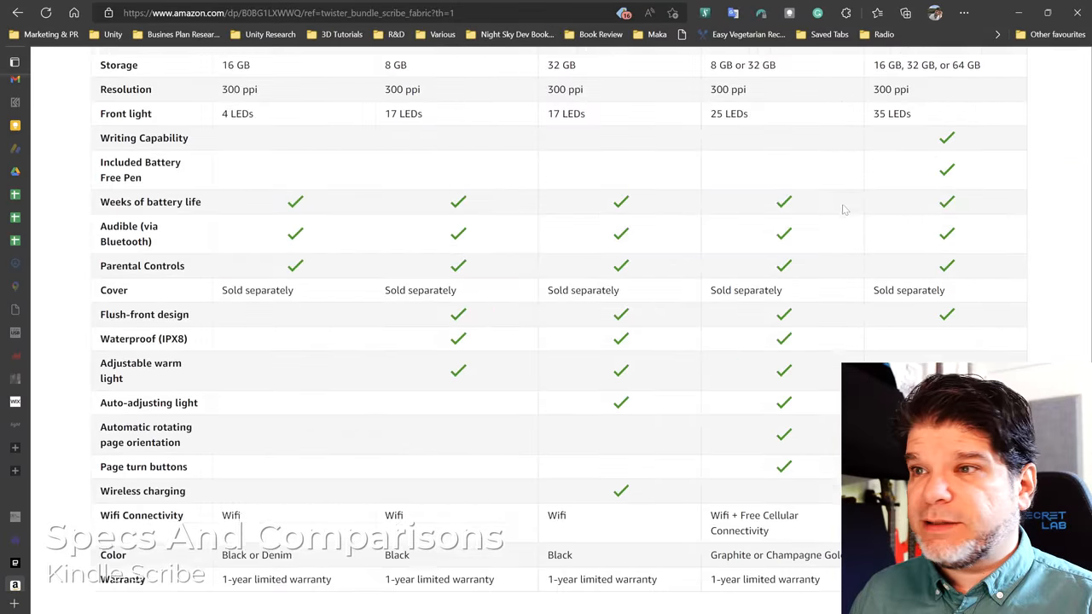
scroll("down", 3)
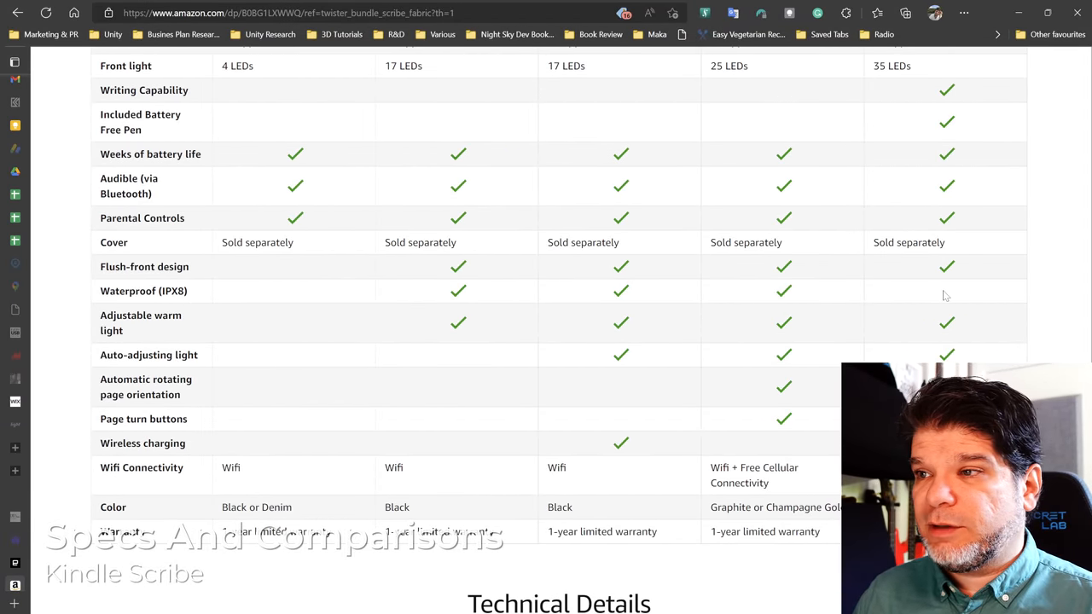
mouse_move(918, 341)
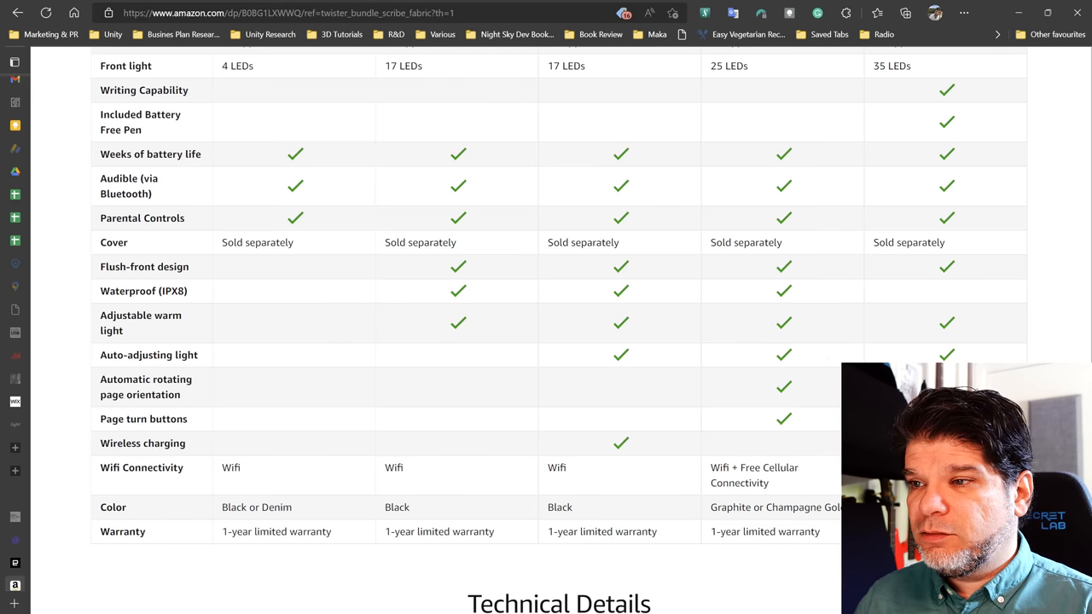
scroll("up", 3)
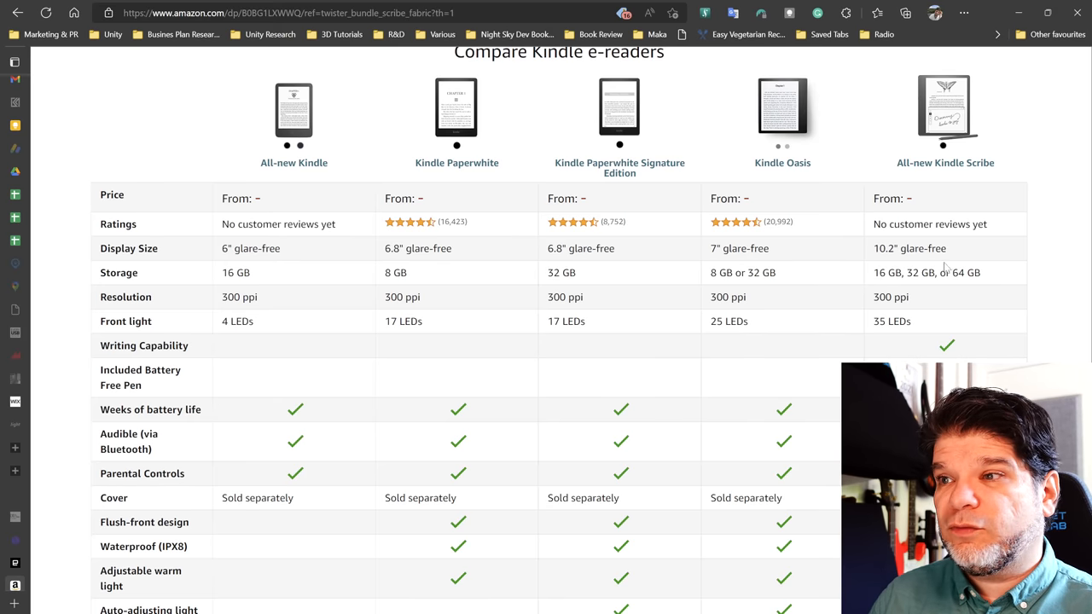
double_click(891, 321)
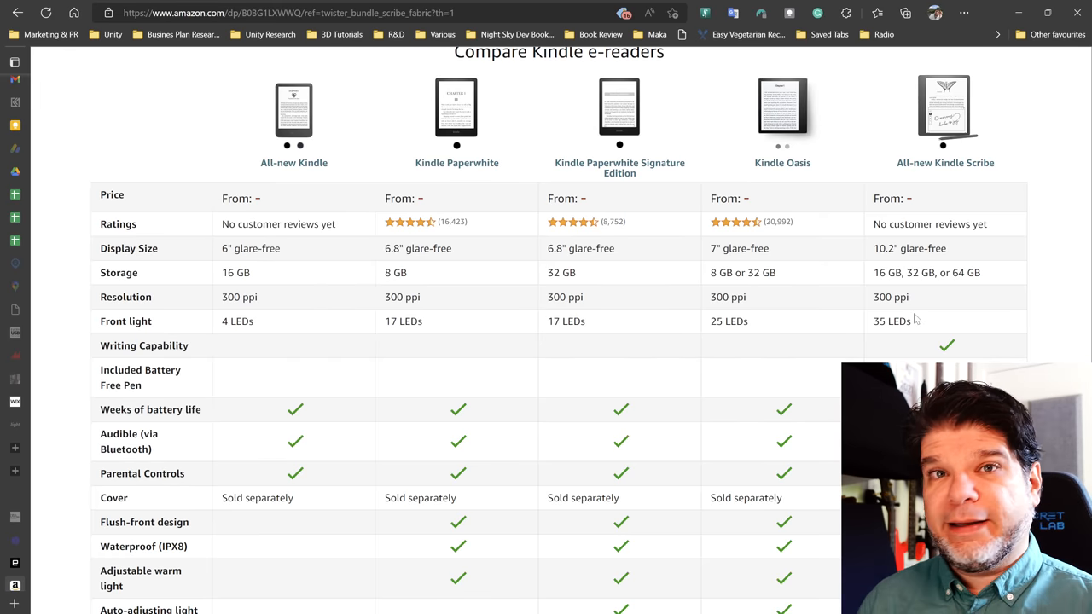
Scroll past the comparison table to the Technical Details images showing the Kindle Scribe's dimensions.
scroll("down", 3)
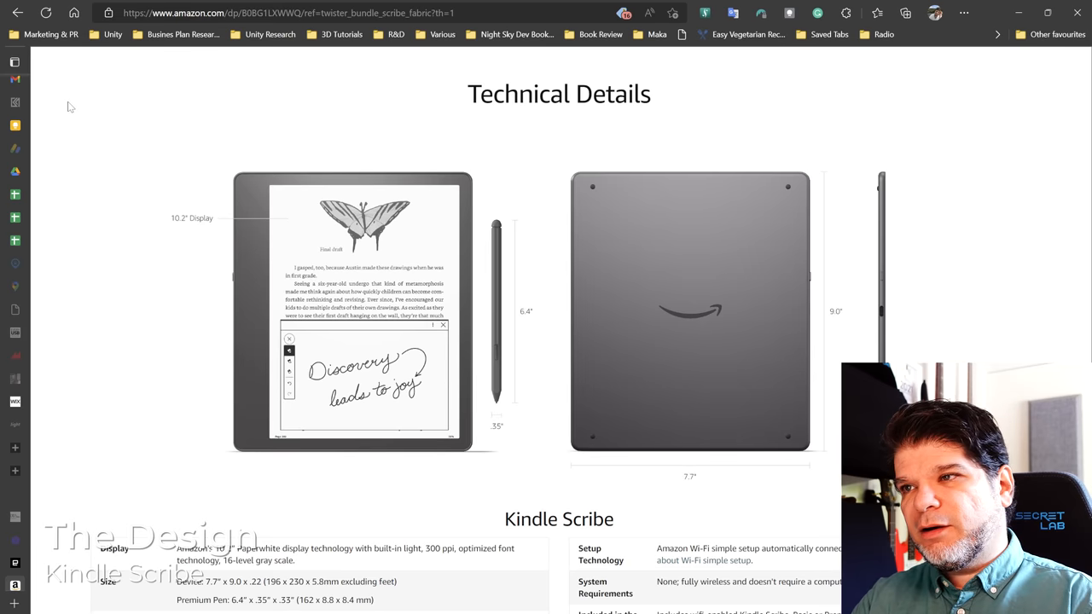
mouse_move(816, 184)
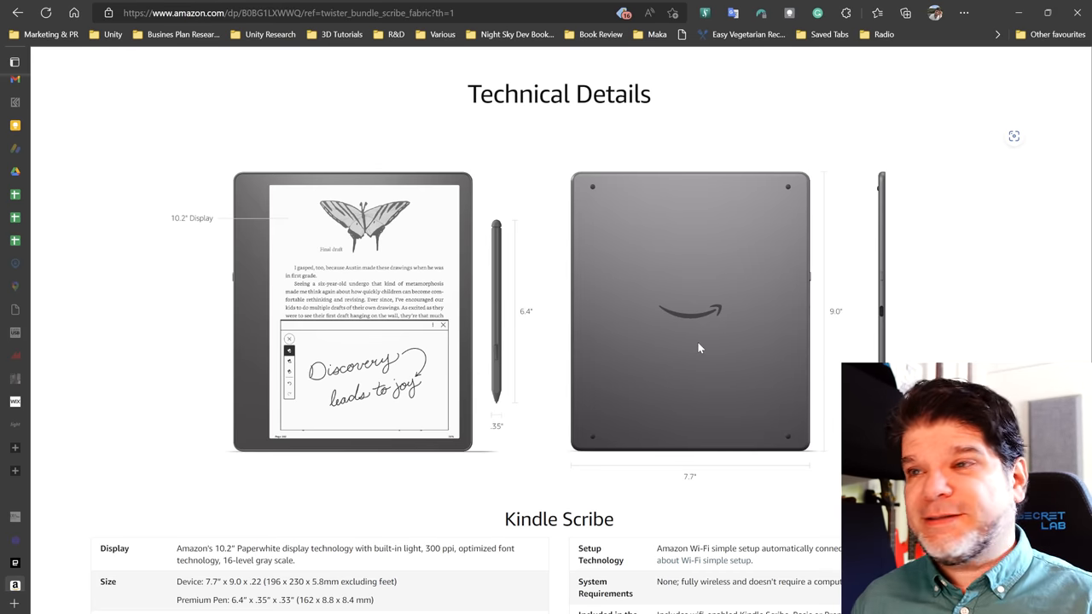
mouse_move(669, 360)
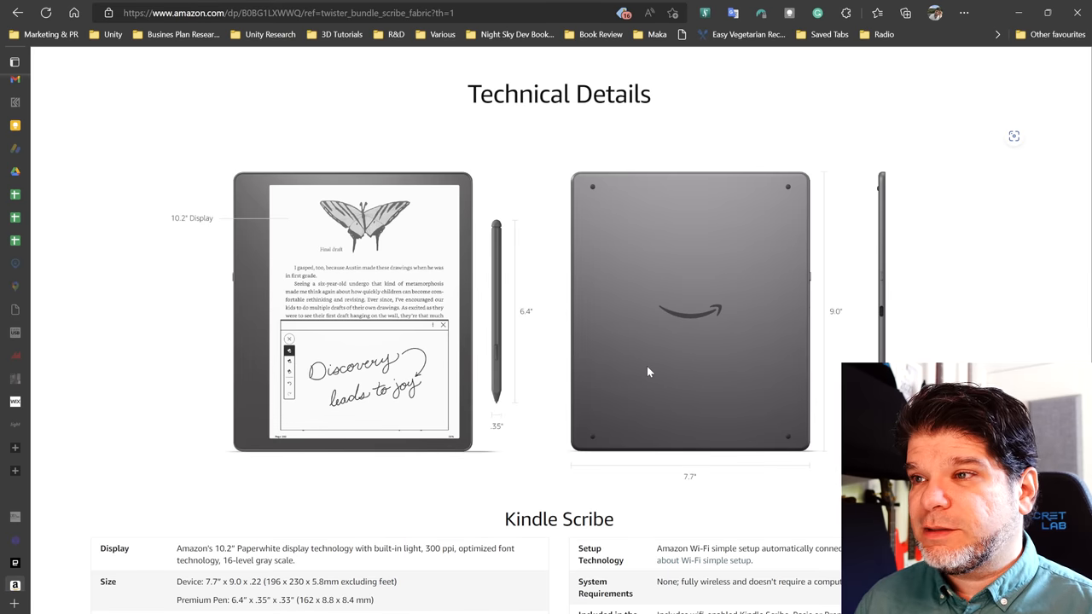
mouse_move(754, 461)
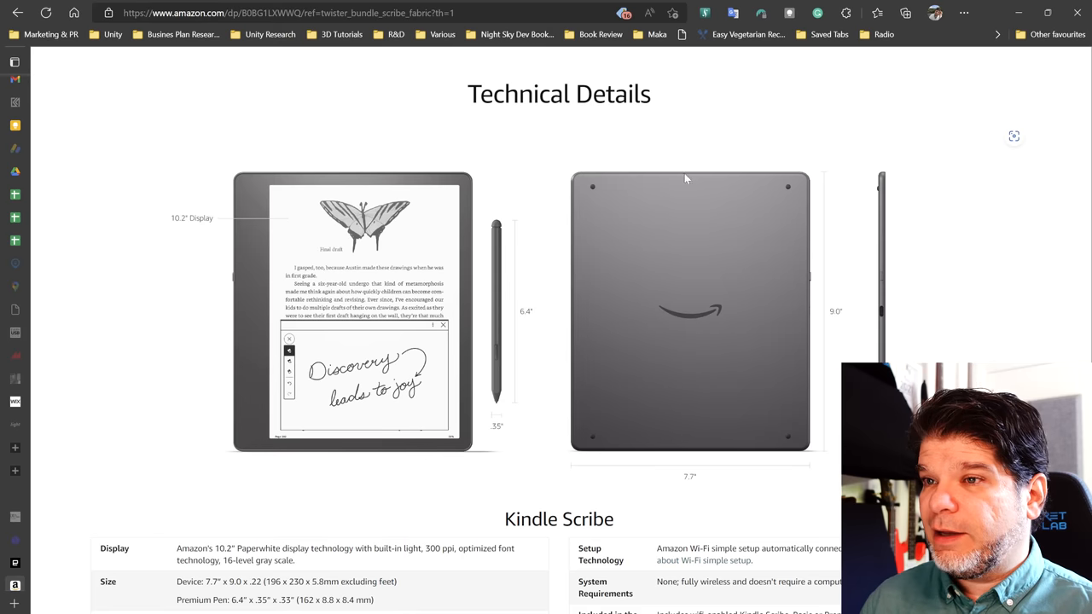
mouse_move(750, 353)
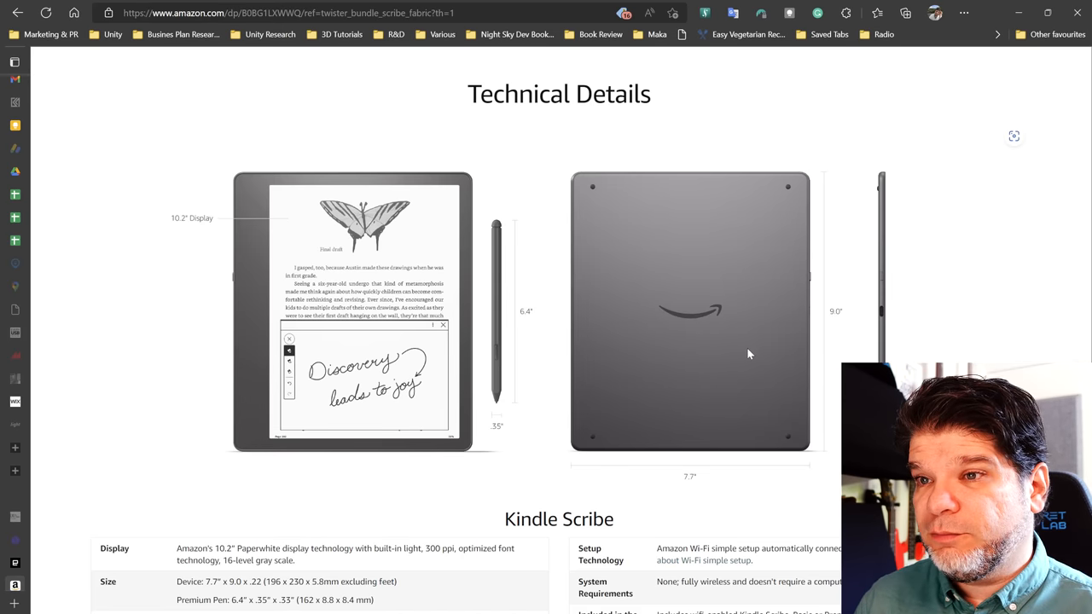
mouse_move(247, 454)
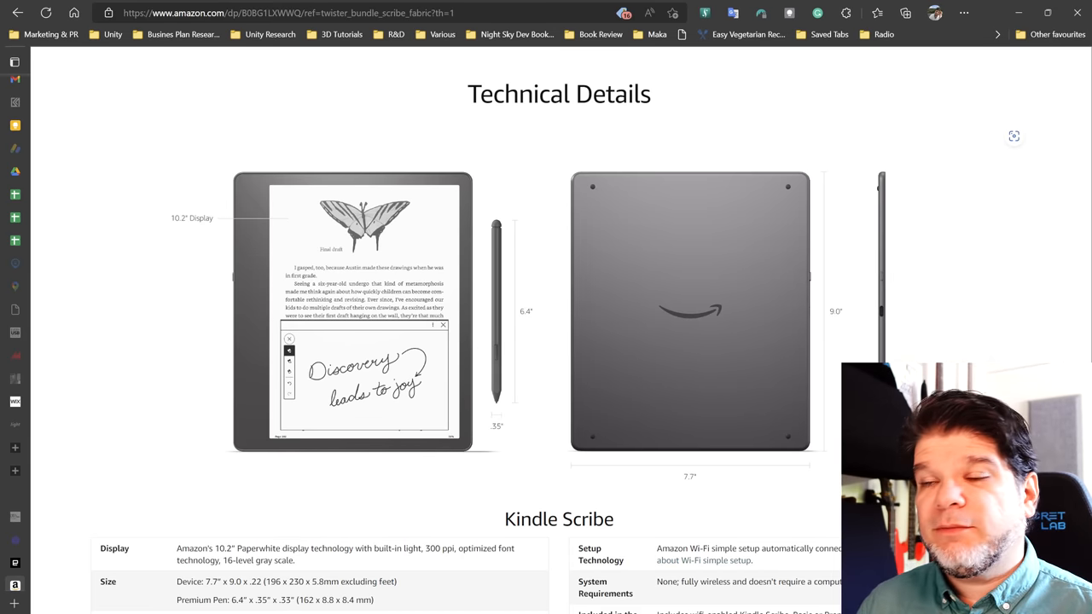
mouse_move(884, 331)
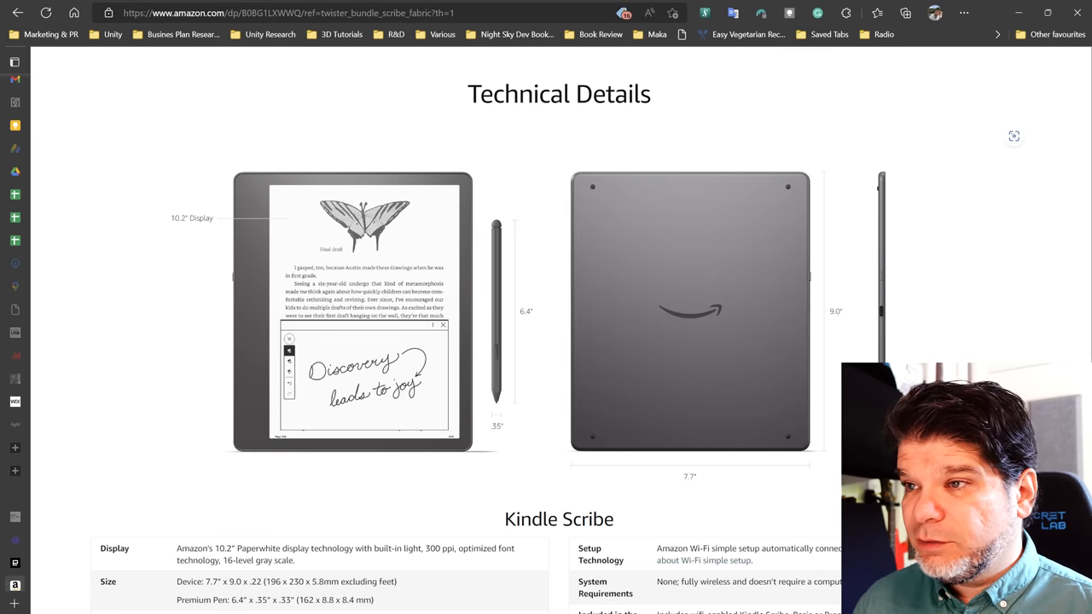
scroll("down", 3)
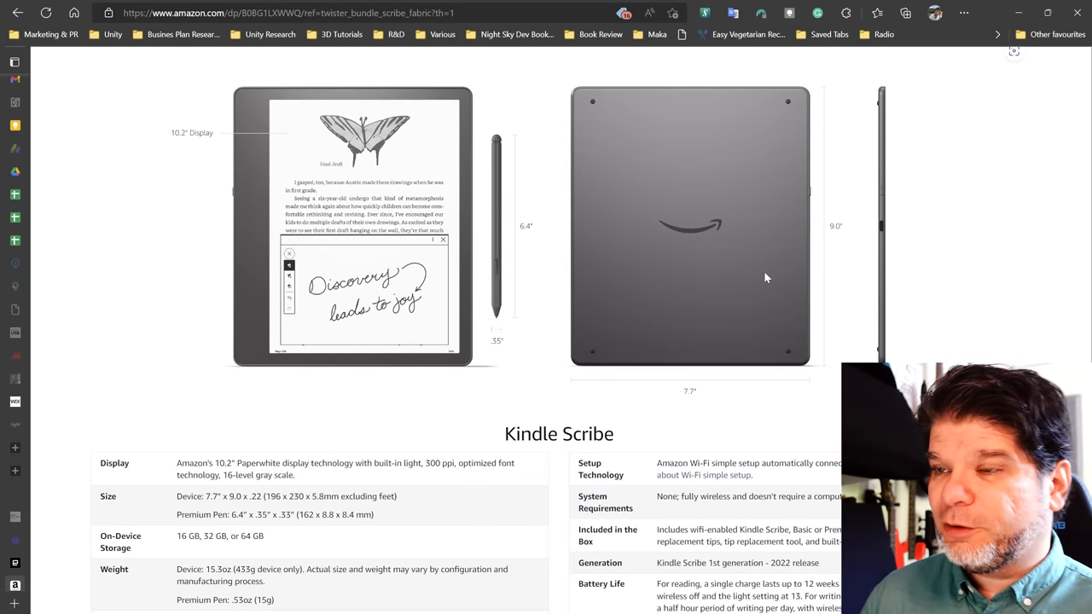
Pick out the 433g weight figure and select the Battery Life description in the spec table.
scroll("down", 3)
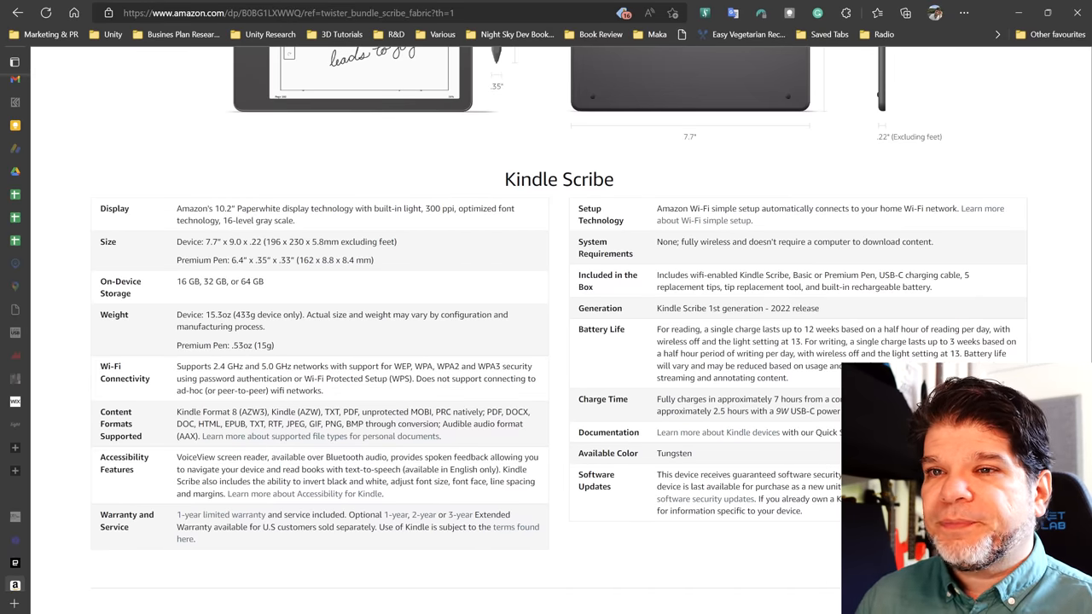
double_click(246, 314)
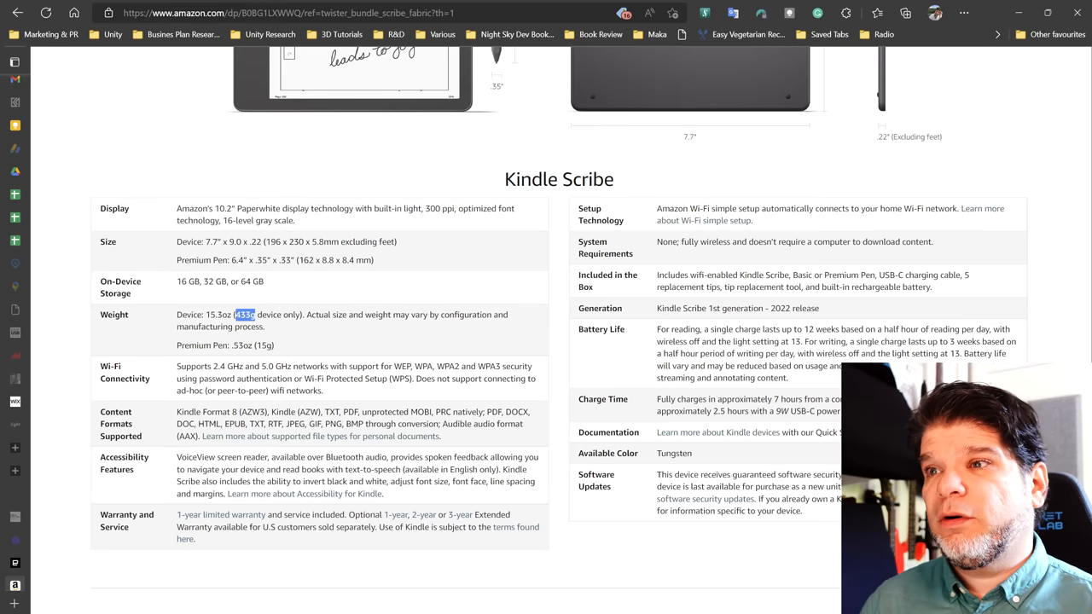
left_click_drag(658, 328, 785, 379)
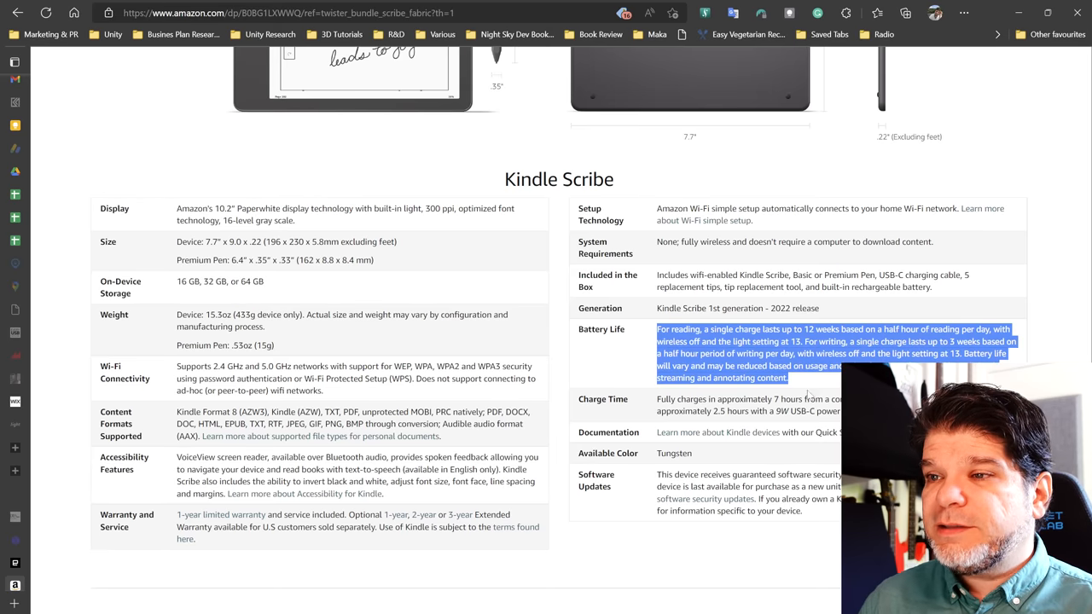
left_click(810, 396)
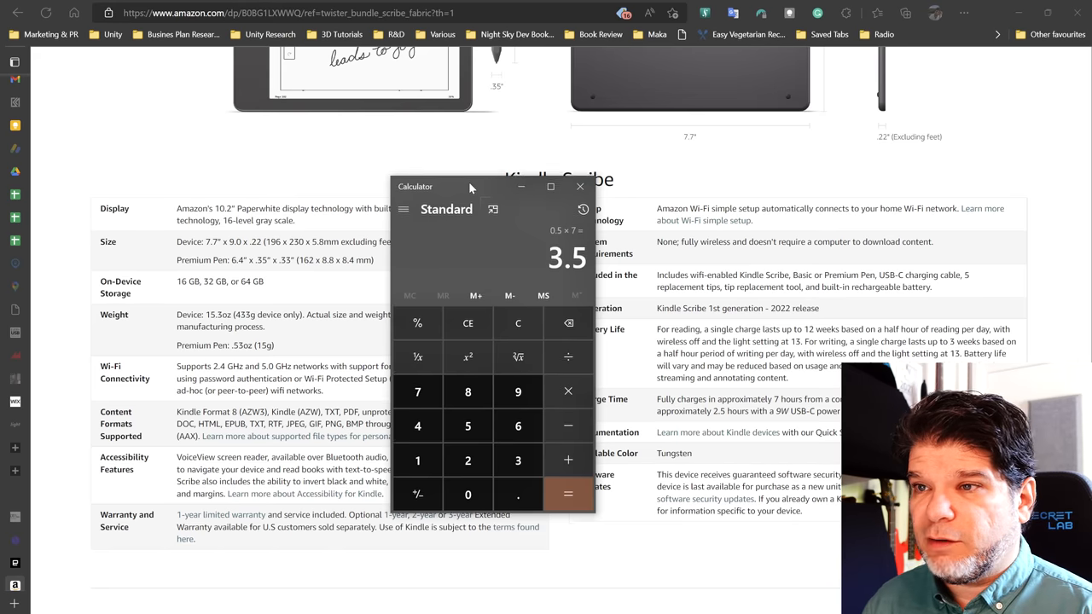
Compute the battery estimates 0.5 × 7 = 3.5 and 3.5 × 3 = 10.5, then close Calculator.
left_click(566, 495)
type("0.5")
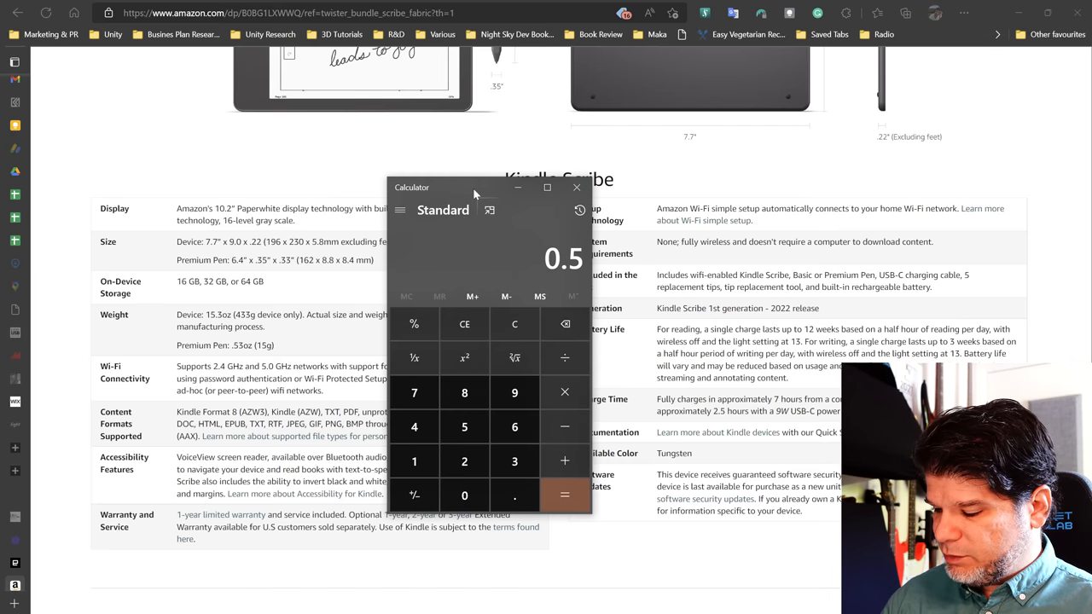
left_click(565, 495)
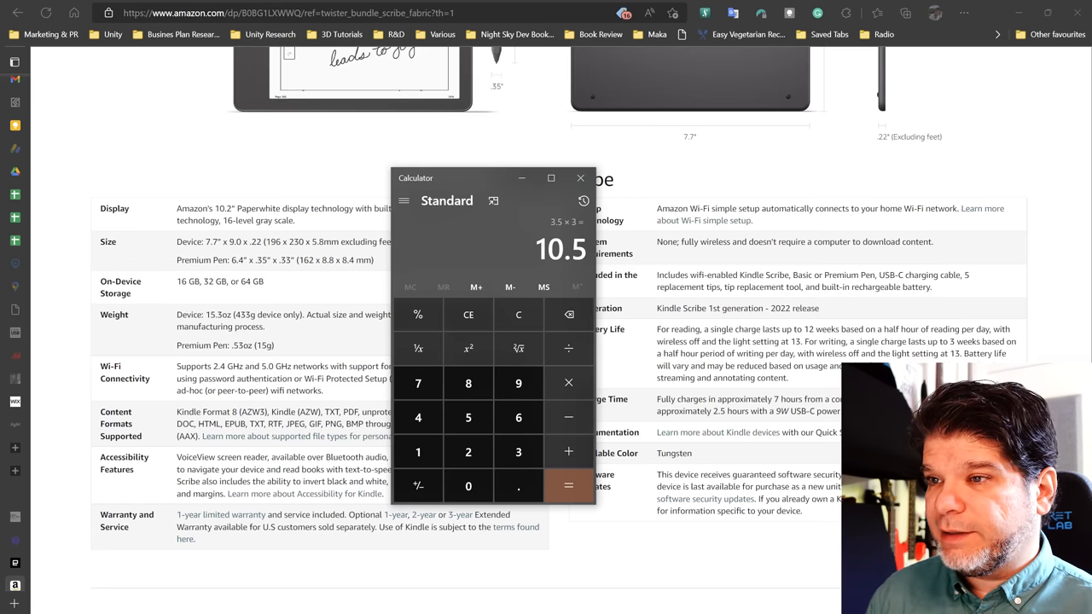
left_click(580, 179)
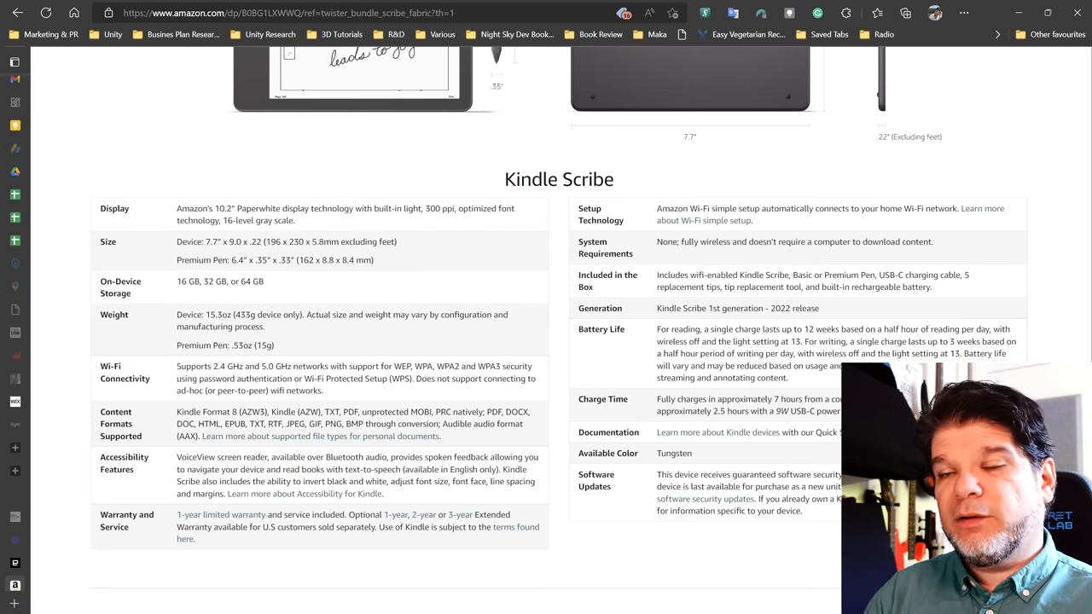
Scroll below the spec table to the Climate Pledge Friendly and Customer questions & answers sections.
scroll("down", 3)
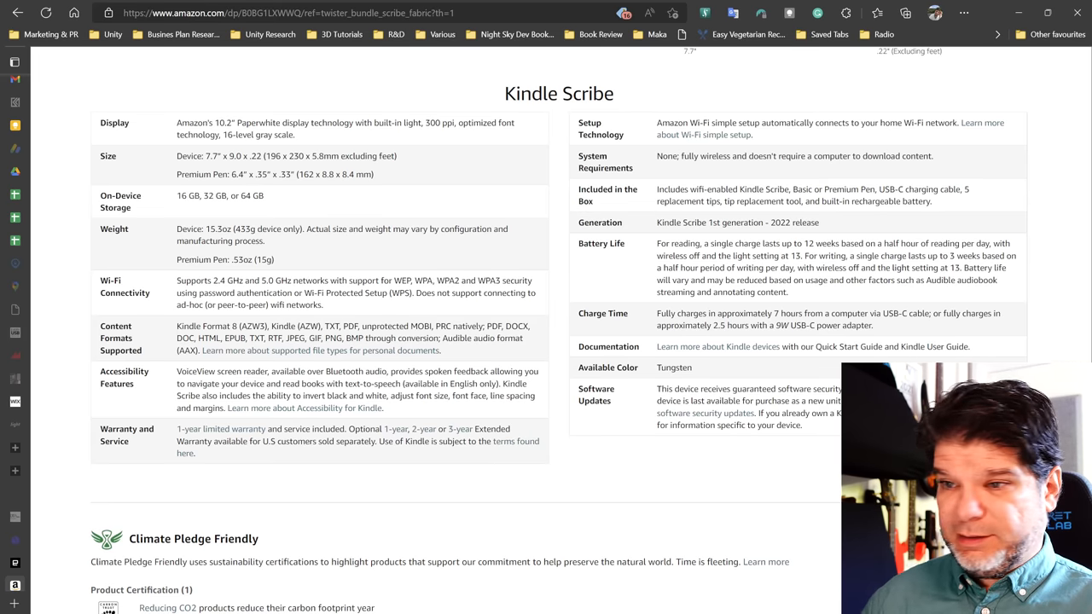
scroll("down", 3)
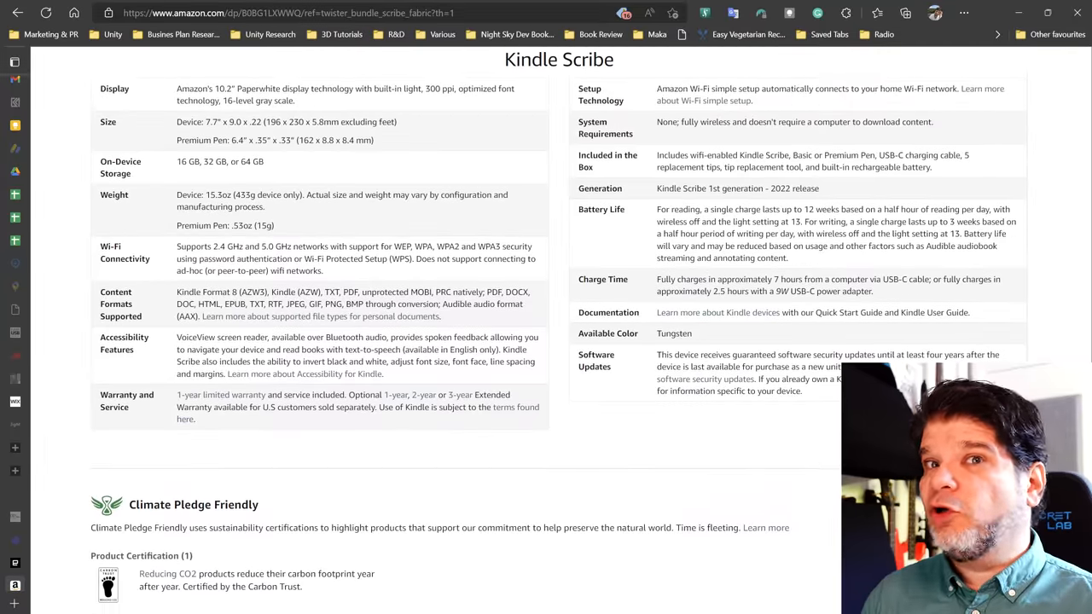
scroll("down", 3)
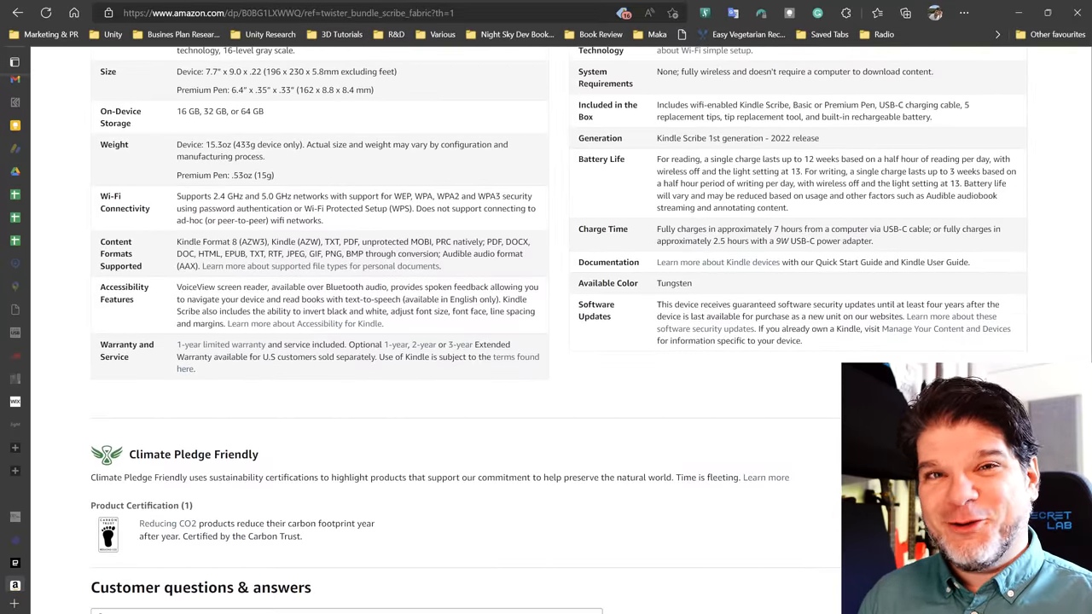